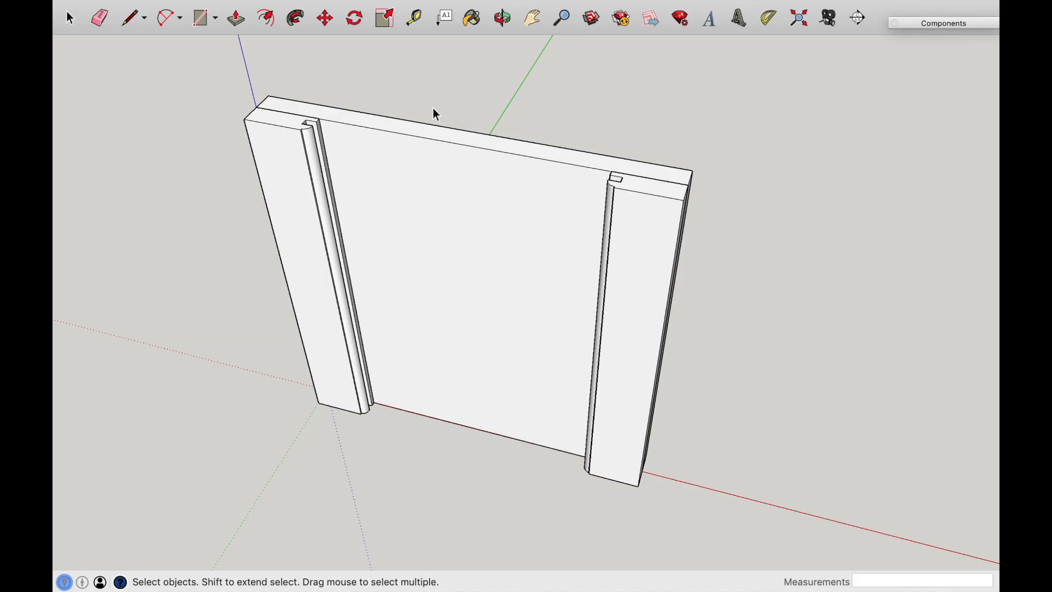
{"action": "mouse_move", "coordinate": [459, 120]}
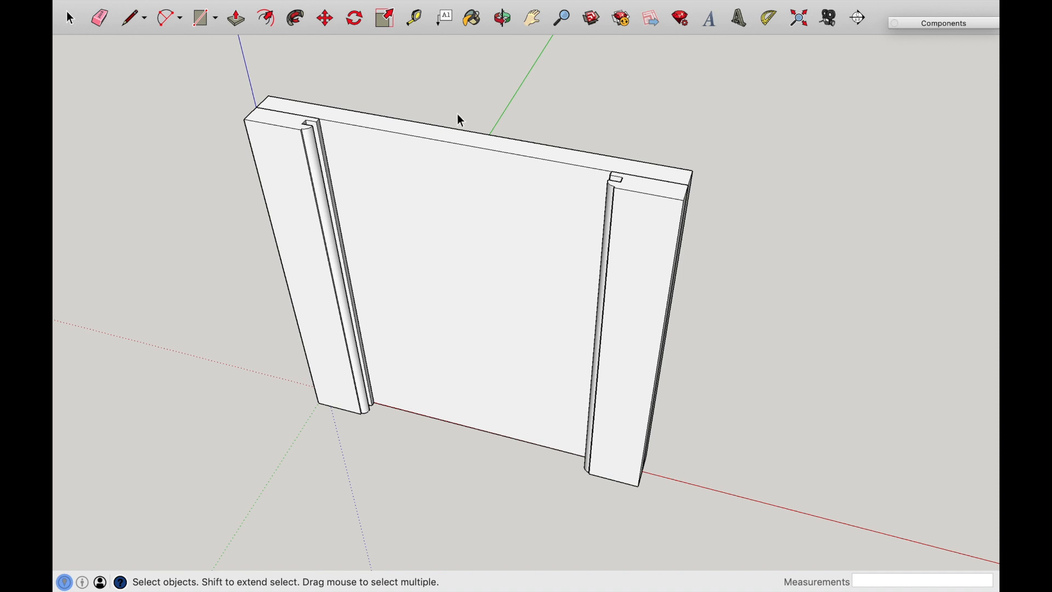
{"action": "mouse_move", "coordinate": [547, 218]}
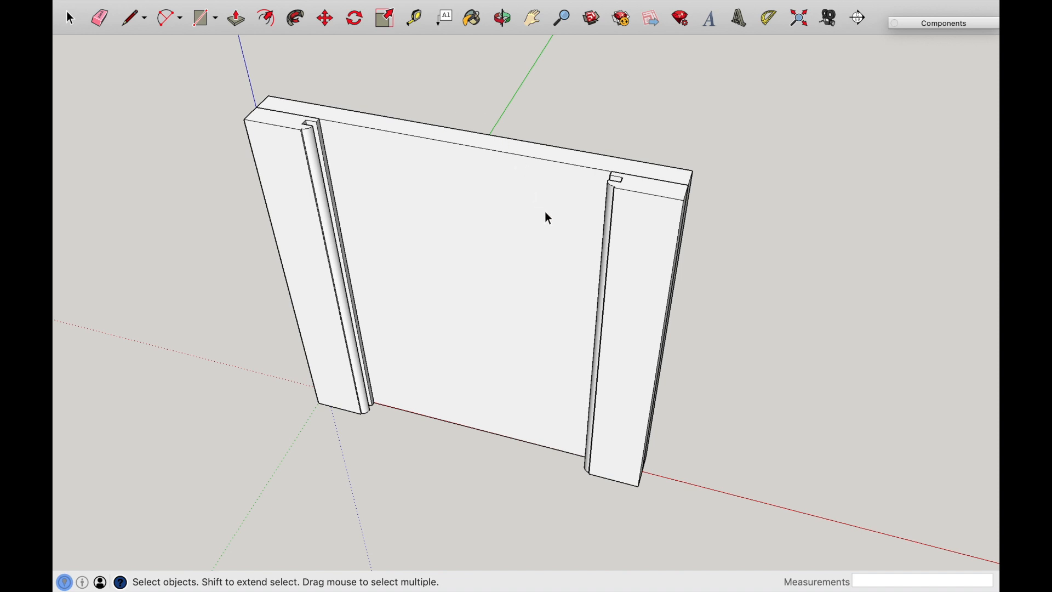
Orbit to inspect the stile's grooved end and close the Model Info window.
{"action": "left_click", "coordinate": [501, 19]}
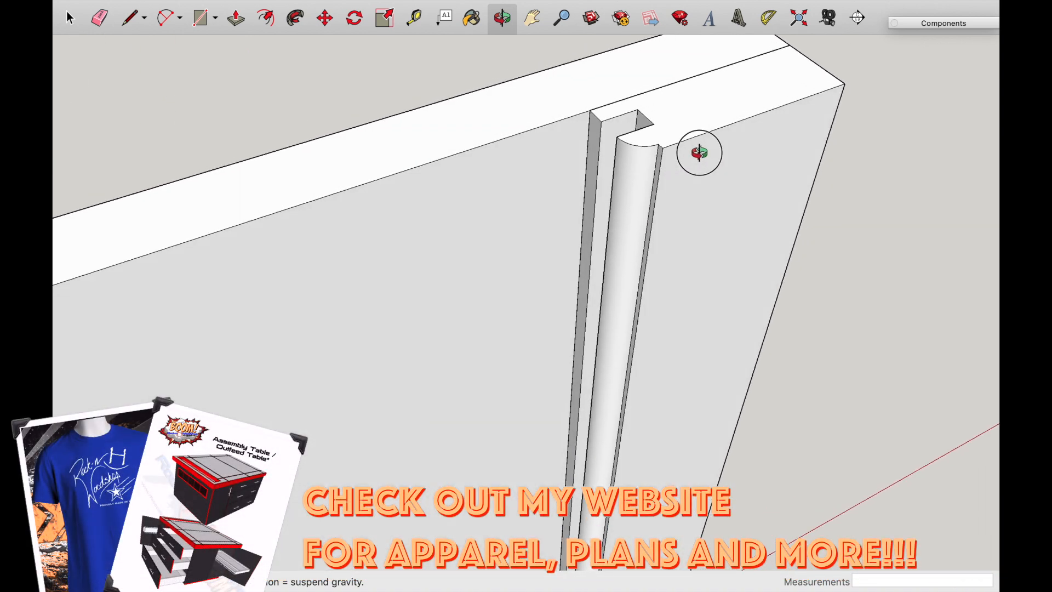
{"action": "left_click_drag", "start_coordinate": [698, 154], "coordinate": [688, 210]}
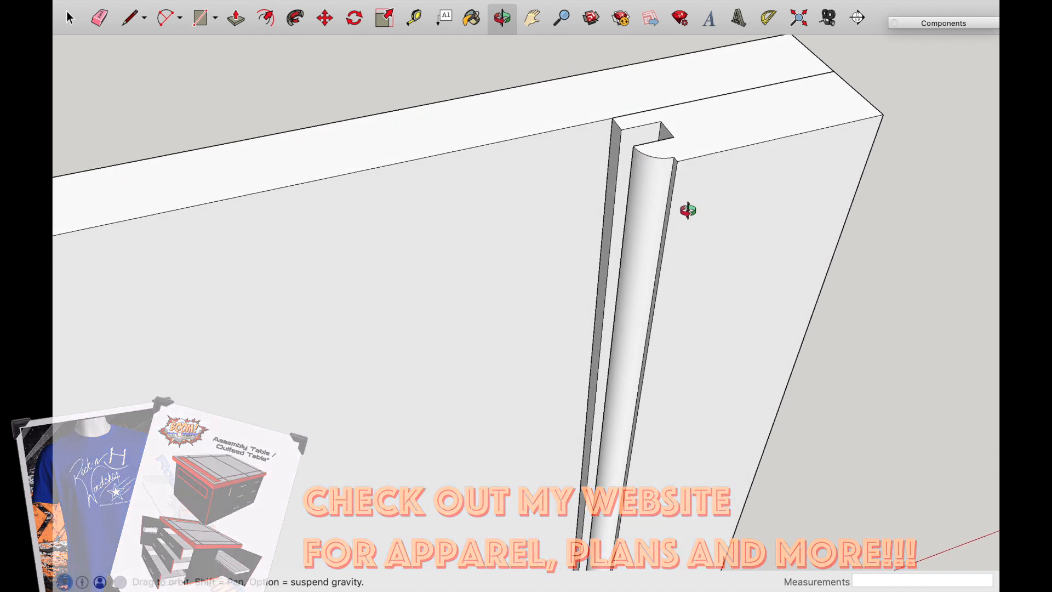
{"action": "left_click_drag", "start_coordinate": [689, 211], "coordinate": [674, 207]}
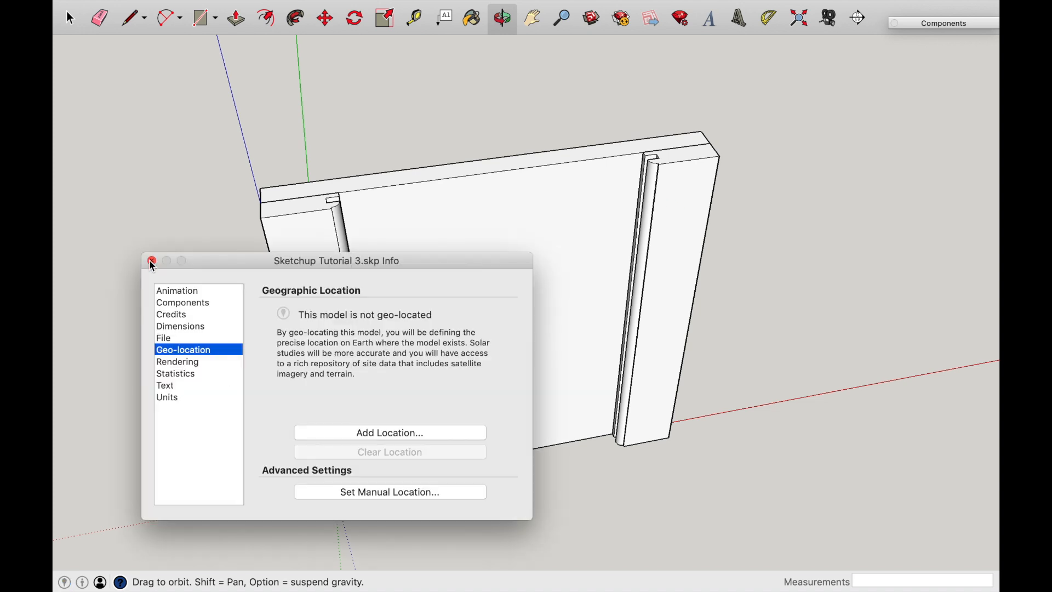
{"action": "left_click", "coordinate": [151, 261]}
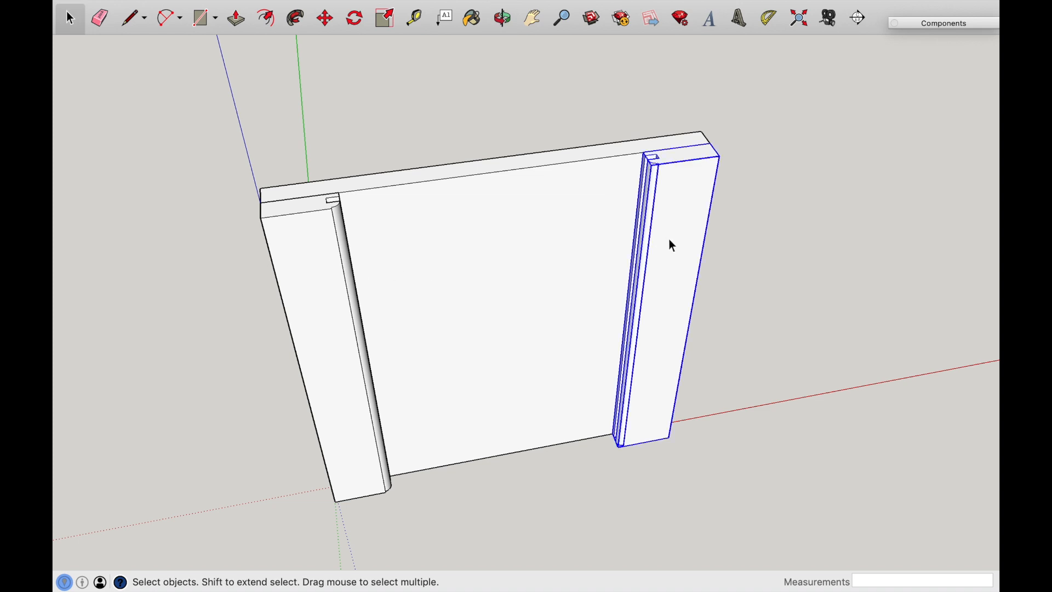
Move the rail copy across the top of the frame, overhanging the left stile.
{"action": "left_click", "coordinate": [324, 18]}
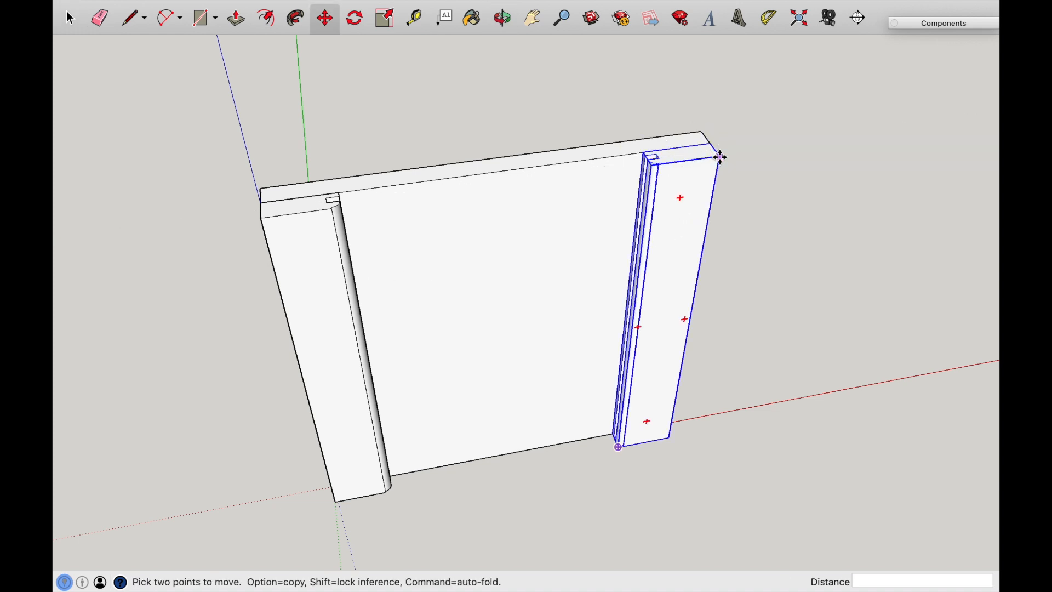
{"action": "mouse_move", "coordinate": [720, 156]}
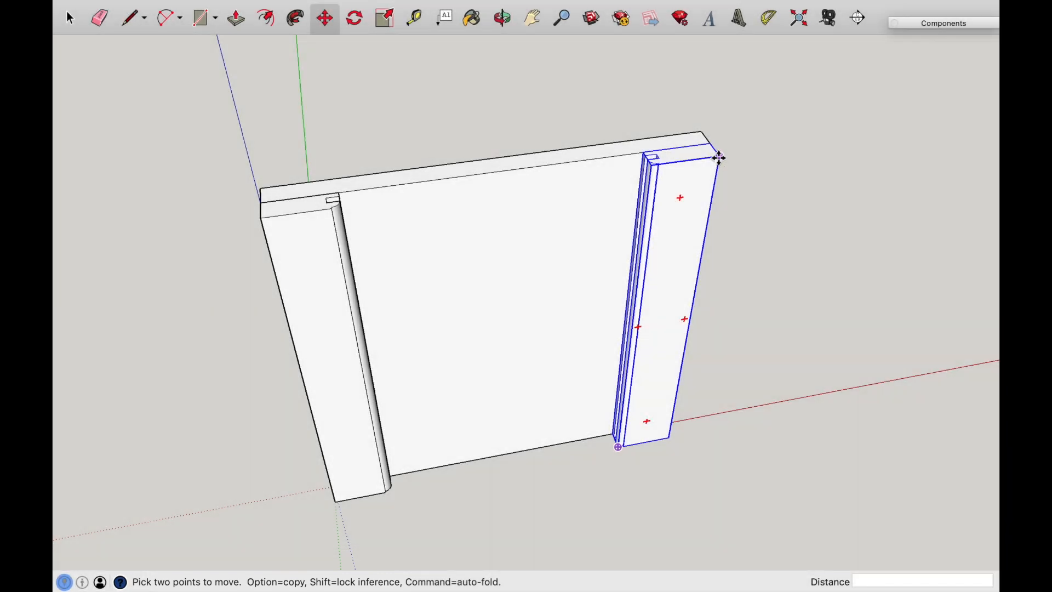
{"action": "left_click_drag", "start_coordinate": [718, 156], "coordinate": [635, 166]}
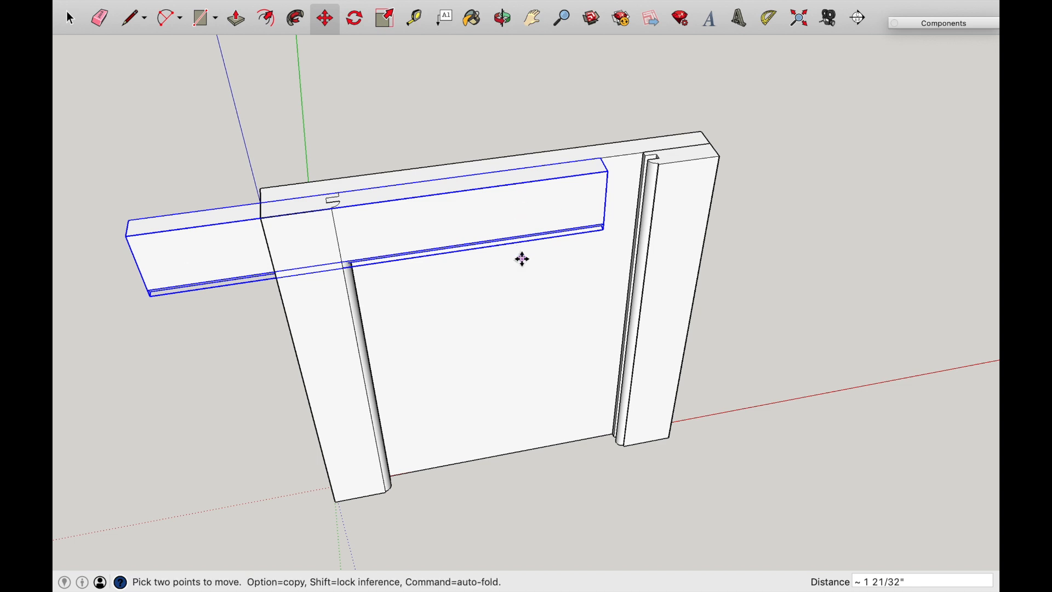
Set the rail down across the top of the frame, butting the right stile's groove.
{"action": "left_click", "coordinate": [70, 19]}
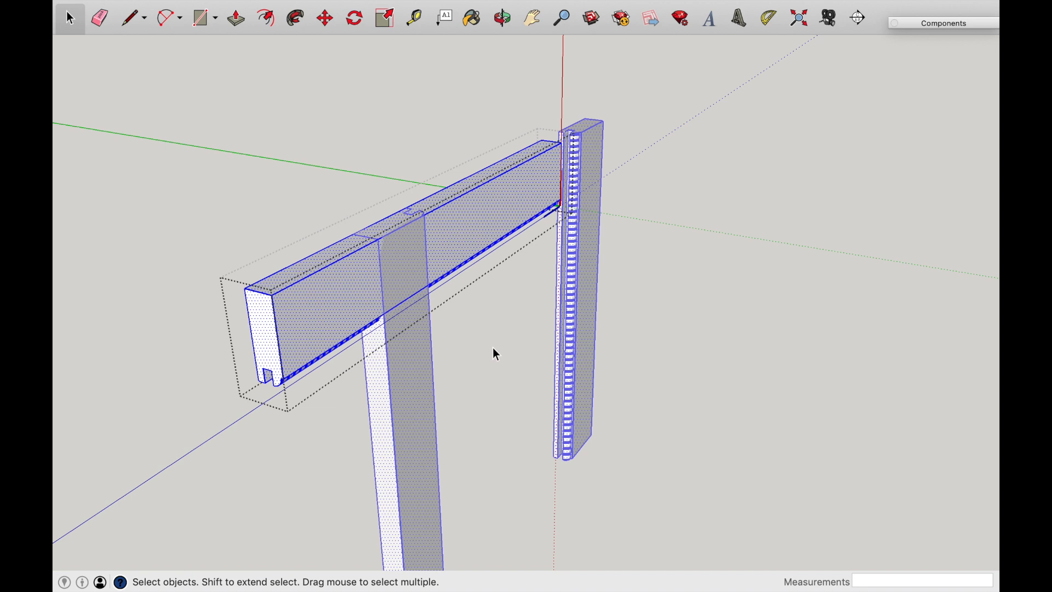
{"action": "mouse_move", "coordinate": [469, 225]}
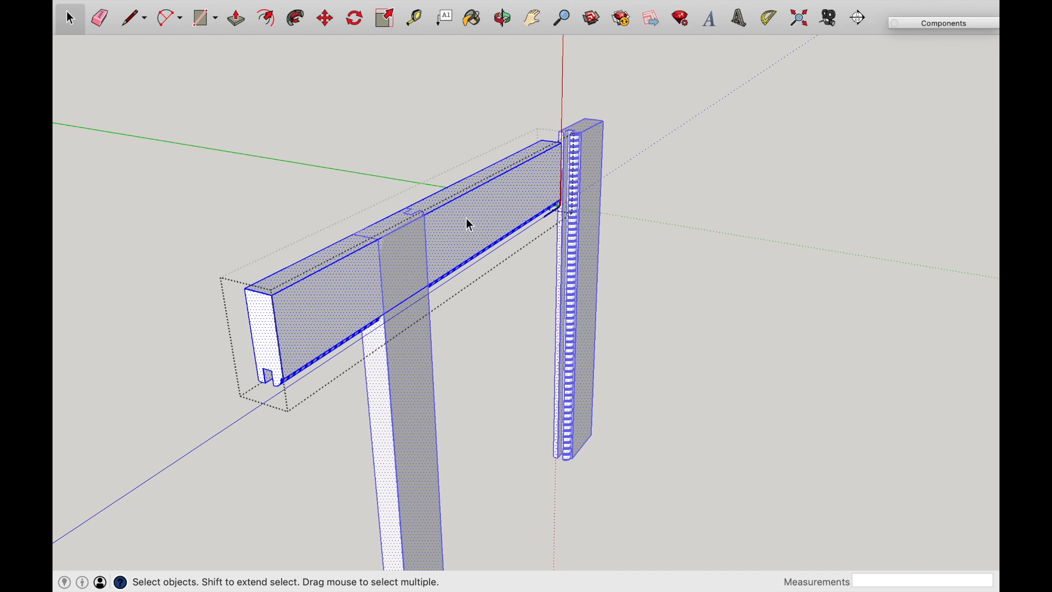
{"action": "mouse_move", "coordinate": [545, 214]}
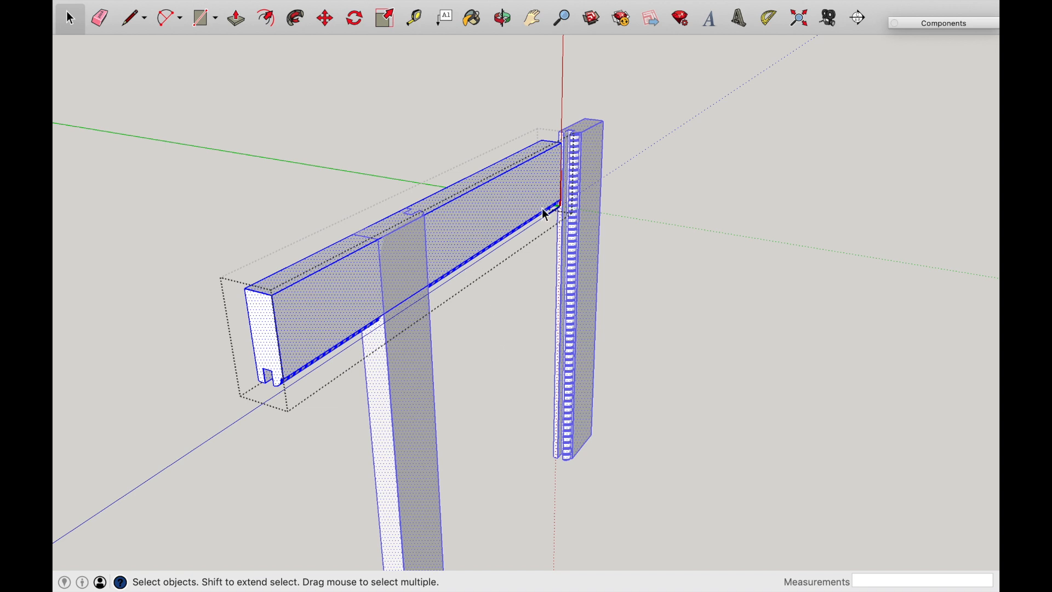
{"action": "mouse_move", "coordinate": [452, 231]}
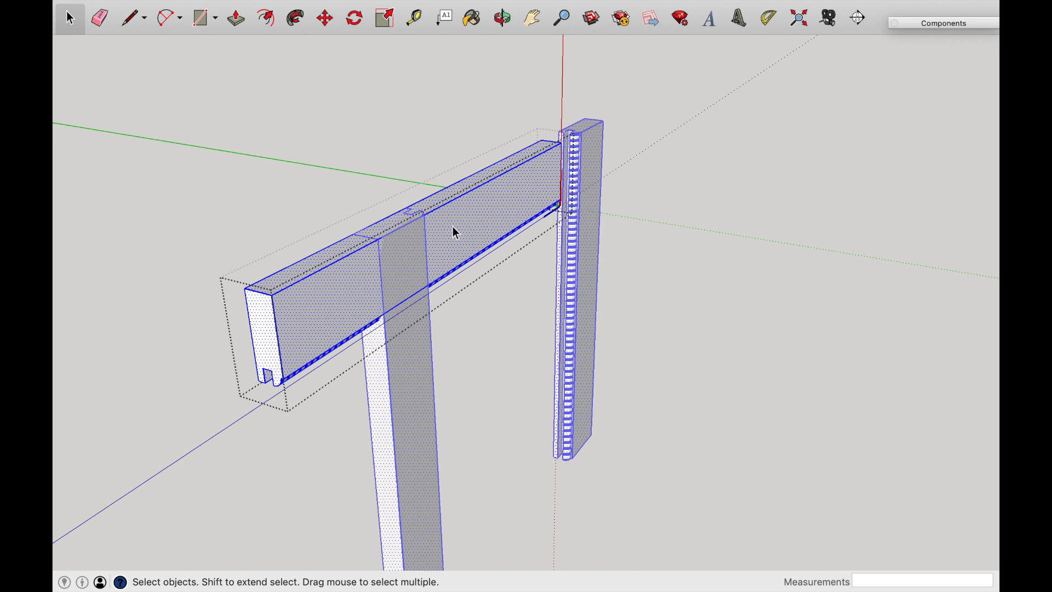
{"action": "mouse_move", "coordinate": [604, 266]}
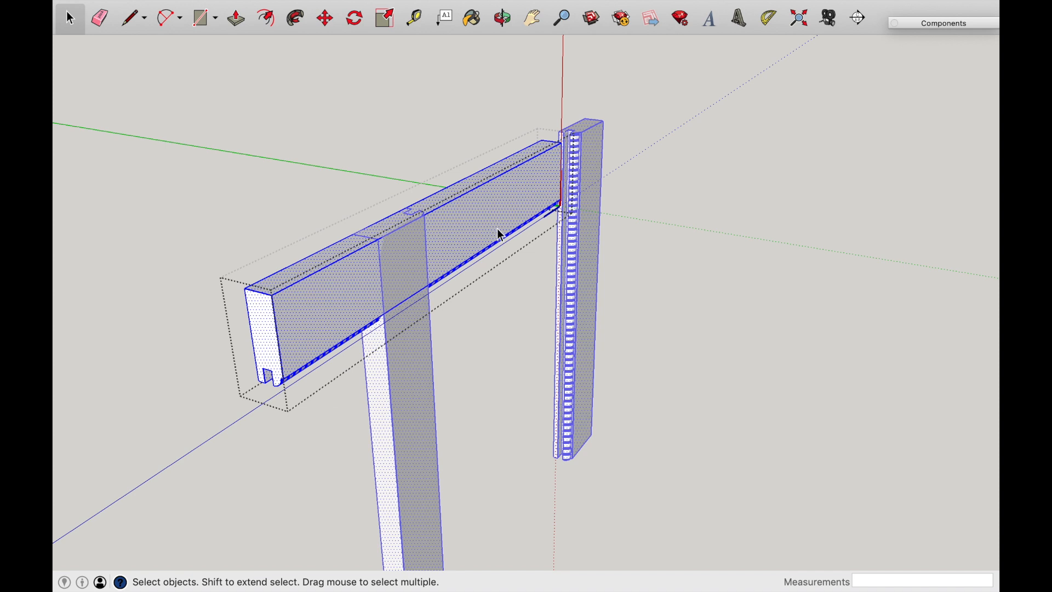
{"action": "mouse_move", "coordinate": [510, 334]}
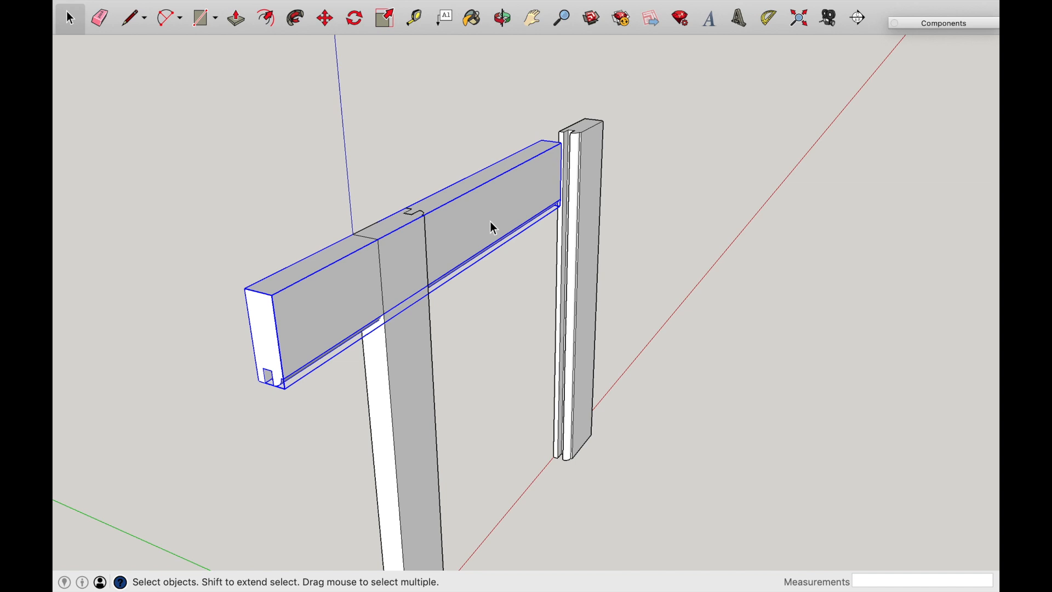
{"action": "mouse_move", "coordinate": [496, 209]}
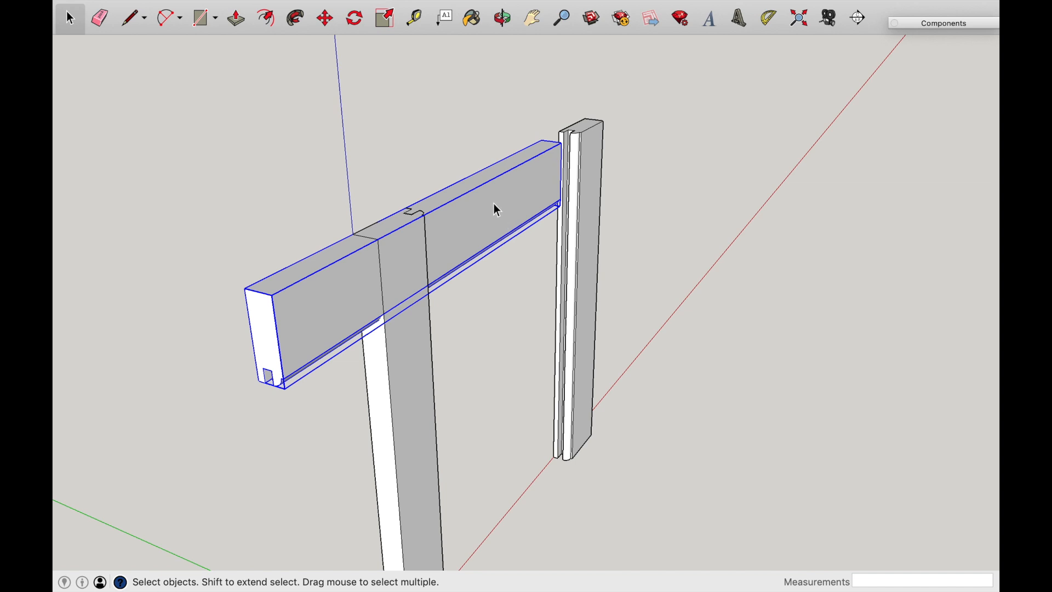
Explode the rail and remake it as a component named 'Rail', replacing the old definition.
{"action": "right_click", "coordinate": [497, 208]}
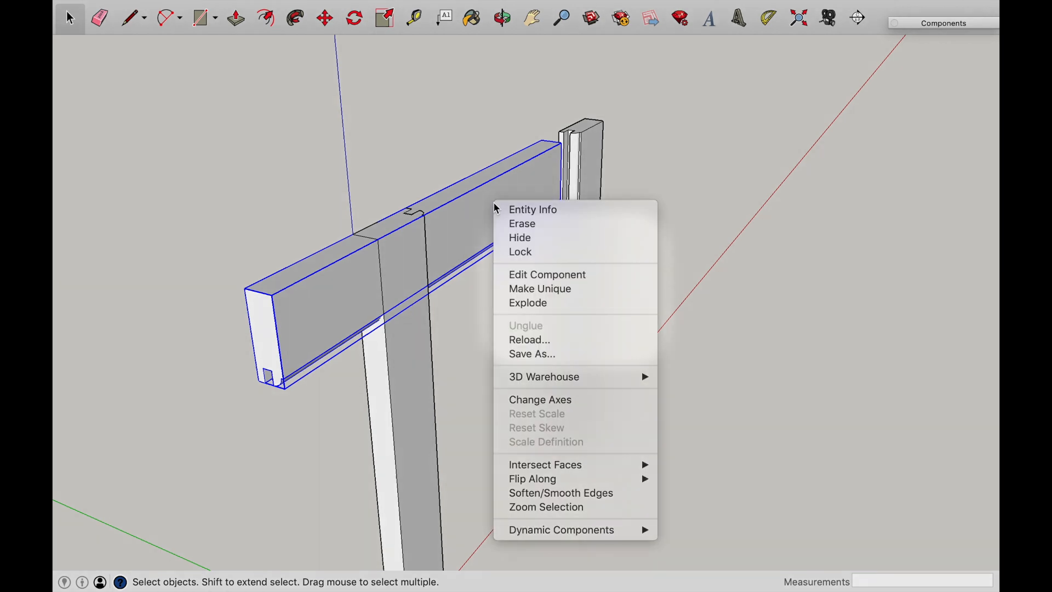
{"action": "mouse_move", "coordinate": [540, 288]}
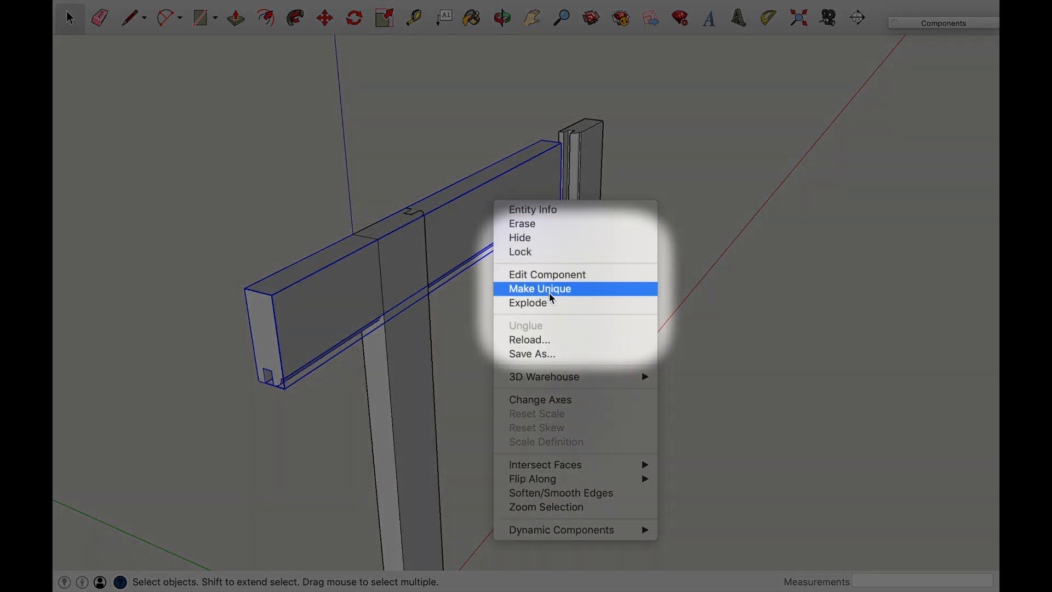
{"action": "mouse_move", "coordinate": [528, 302]}
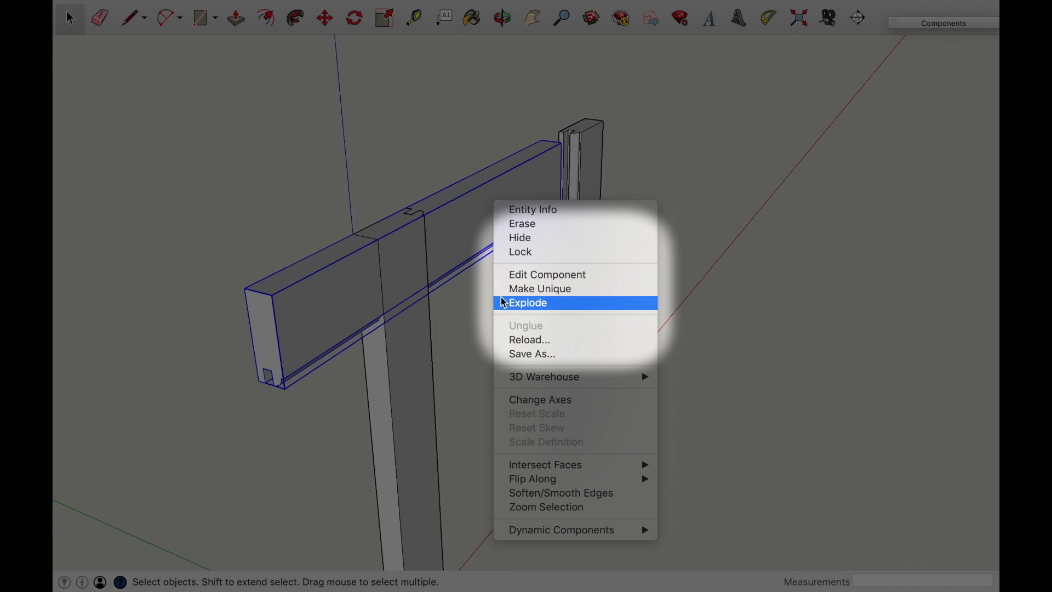
{"action": "mouse_move", "coordinate": [510, 306]}
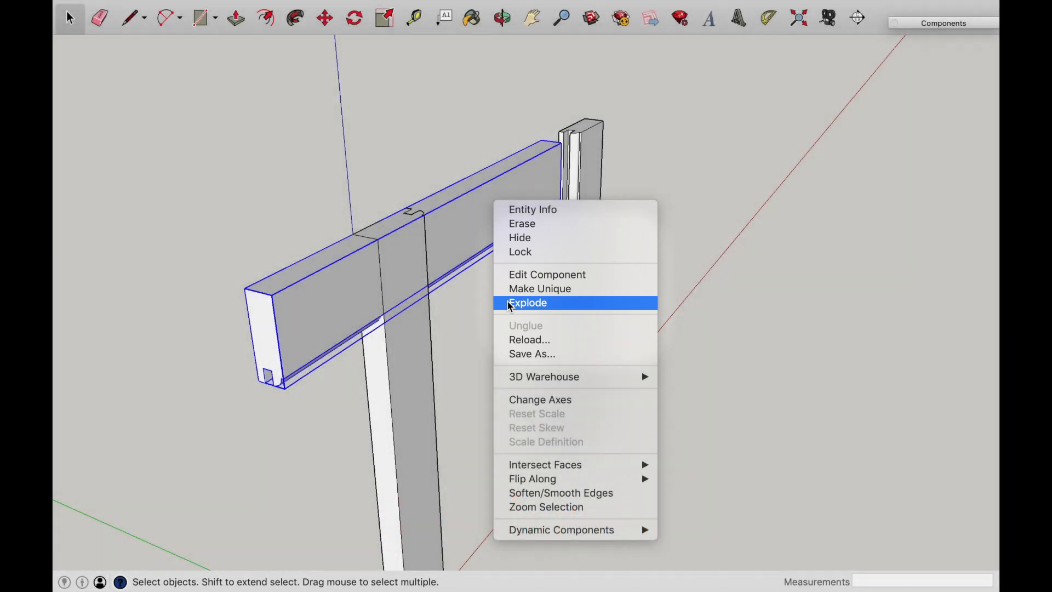
{"action": "left_click", "coordinate": [527, 303]}
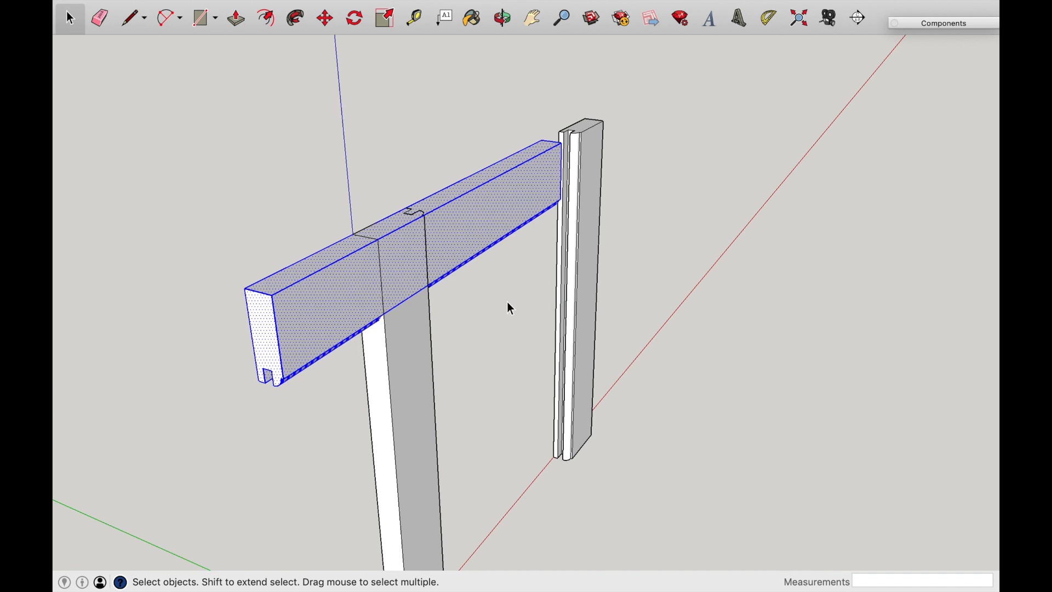
{"action": "key", "text": "g"}
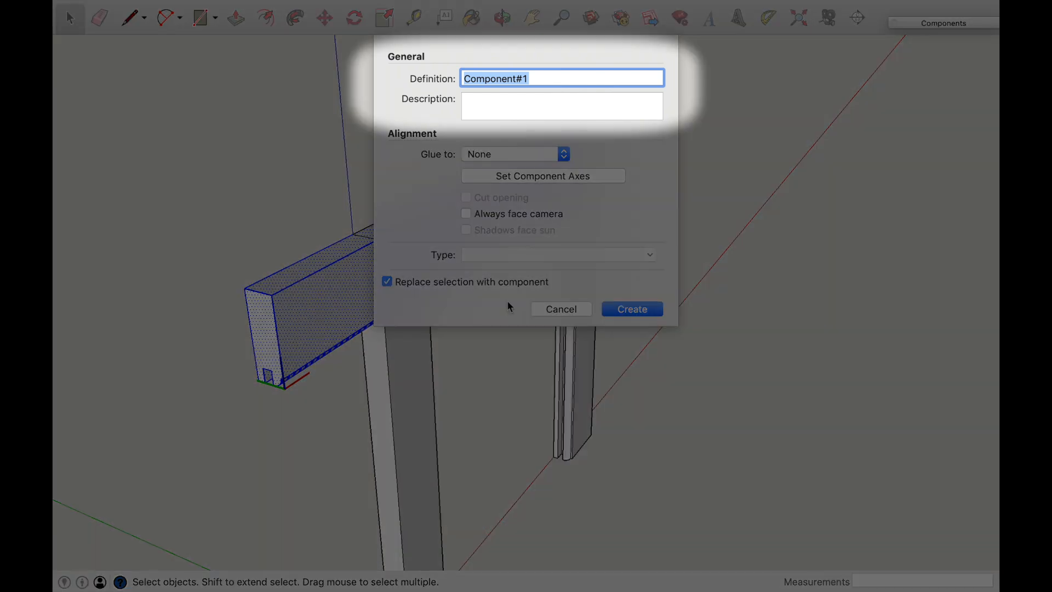
{"action": "type", "text": "Rail"}
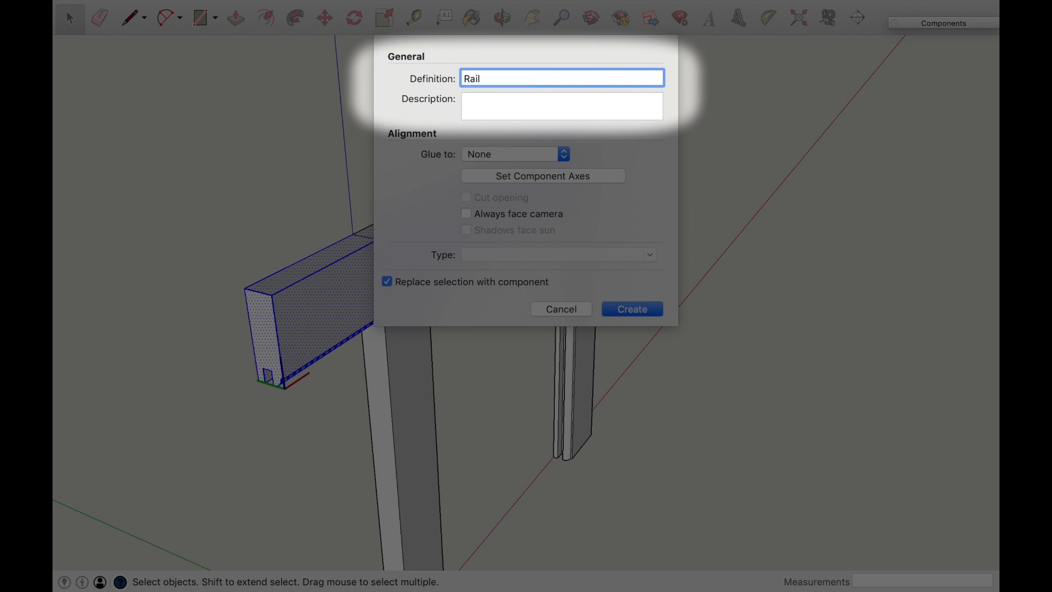
{"action": "left_click", "coordinate": [630, 309]}
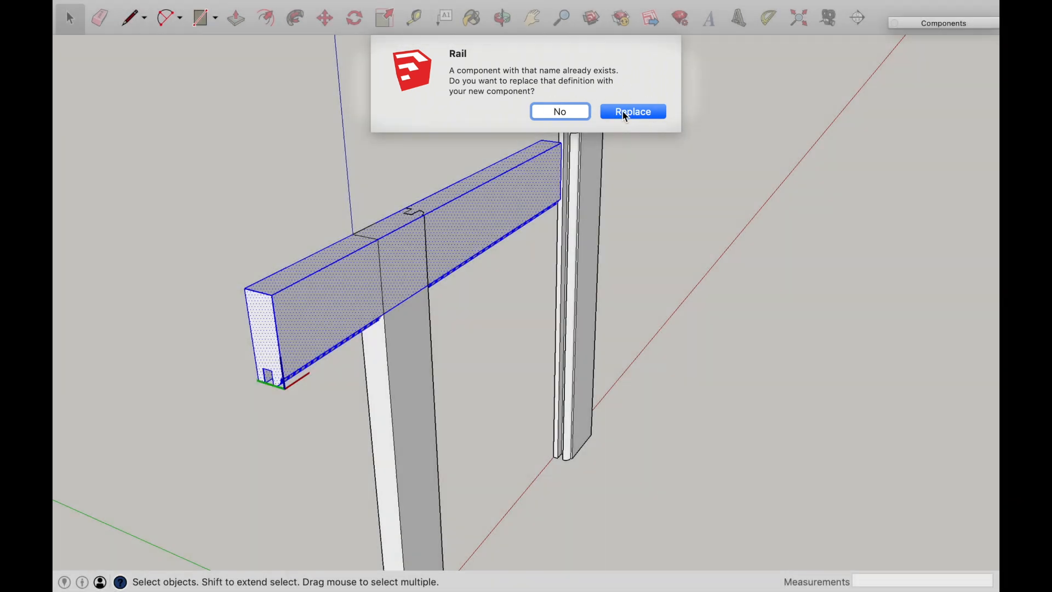
{"action": "left_click", "coordinate": [632, 112]}
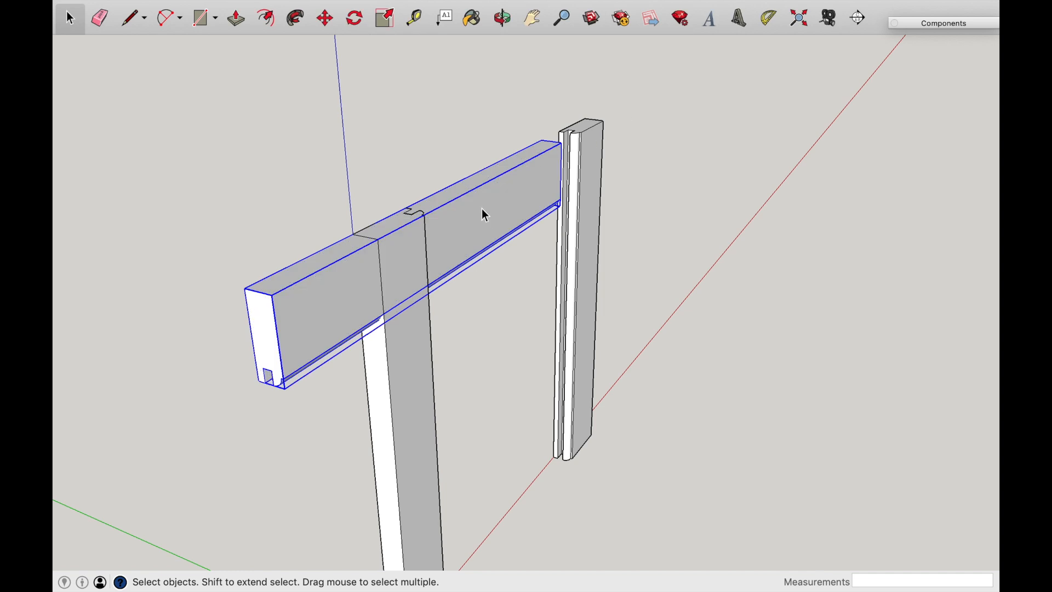
{"action": "mouse_move", "coordinate": [494, 186]}
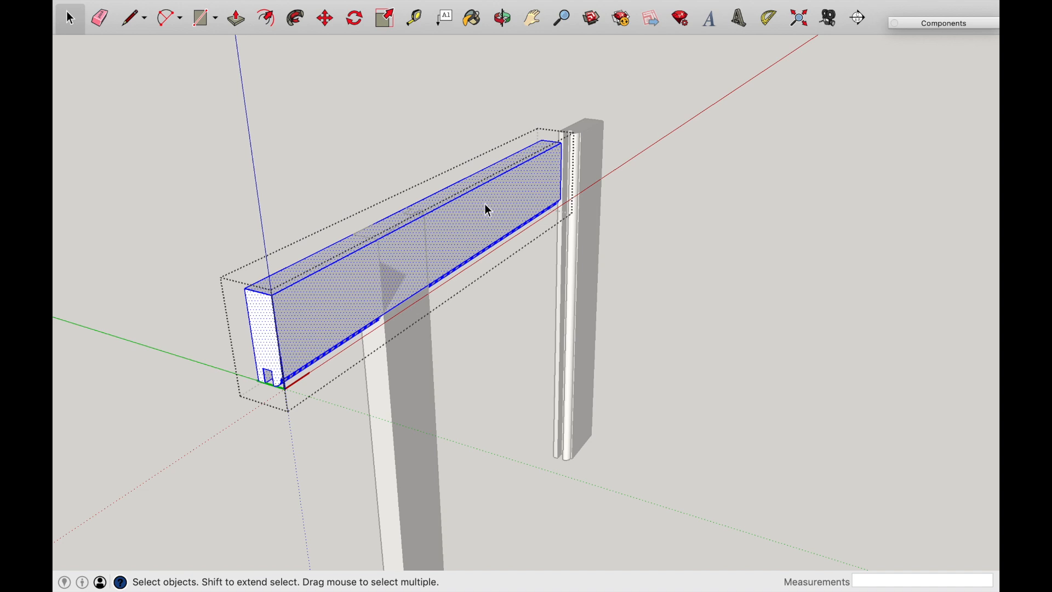
{"action": "mouse_move", "coordinate": [402, 372]}
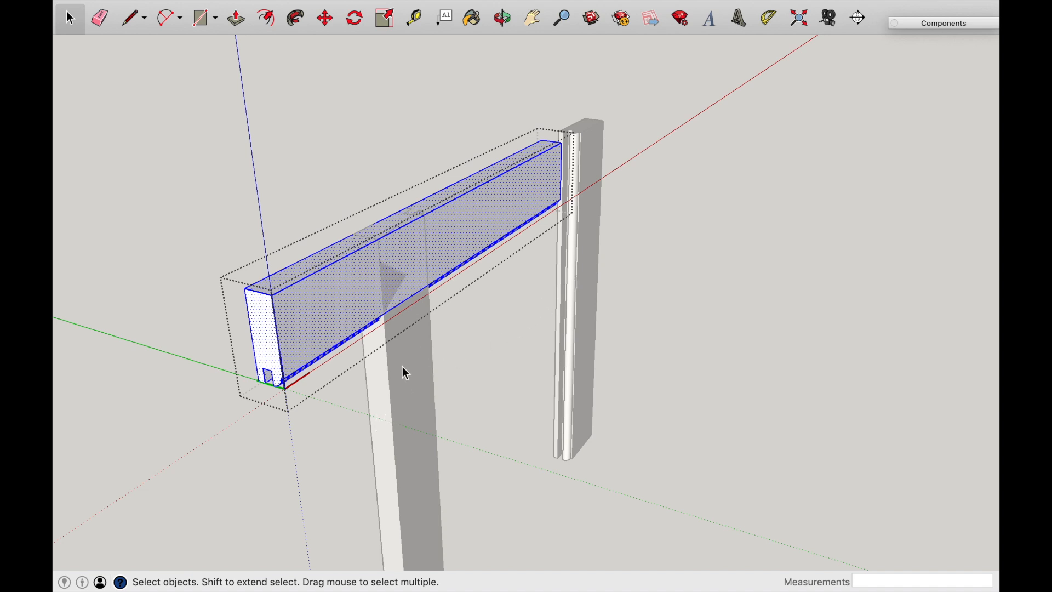
{"action": "mouse_move", "coordinate": [303, 319]}
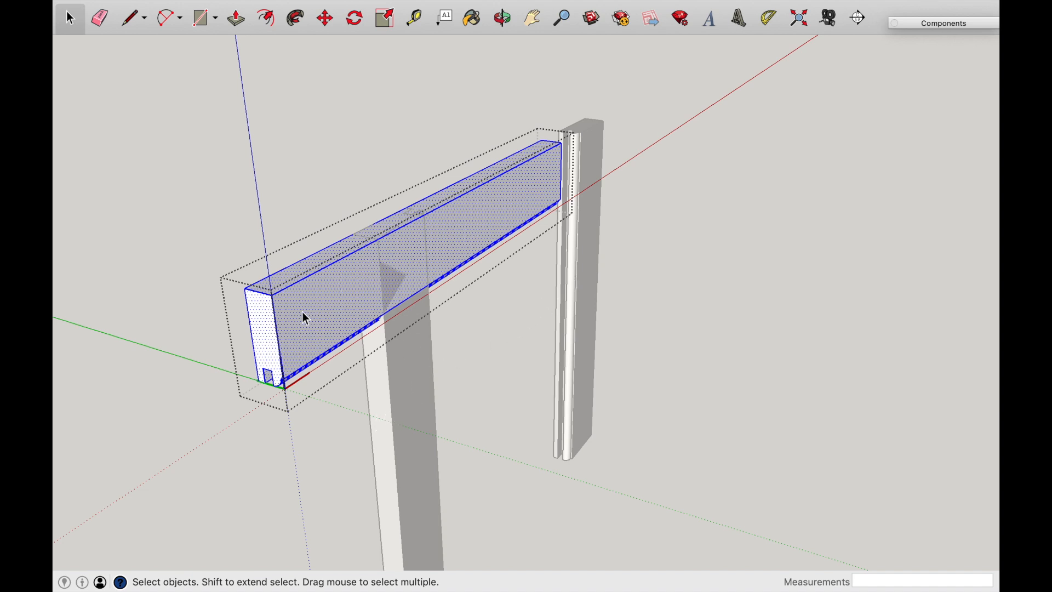
{"action": "left_click", "coordinate": [235, 17]}
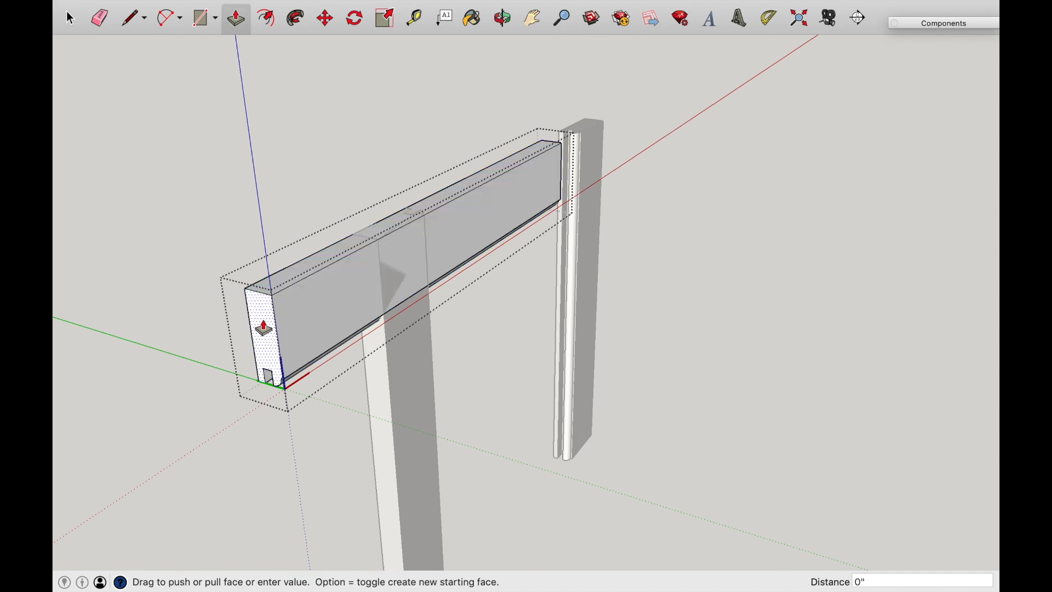
{"action": "left_click", "coordinate": [68, 19]}
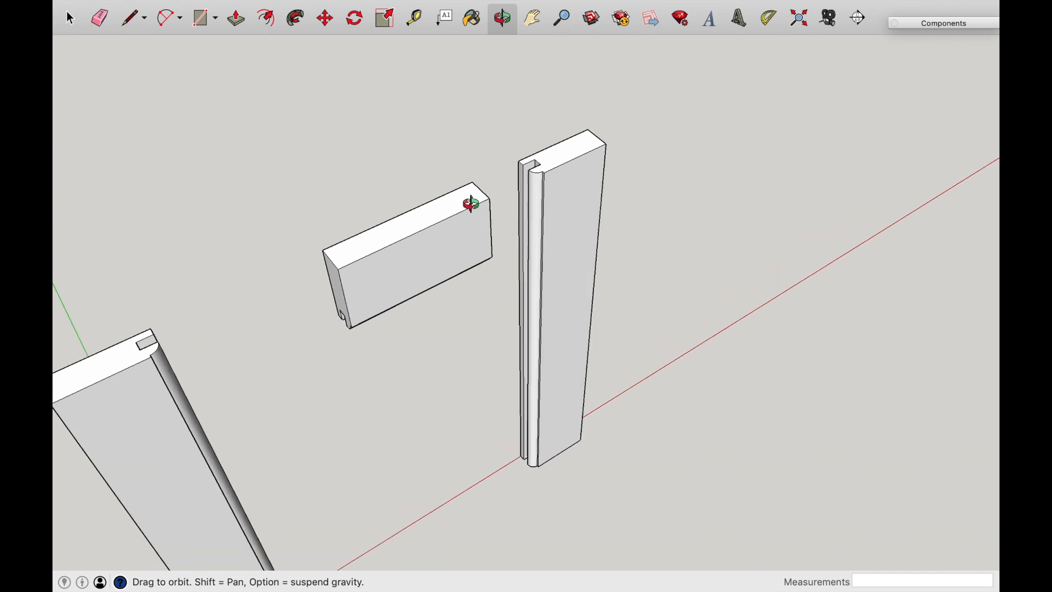
Move the rail so its end snaps onto the grooved stile's top end.
{"action": "left_click_drag", "start_coordinate": [470, 268], "coordinate": [567, 221]}
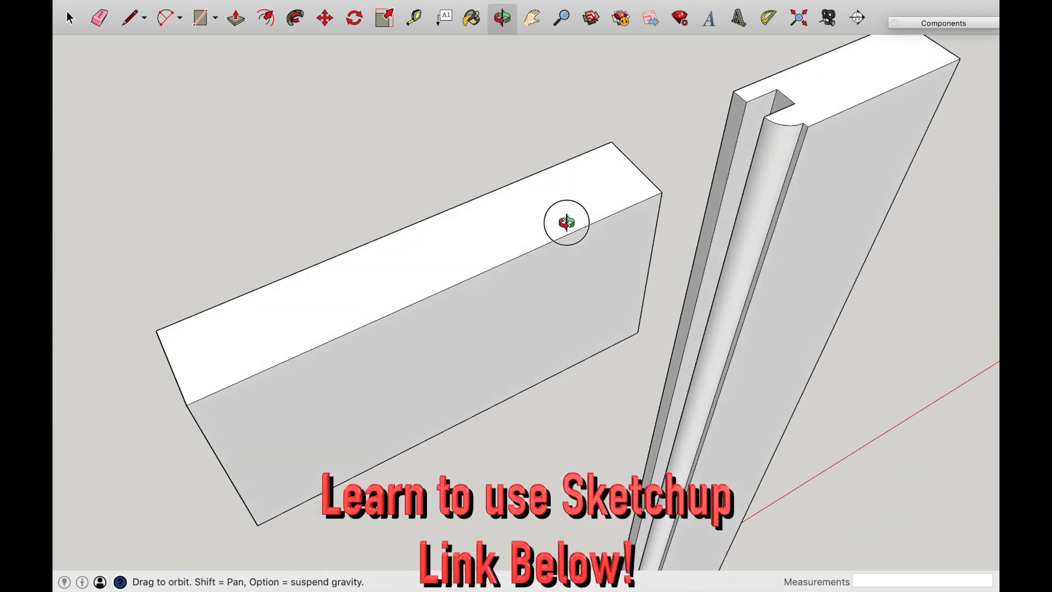
{"action": "left_click_drag", "start_coordinate": [567, 221], "coordinate": [342, 268]}
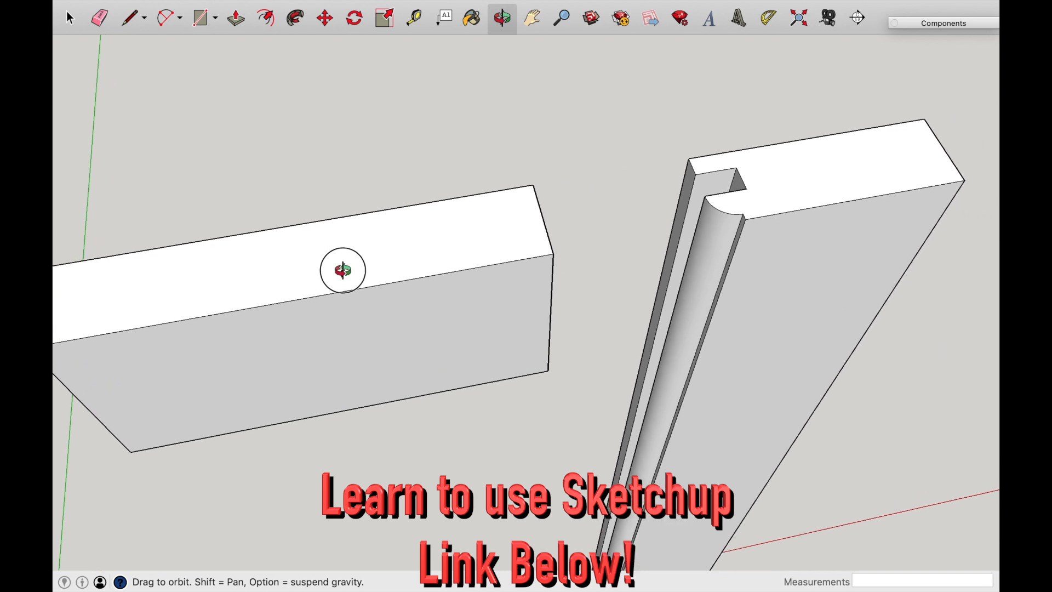
{"action": "left_click", "coordinate": [70, 18]}
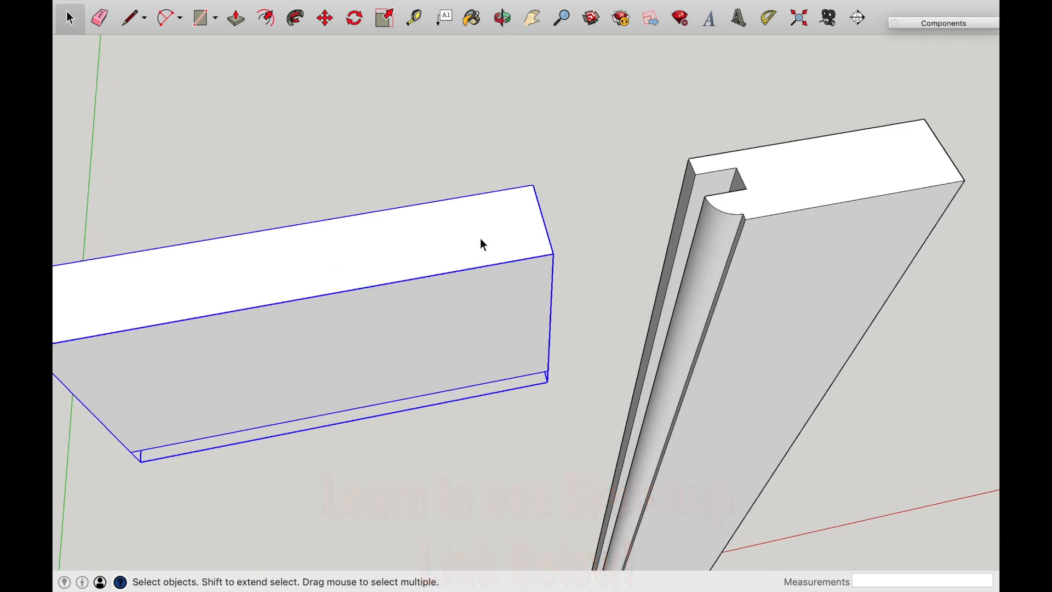
{"action": "left_click", "coordinate": [325, 19]}
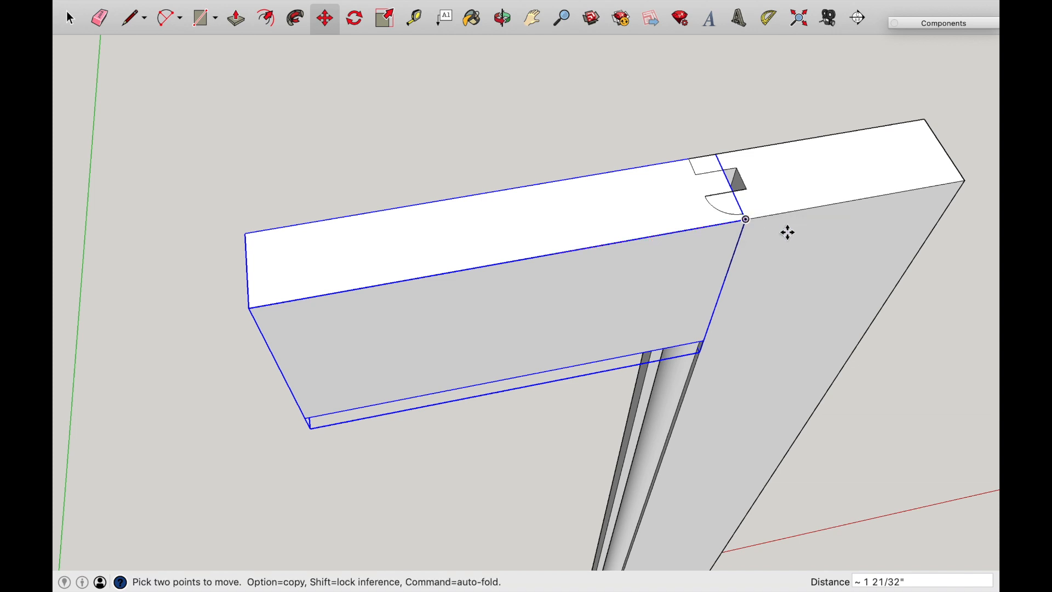
{"action": "left_click", "coordinate": [502, 18]}
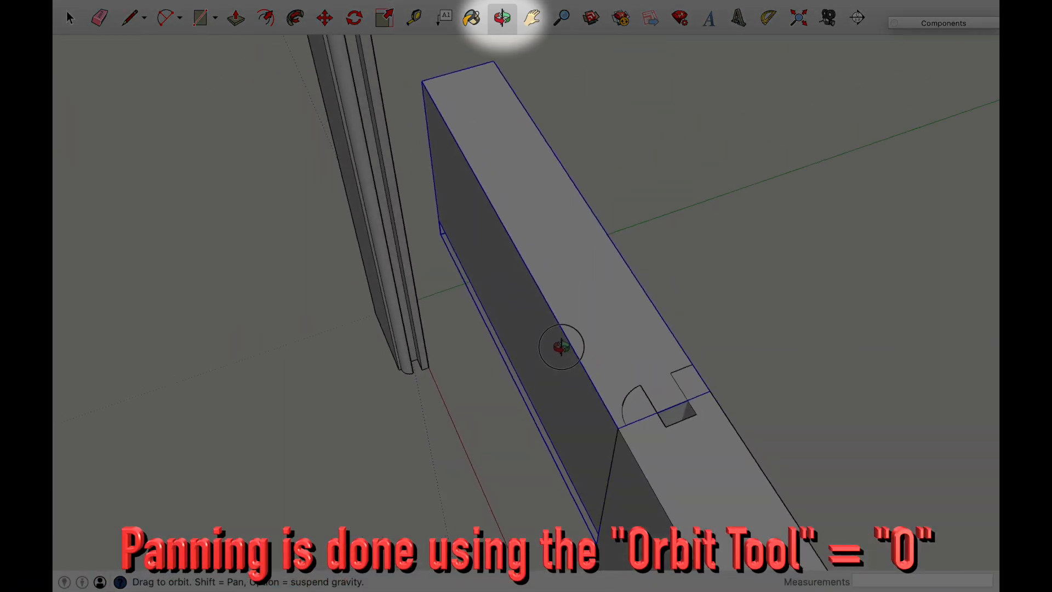
Orbit around the joint to inspect the notch and curve traced on the rail's top.
{"action": "left_click_drag", "start_coordinate": [564, 345], "coordinate": [665, 339]}
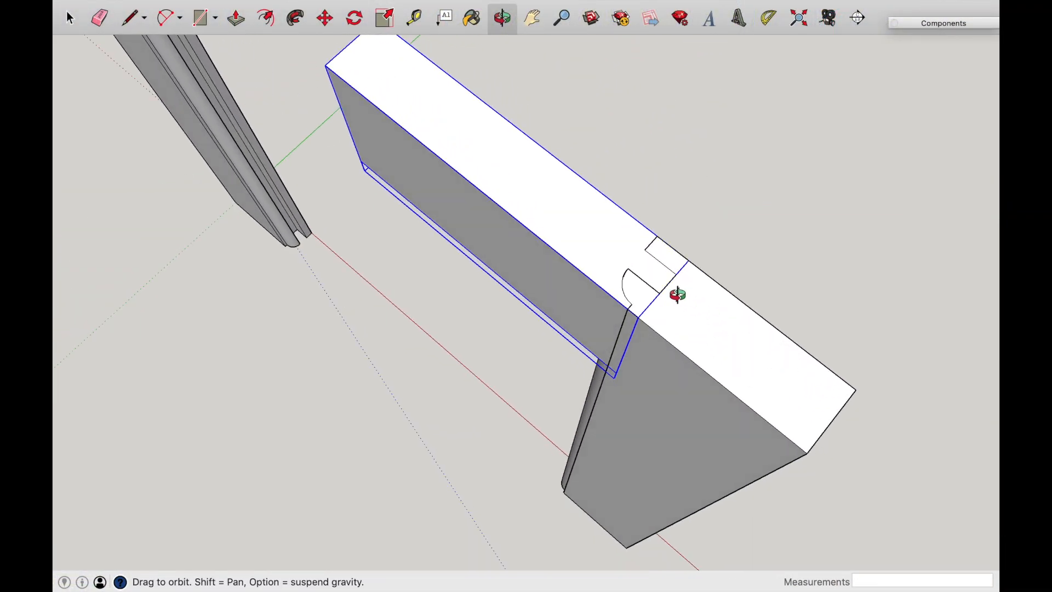
{"action": "left_click_drag", "start_coordinate": [677, 295], "coordinate": [601, 252]}
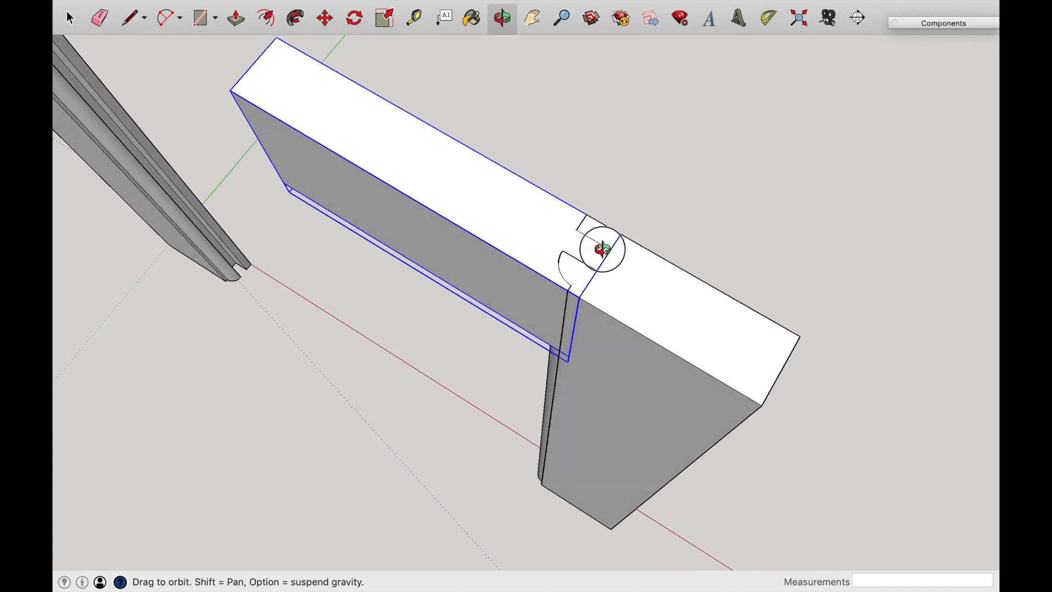
{"action": "mouse_move", "coordinate": [604, 302]}
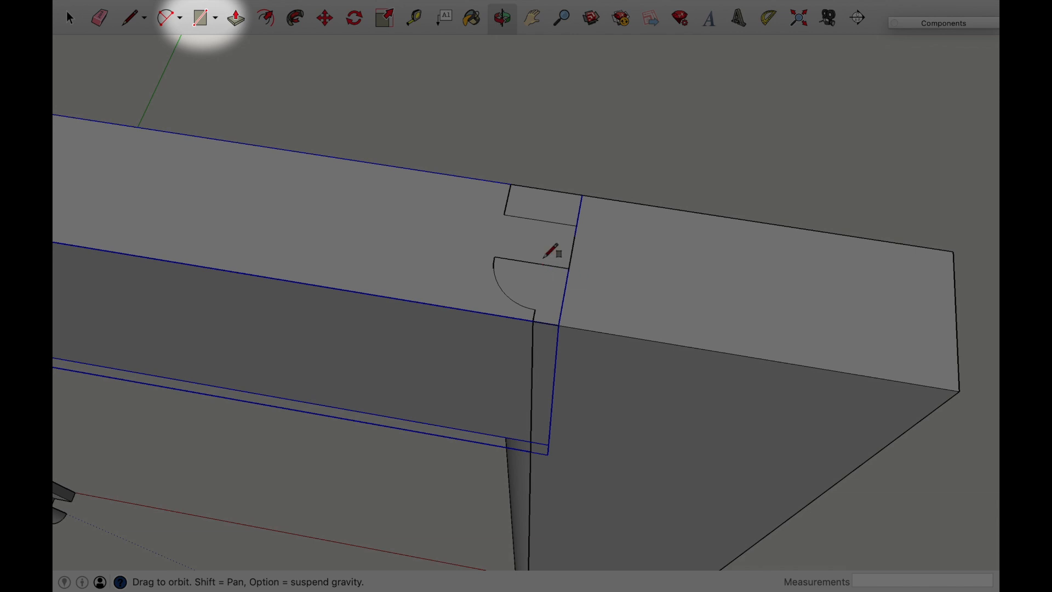
Inside the Rail component, trace the square notch outline at the rail's end into its own face.
{"action": "left_click", "coordinate": [70, 18]}
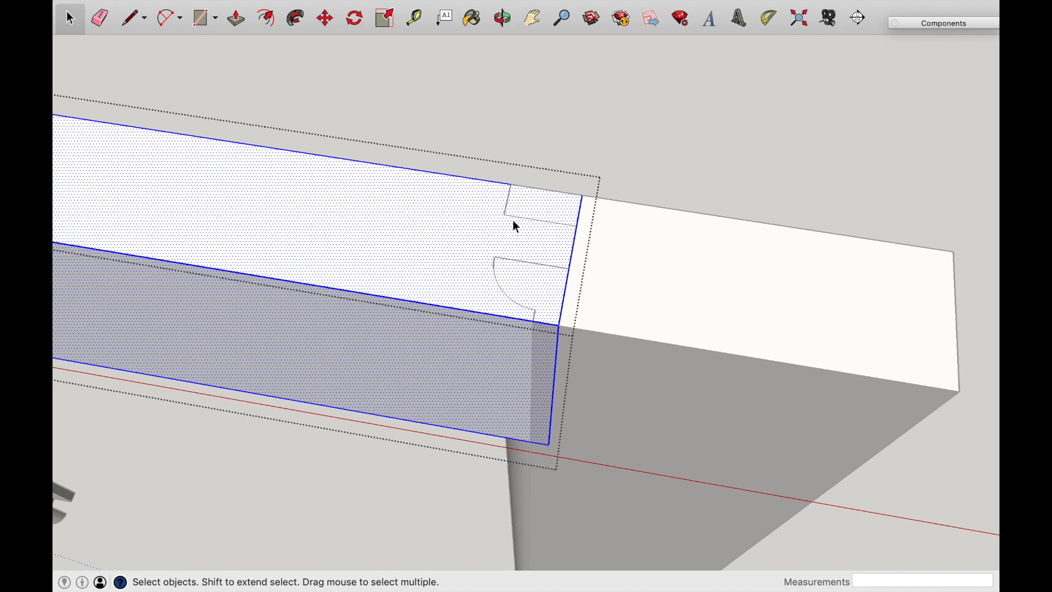
{"action": "left_click", "coordinate": [199, 19]}
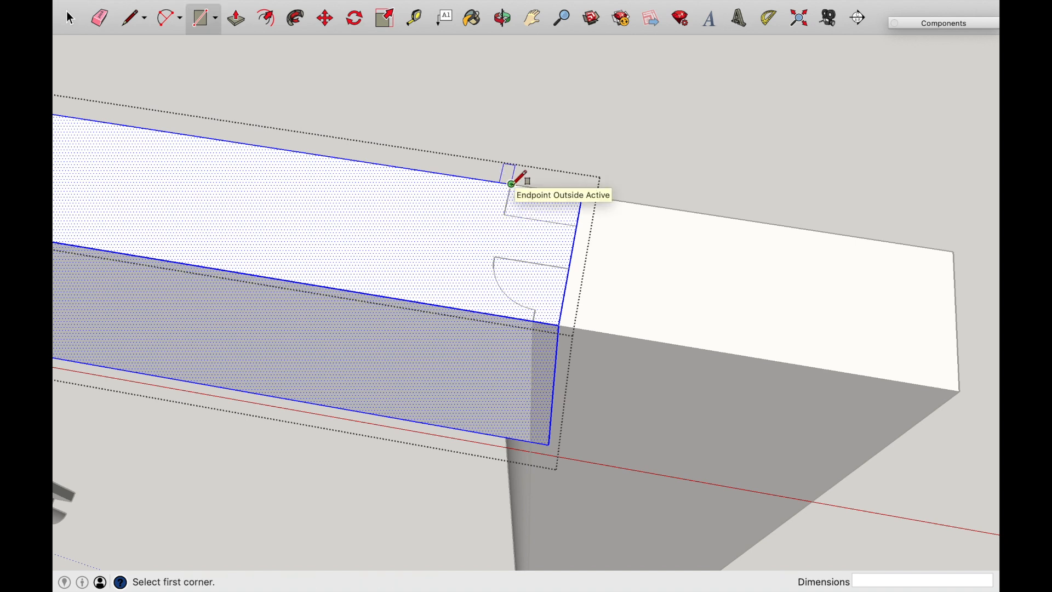
{"action": "left_click", "coordinate": [512, 183]}
{"action": "type", "text": "3/8\", 3/16\""}
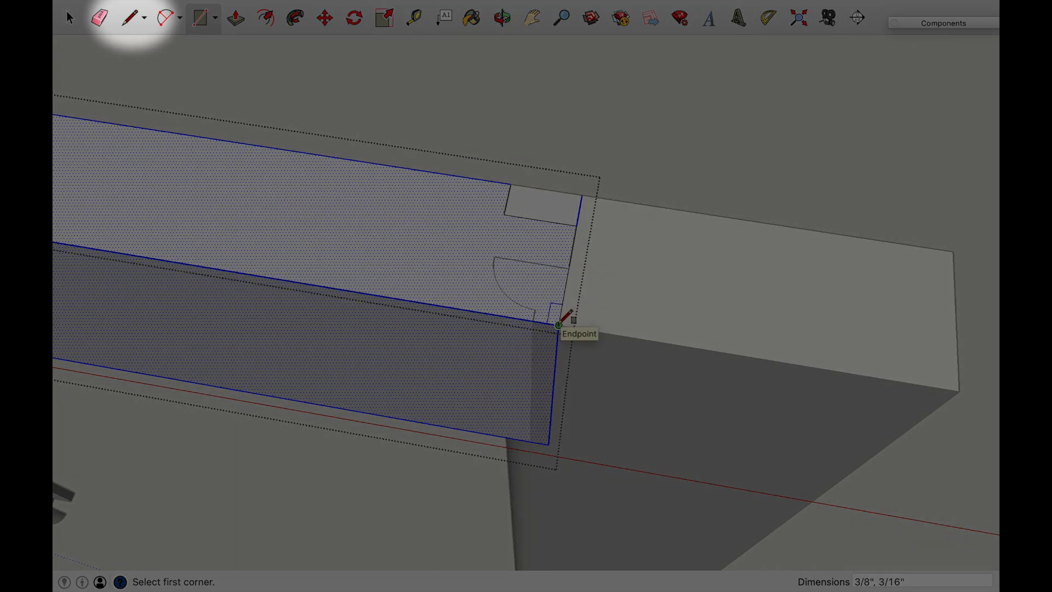
{"action": "left_click", "coordinate": [127, 18]}
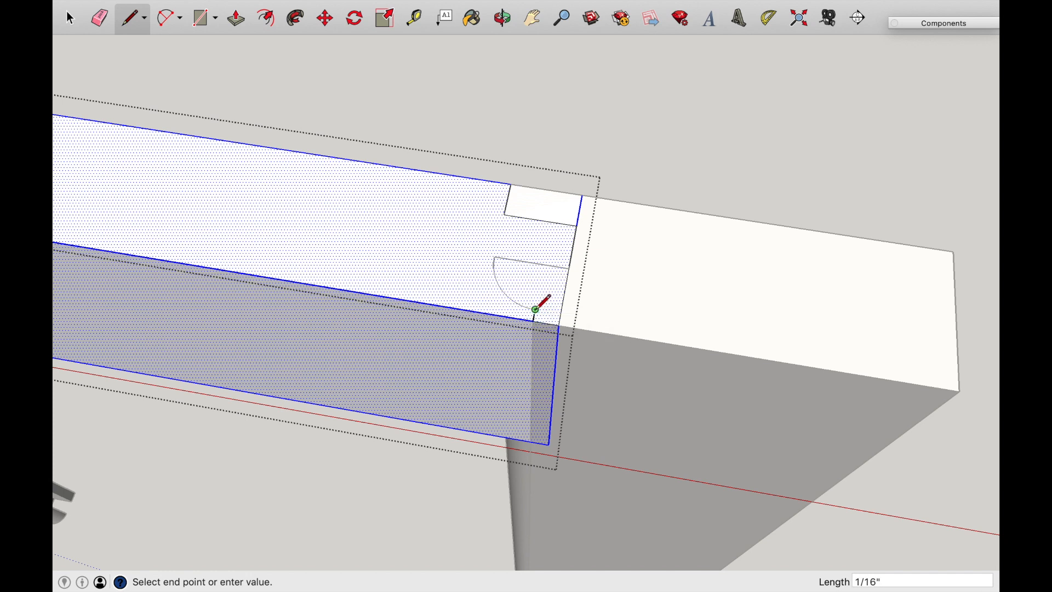
{"action": "mouse_move", "coordinate": [567, 268]}
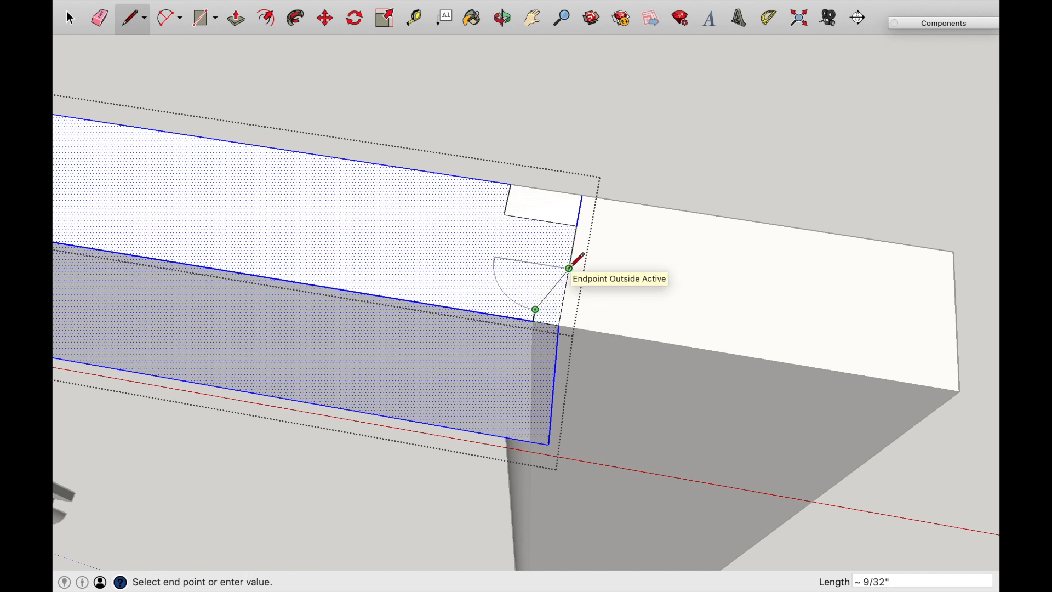
{"action": "key", "text": "Escape"}
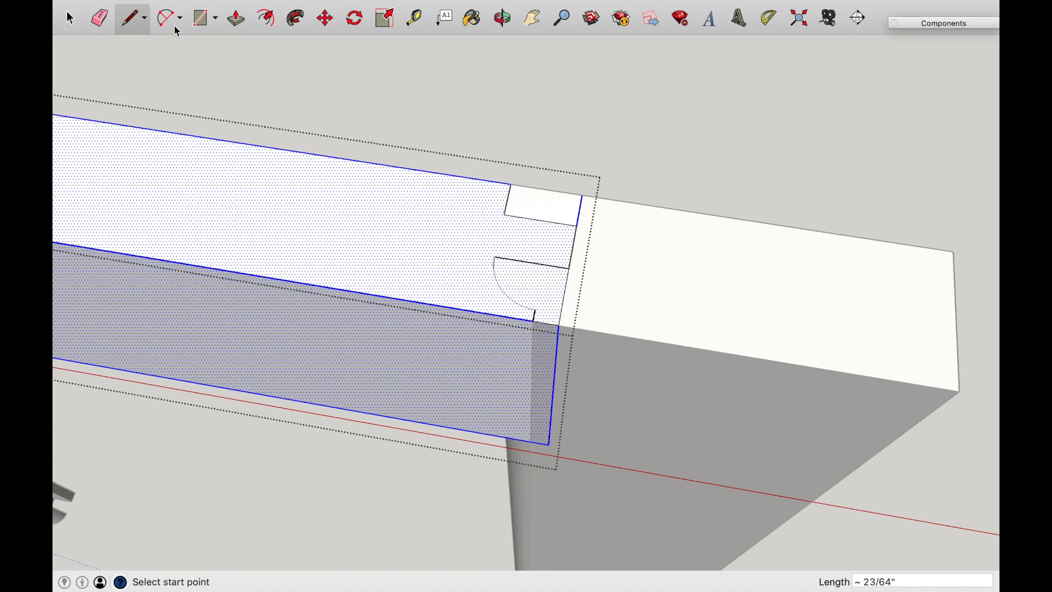
Choose the centre-point arc drawing mode from the Arc tool list.
{"action": "left_click", "coordinate": [167, 17]}
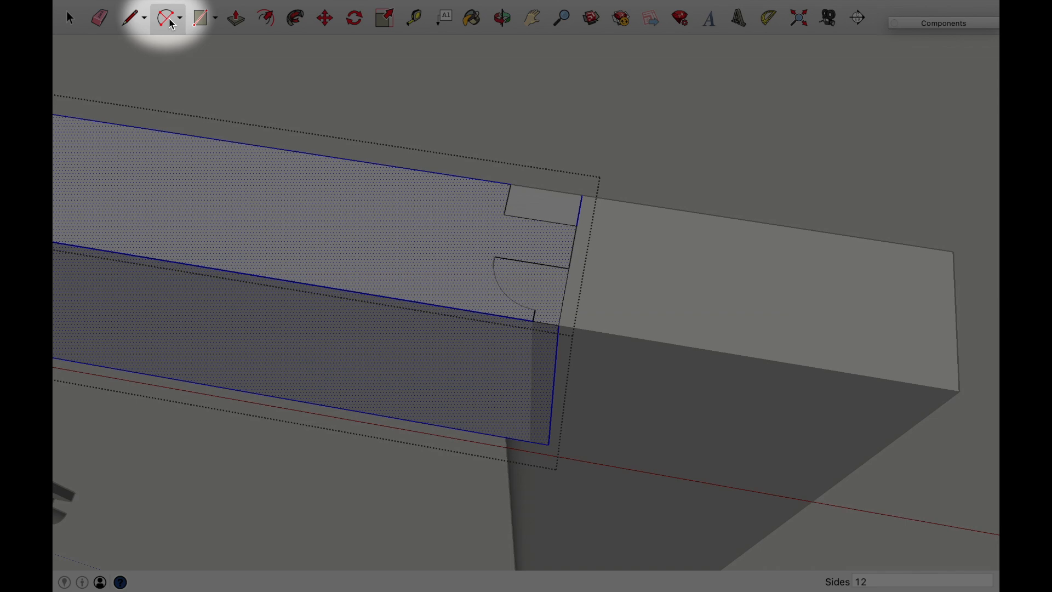
{"action": "left_click", "coordinate": [169, 17]}
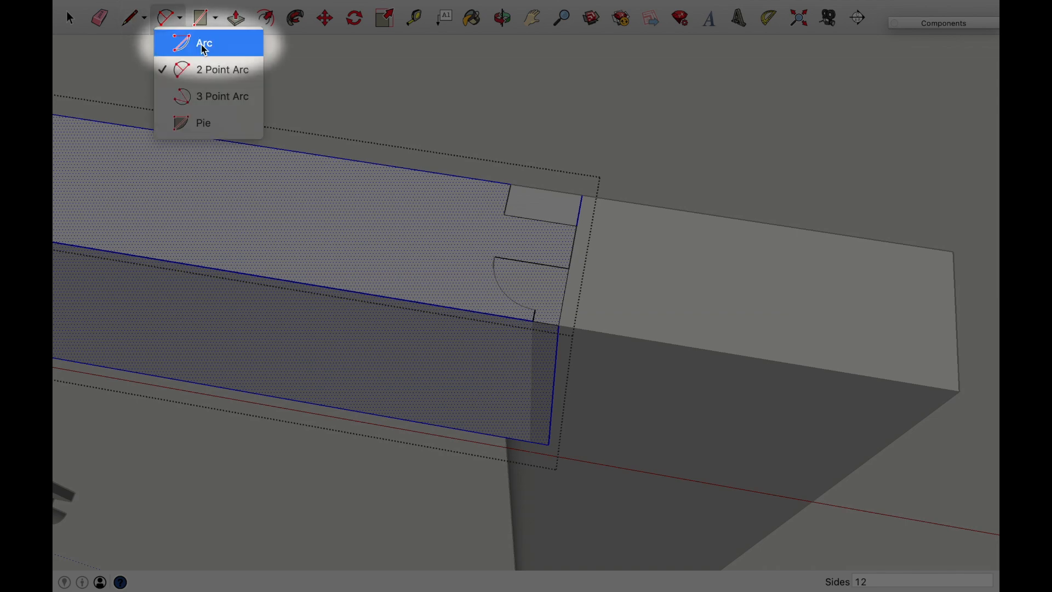
{"action": "left_click", "coordinate": [204, 43]}
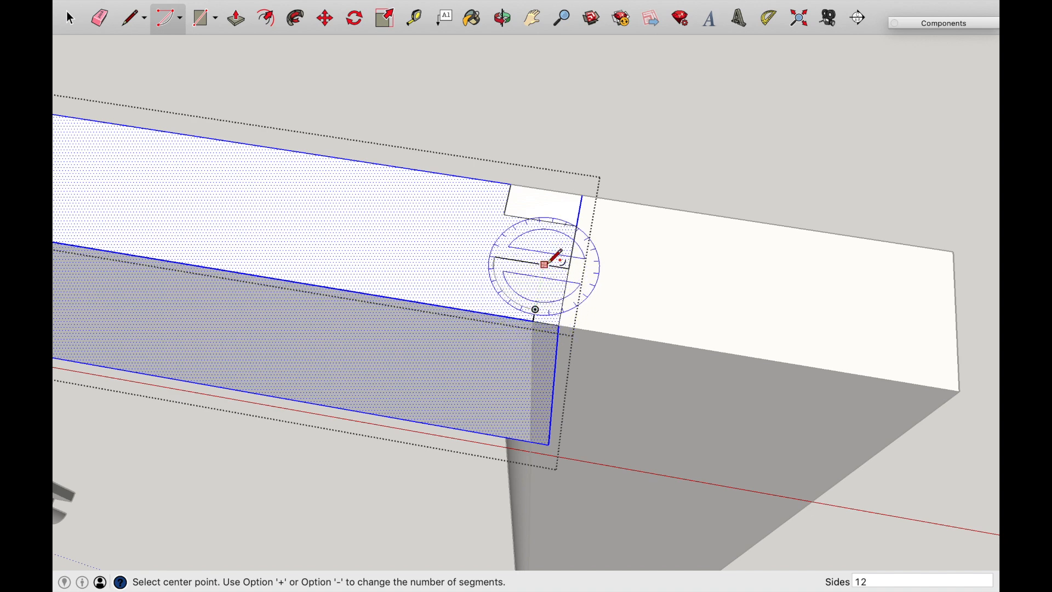
{"action": "mouse_move", "coordinate": [543, 264]}
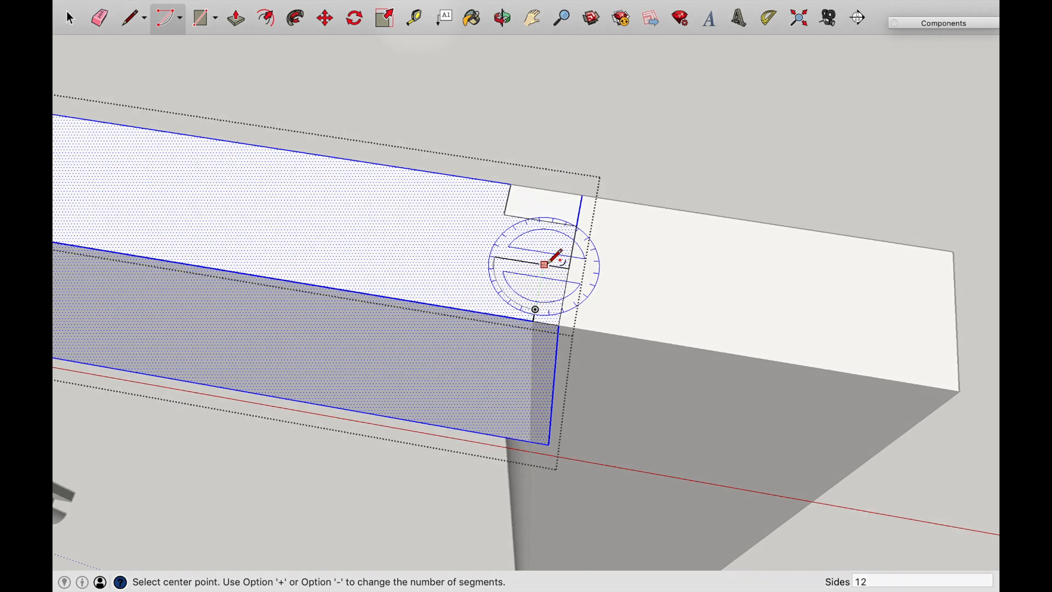
Place a guide on the rail's end and draw a 90° arc from its intersection to close the cope face.
{"action": "left_click", "coordinate": [414, 19]}
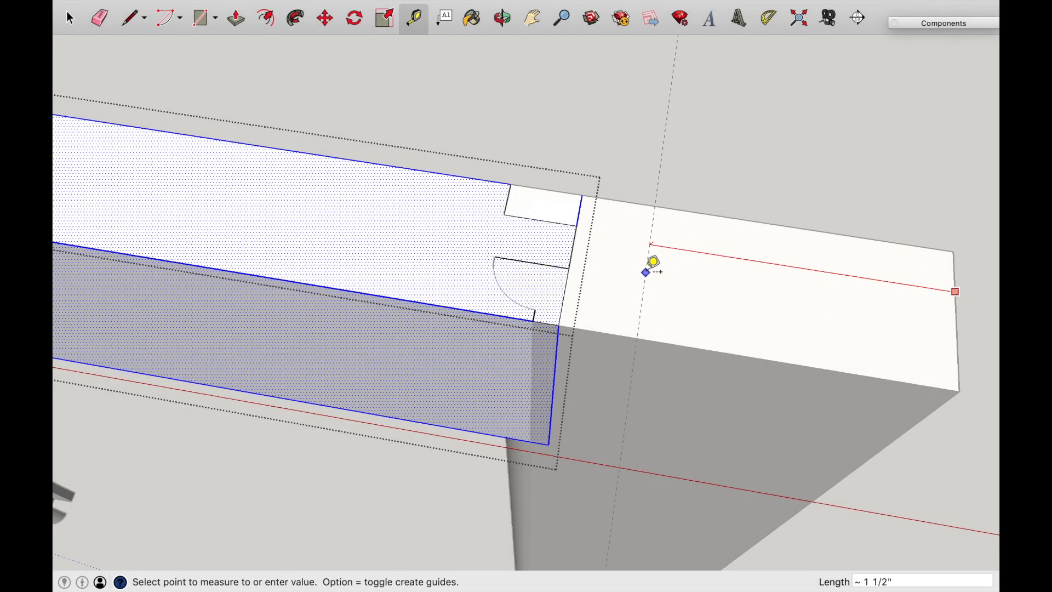
{"action": "mouse_move", "coordinate": [544, 295]}
{"action": "type", "text": "2\""}
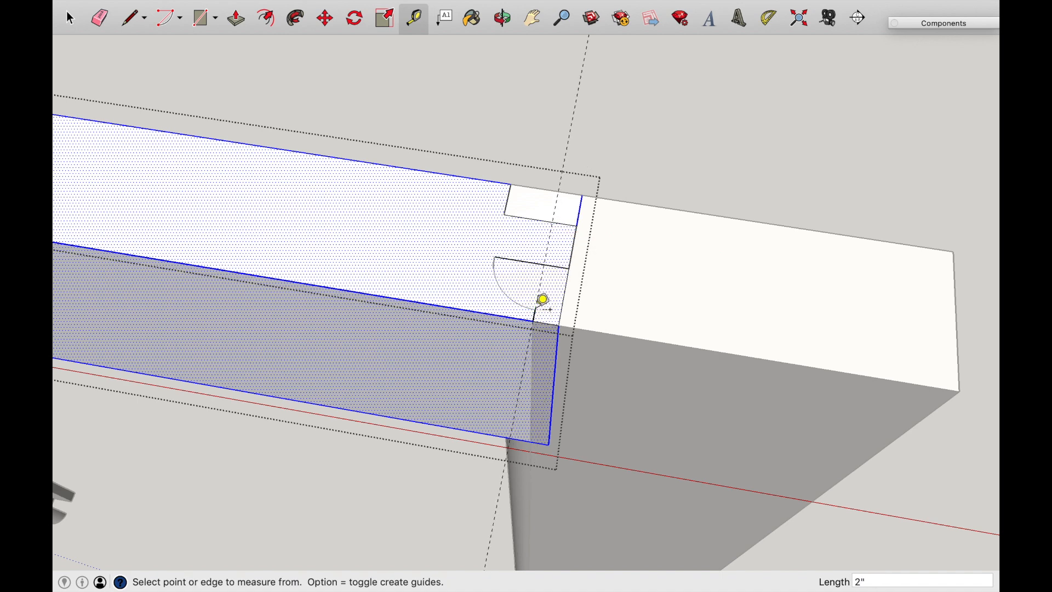
{"action": "mouse_move", "coordinate": [550, 253]}
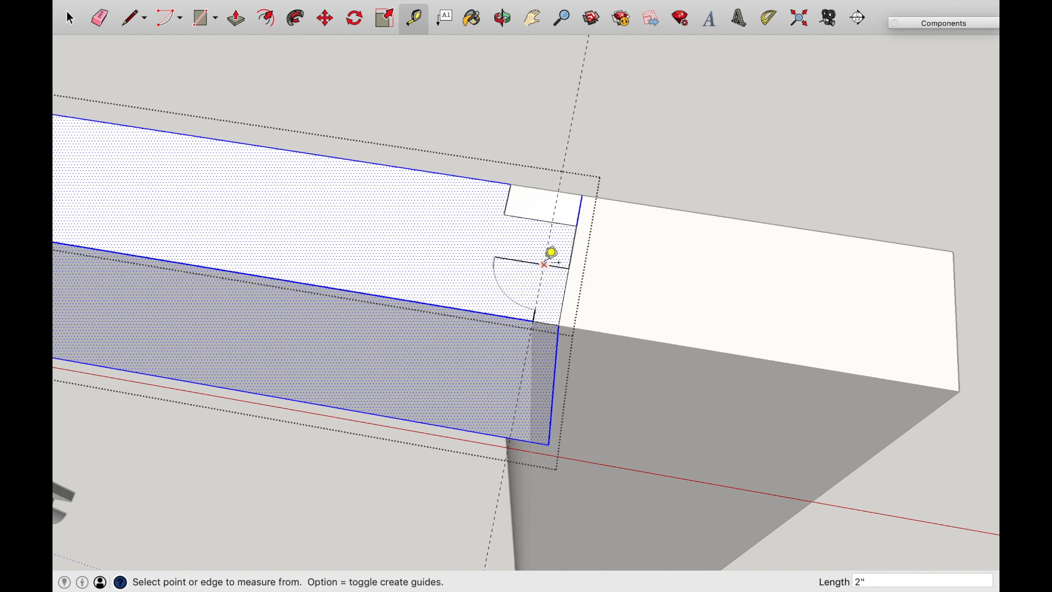
{"action": "mouse_move", "coordinate": [545, 265]}
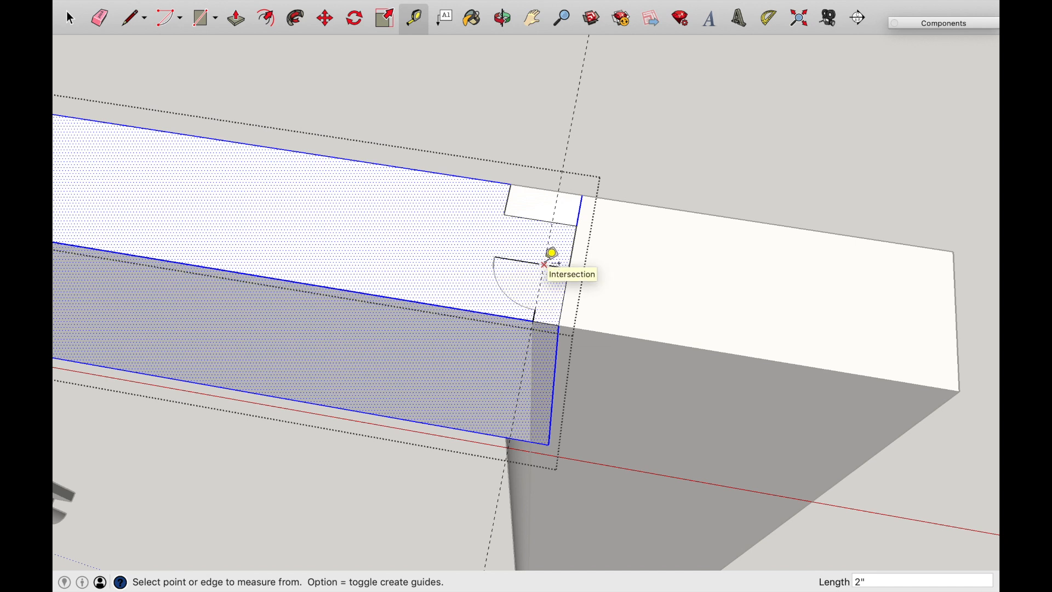
{"action": "mouse_move", "coordinate": [184, 37]}
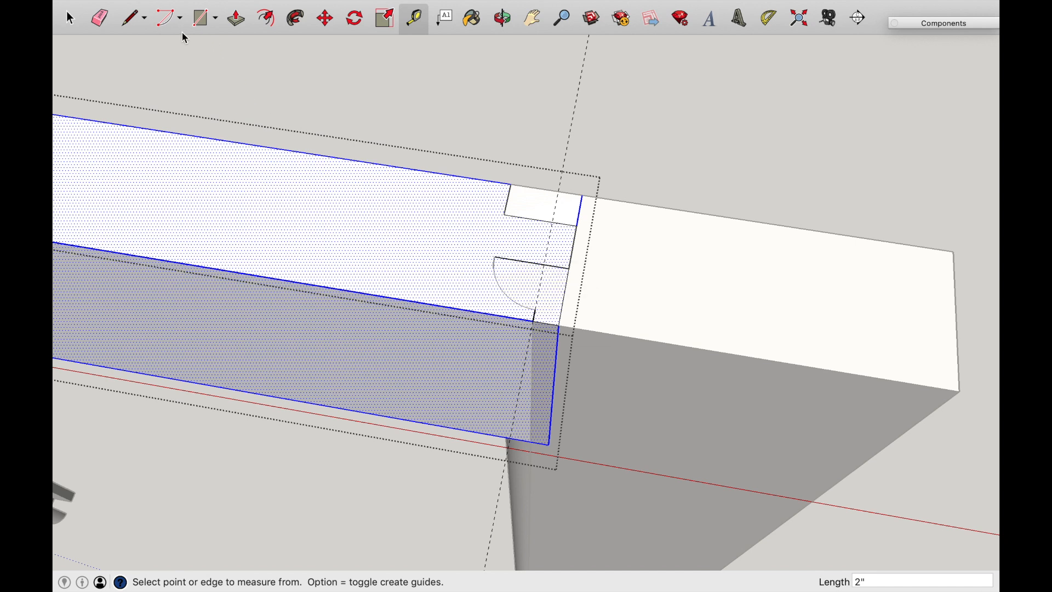
{"action": "left_click", "coordinate": [163, 17]}
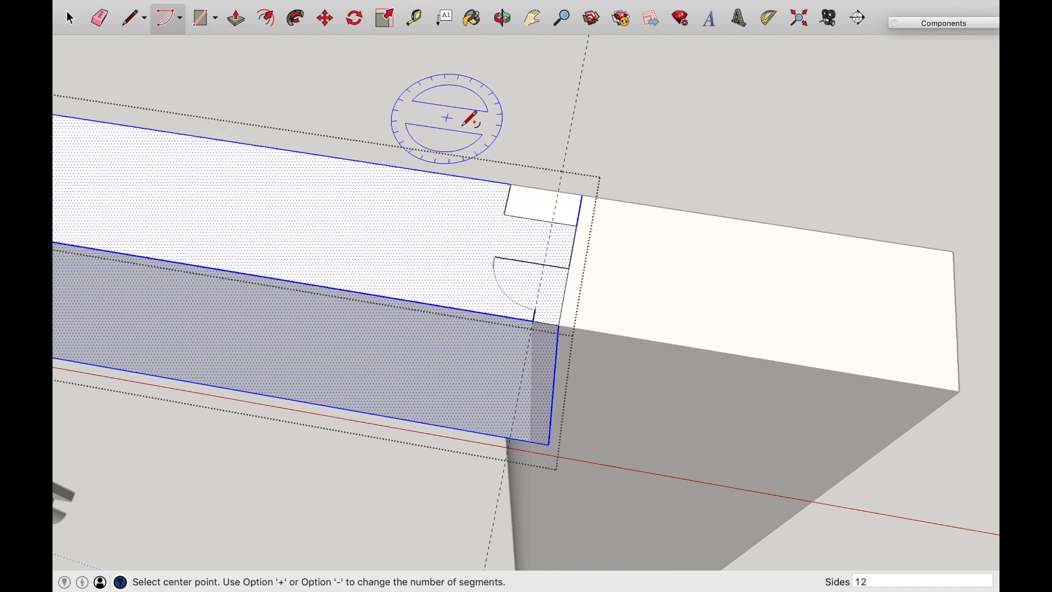
{"action": "mouse_move", "coordinate": [544, 262]}
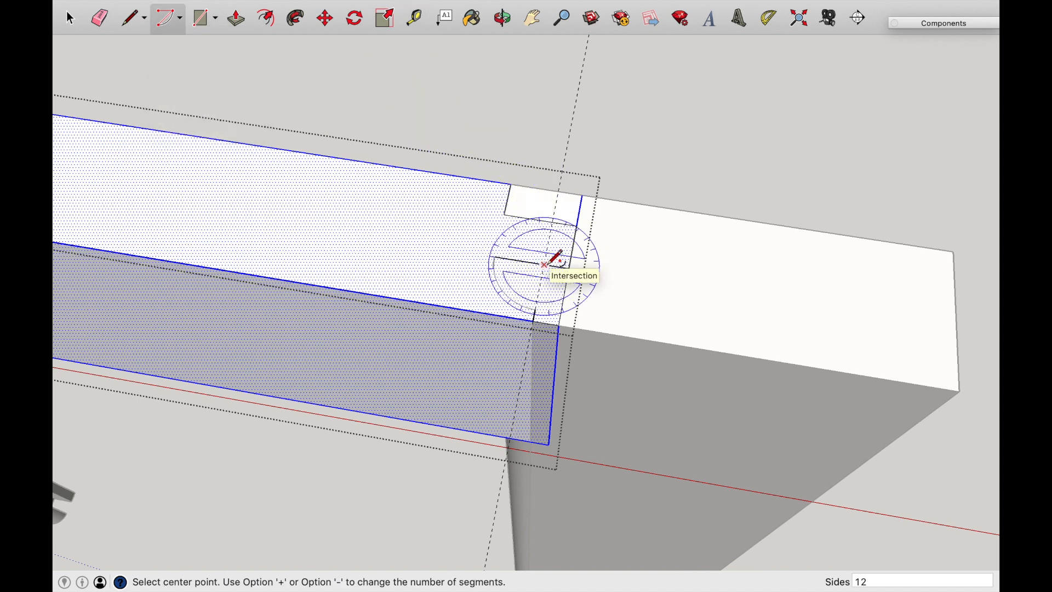
{"action": "left_click", "coordinate": [554, 262]}
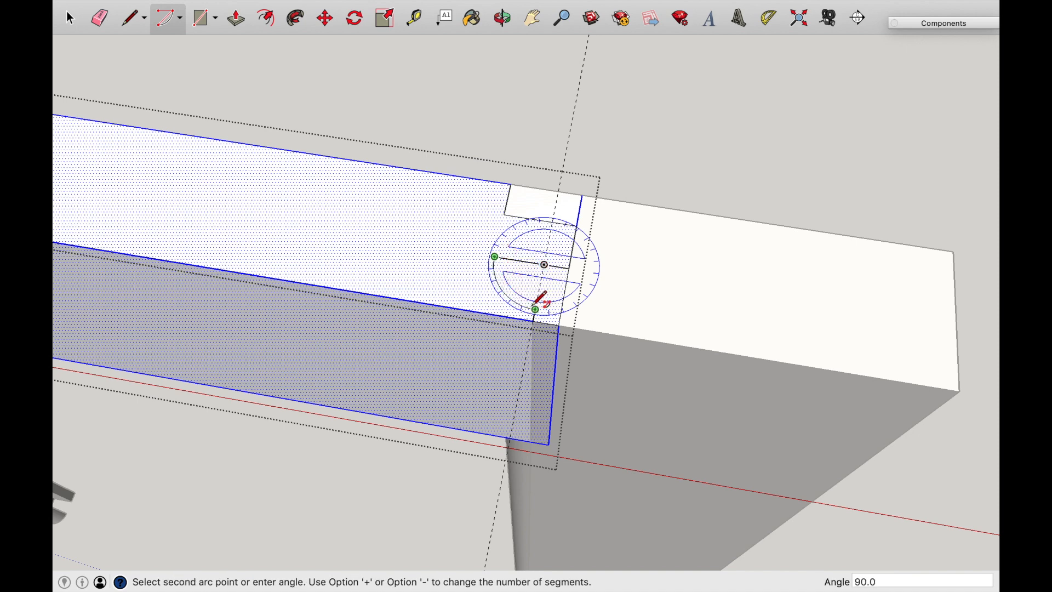
{"action": "left_click", "coordinate": [534, 309]}
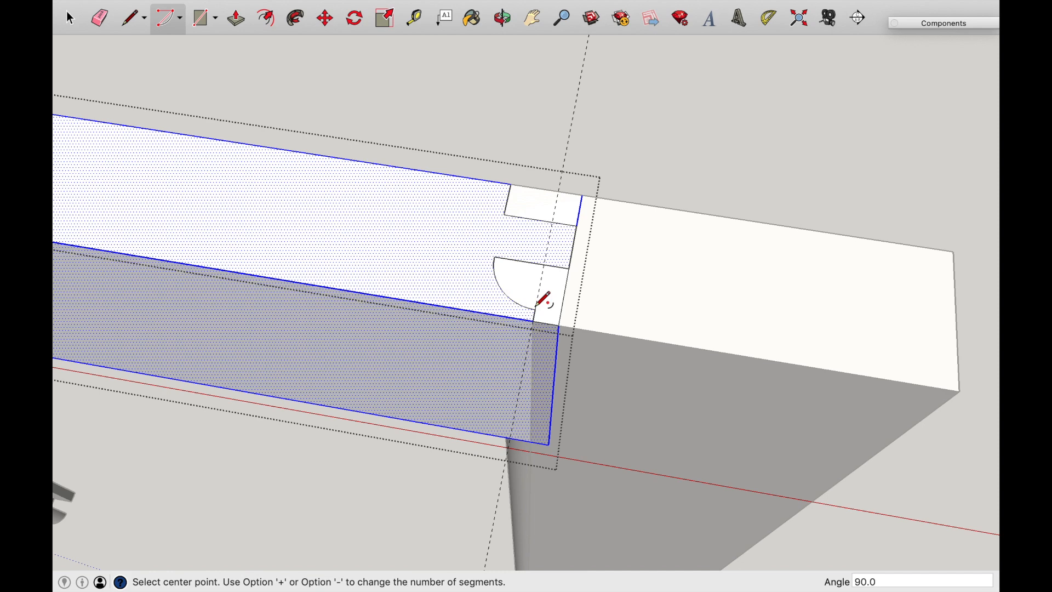
{"action": "left_click", "coordinate": [70, 19]}
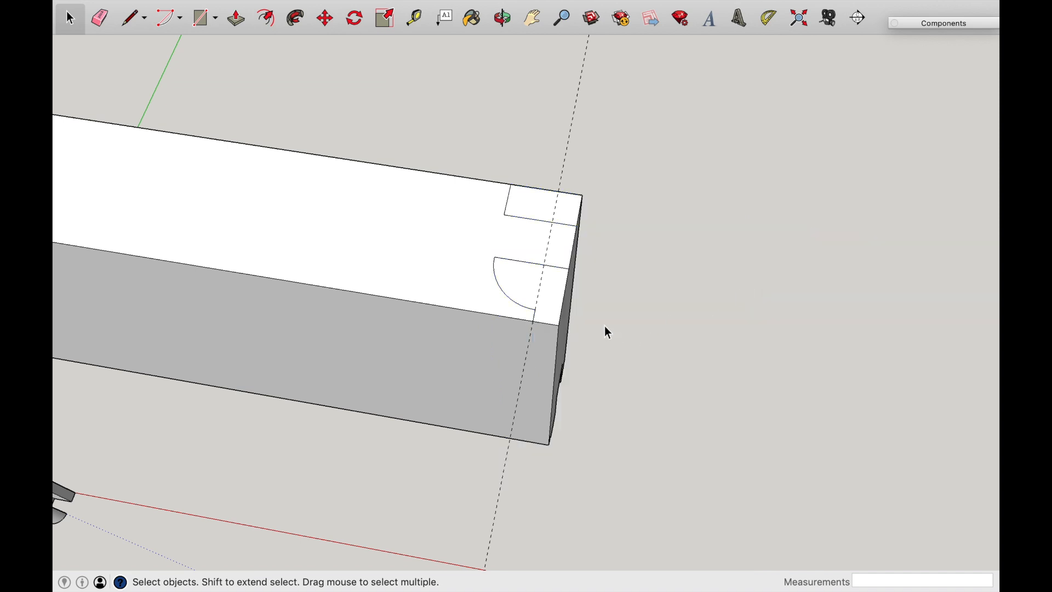
{"action": "mouse_move", "coordinate": [465, 280]}
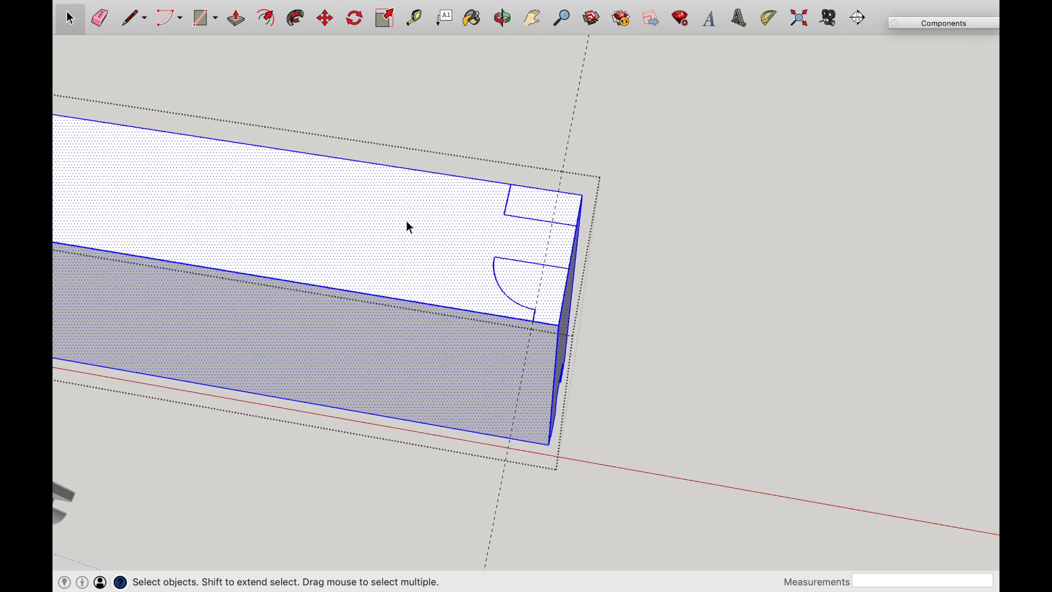
{"action": "left_click", "coordinate": [502, 19]}
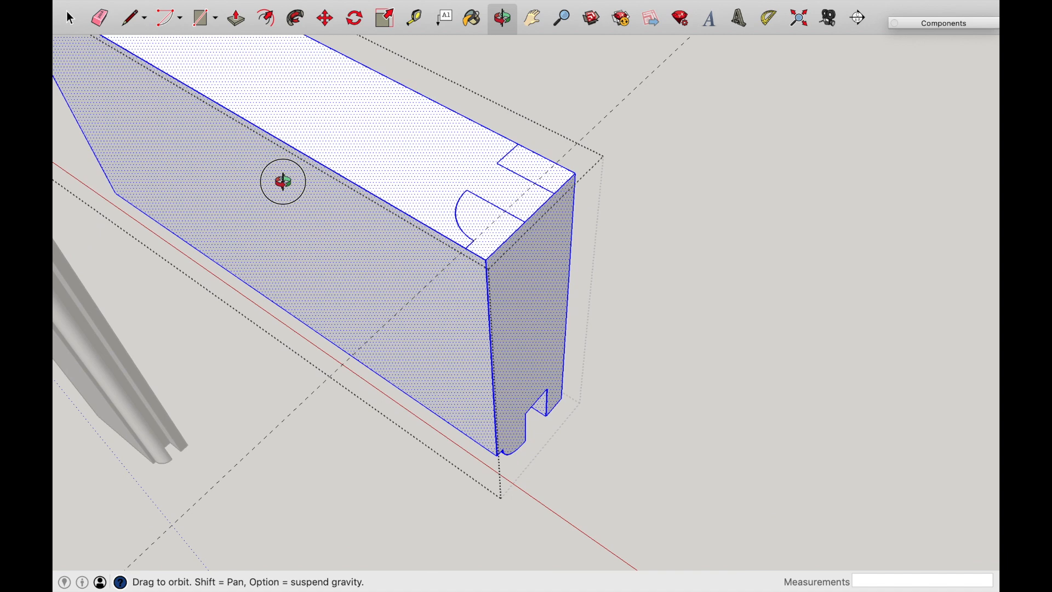
{"action": "left_click", "coordinate": [235, 17]}
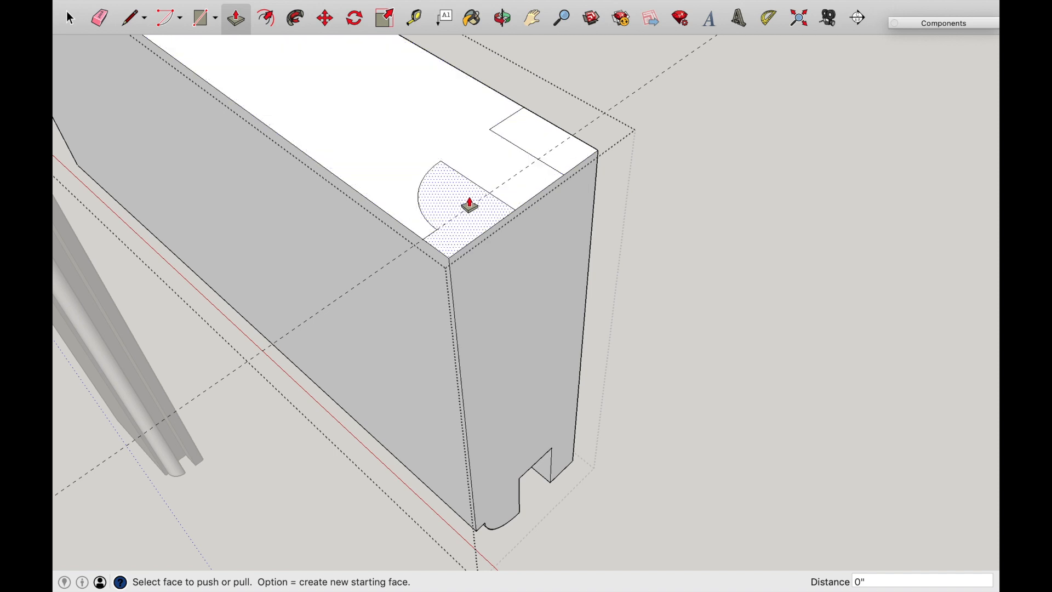
Orbit beneath the rail end and delete the stray thin face and its leftover edges.
{"action": "left_click_drag", "start_coordinate": [471, 204], "coordinate": [575, 245]}
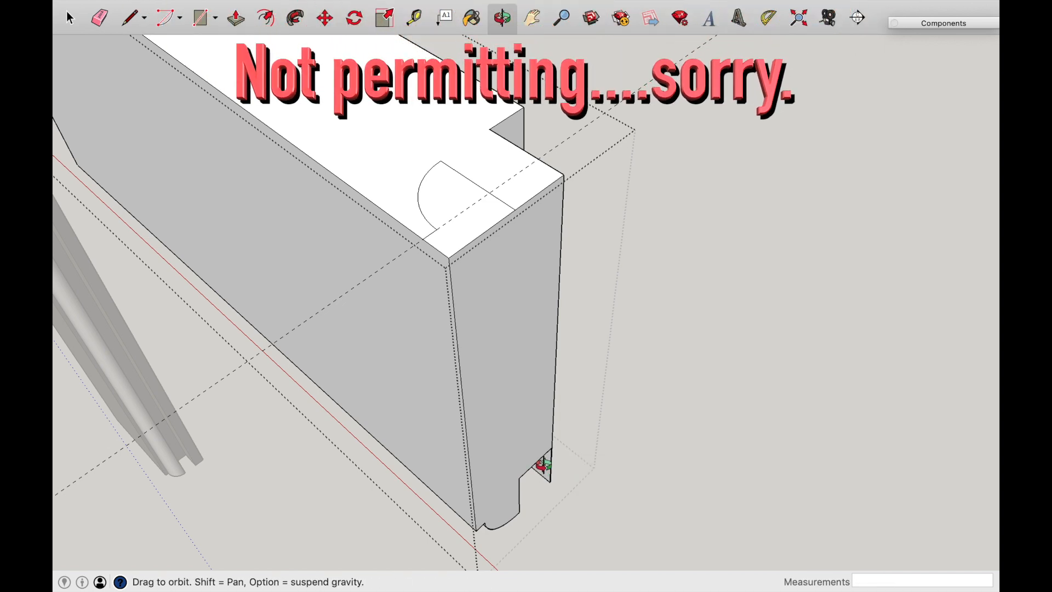
{"action": "left_click_drag", "start_coordinate": [543, 463], "coordinate": [237, 432]}
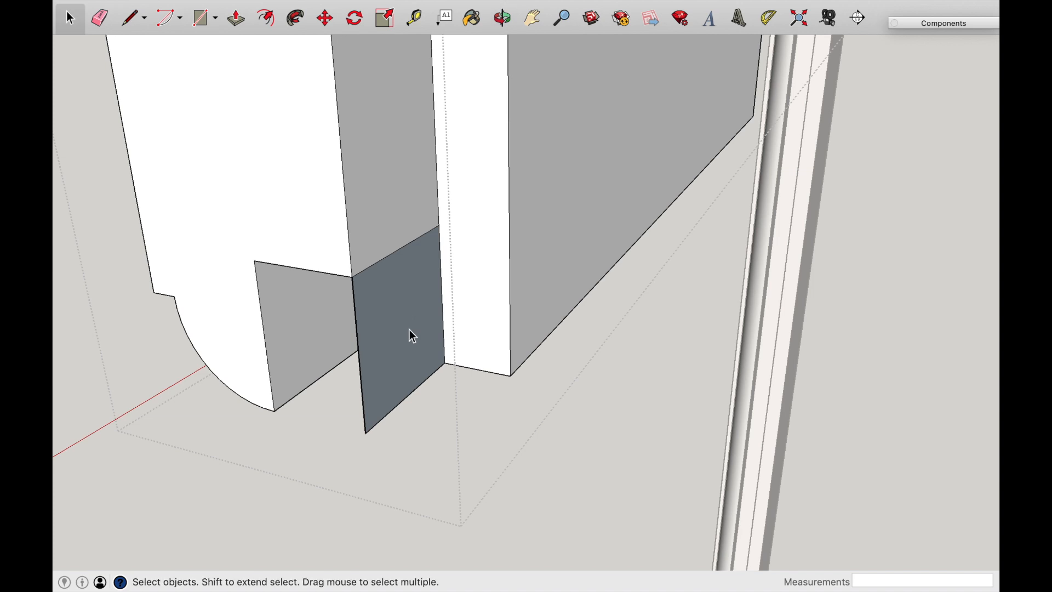
{"action": "mouse_move", "coordinate": [399, 289]}
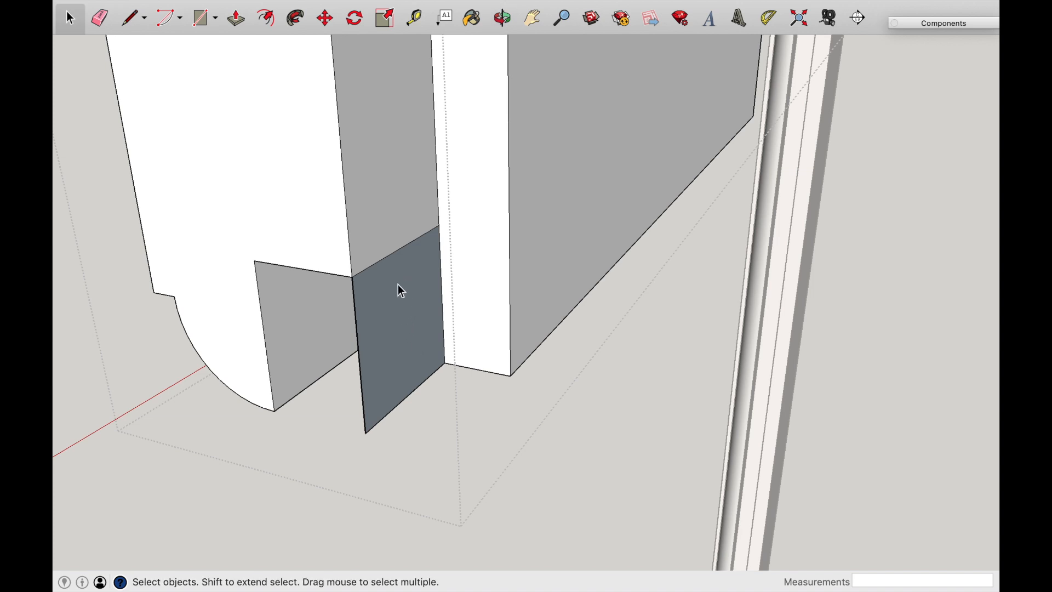
{"action": "mouse_move", "coordinate": [402, 322]}
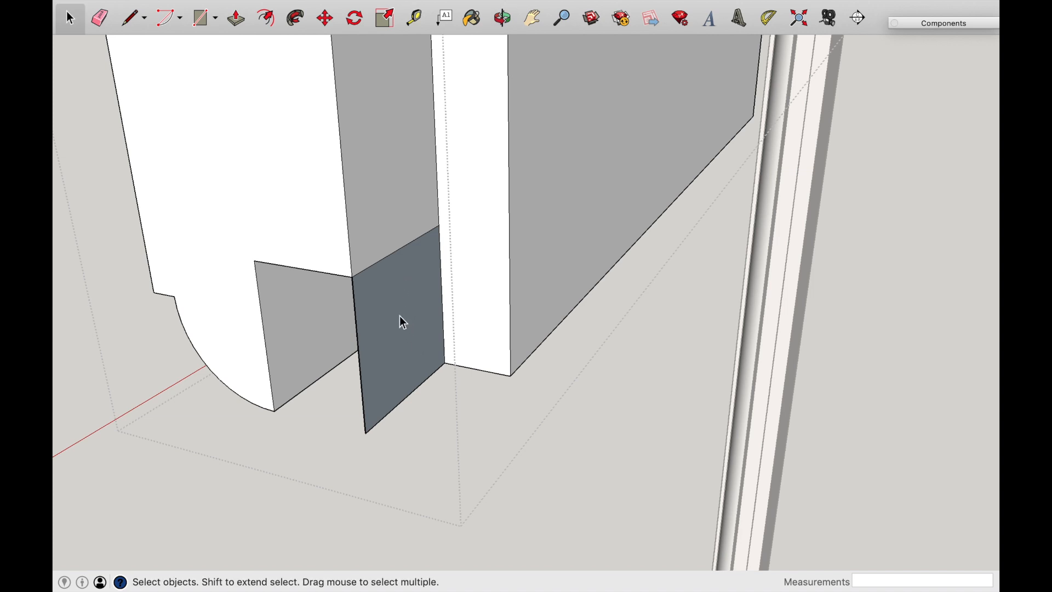
{"action": "left_click", "coordinate": [399, 322]}
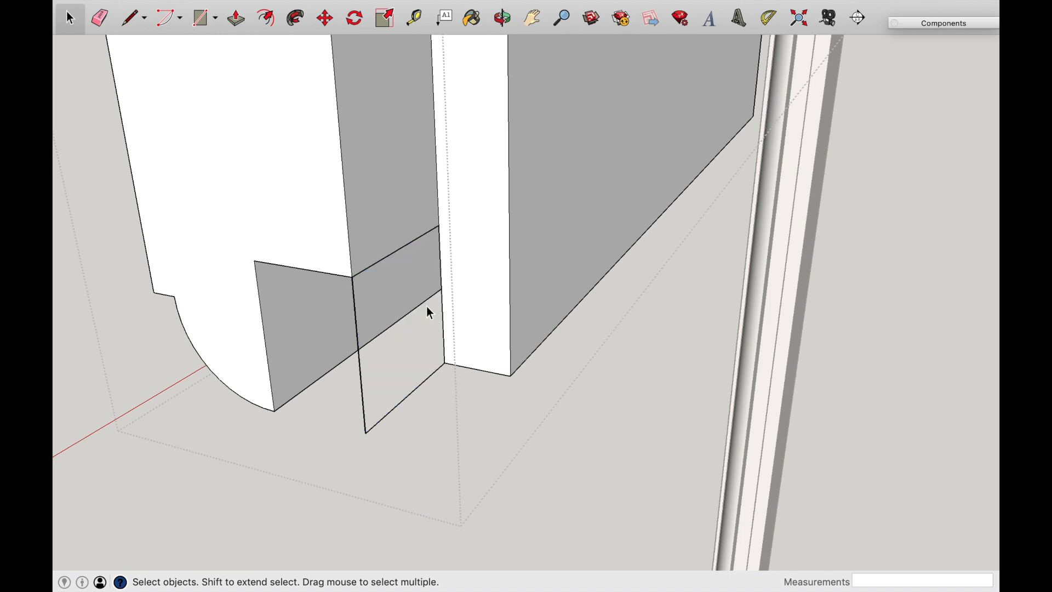
{"action": "mouse_move", "coordinate": [405, 394]}
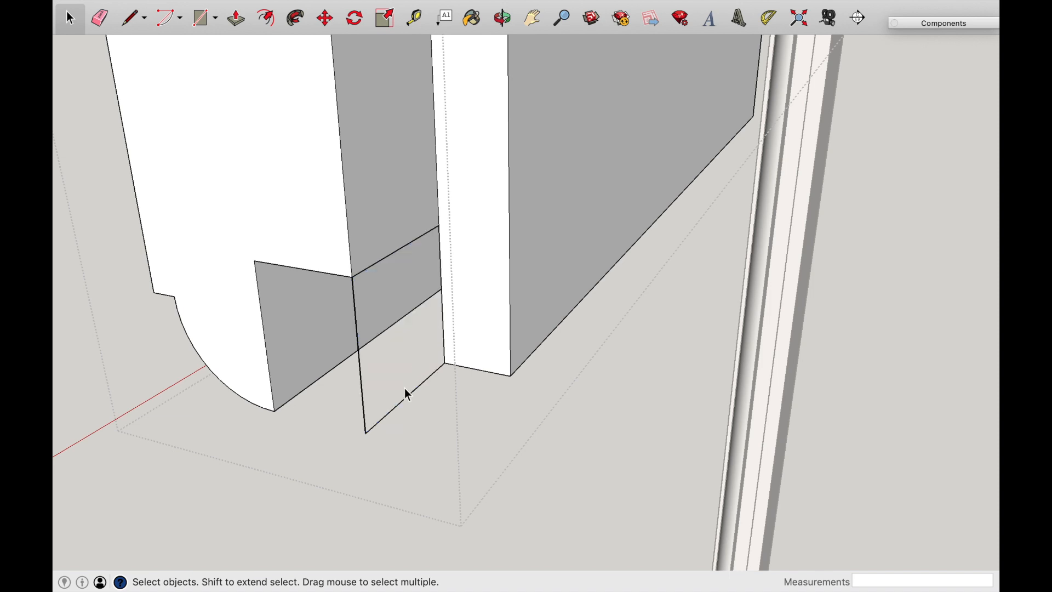
{"action": "mouse_move", "coordinate": [405, 401]}
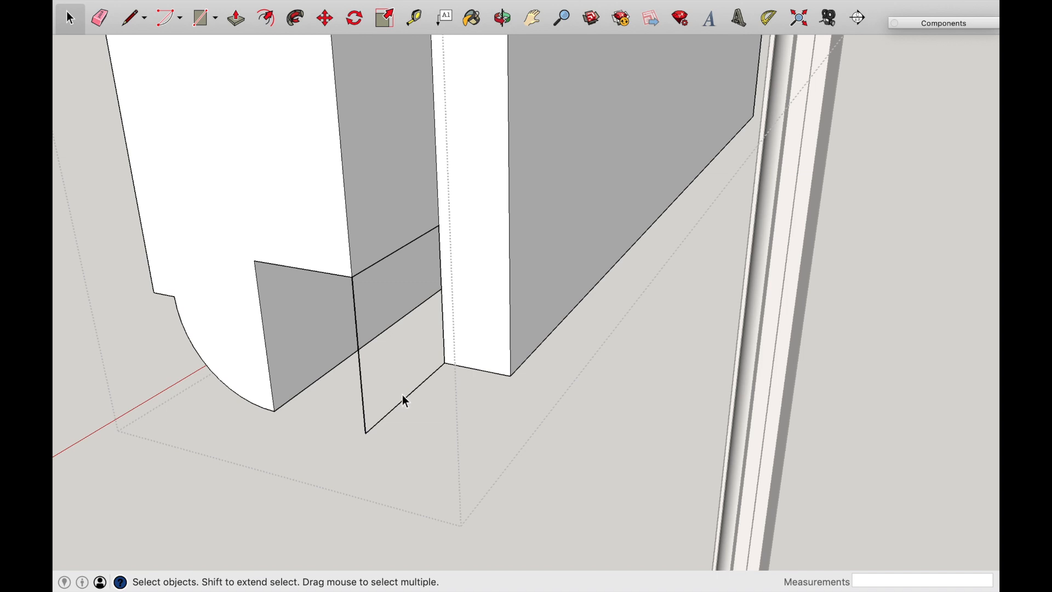
{"action": "mouse_move", "coordinate": [417, 447]}
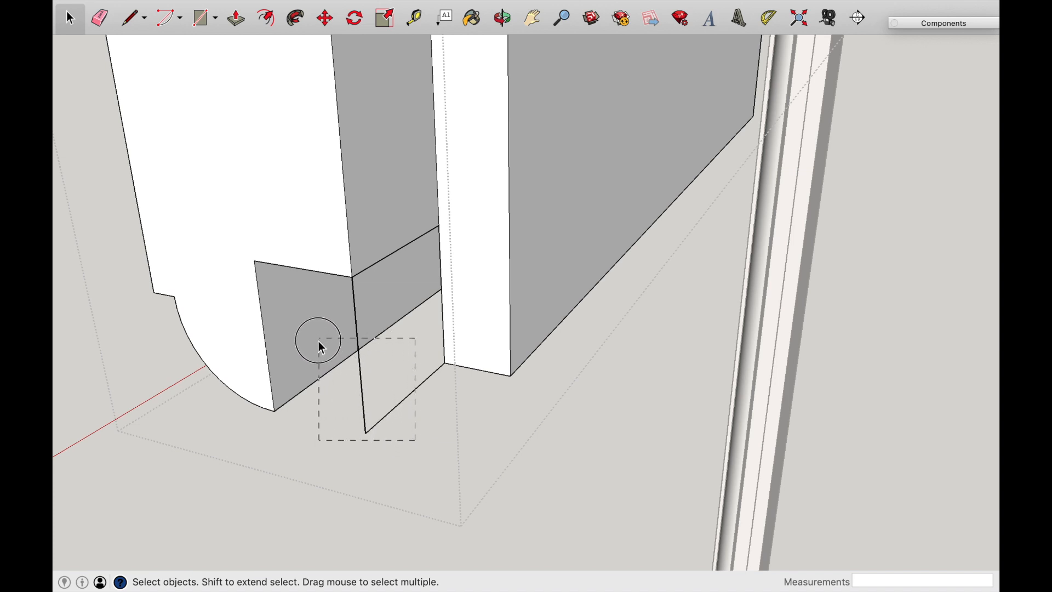
{"action": "mouse_move", "coordinate": [345, 391]}
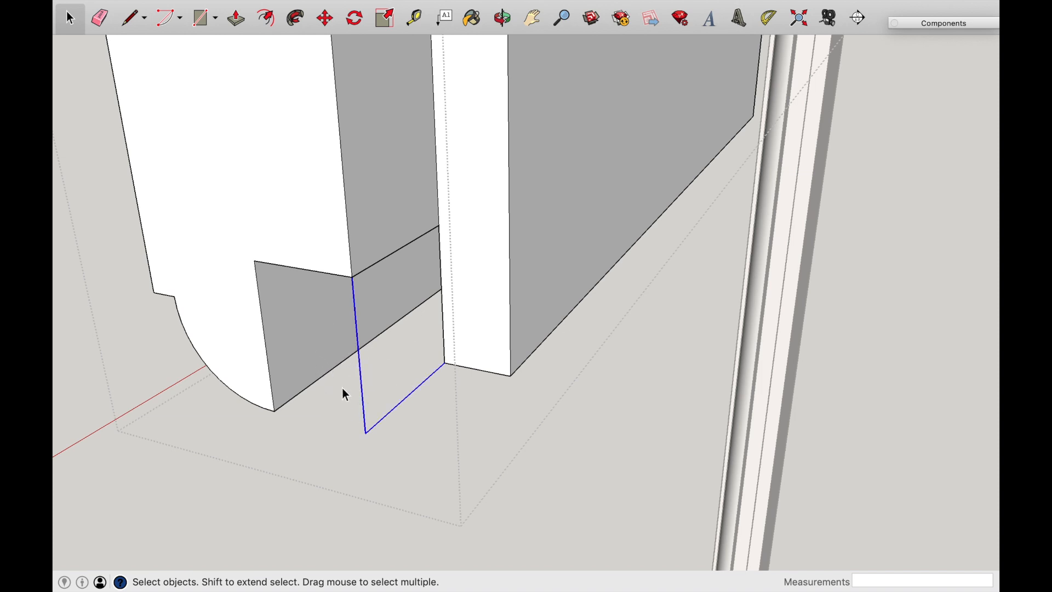
{"action": "left_click", "coordinate": [502, 19]}
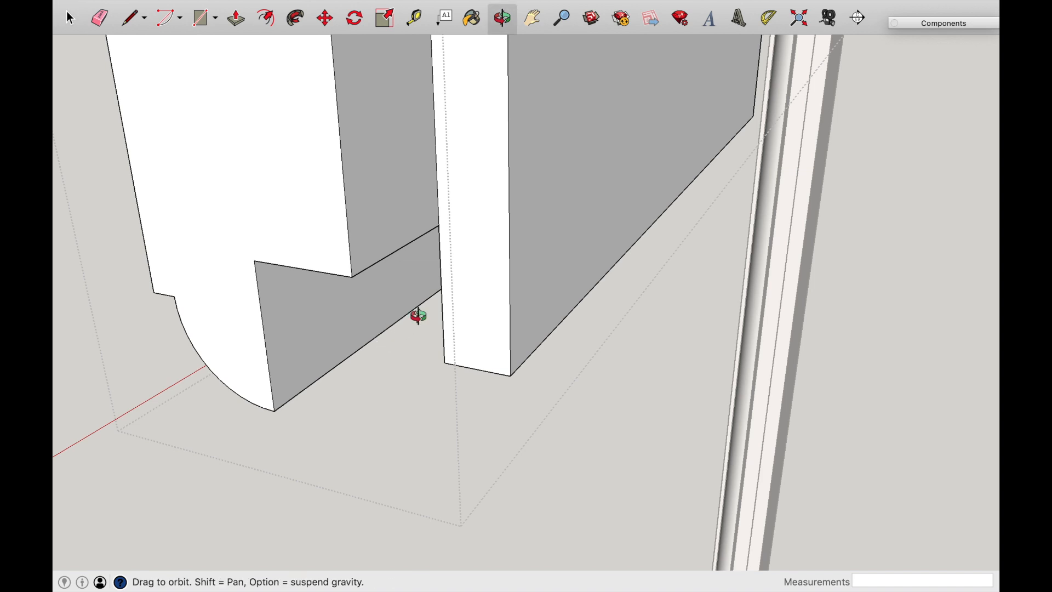
Push the quarter-round cope face down through the rail's end nearly to the bottom.
{"action": "left_click_drag", "start_coordinate": [417, 315], "coordinate": [470, 255]}
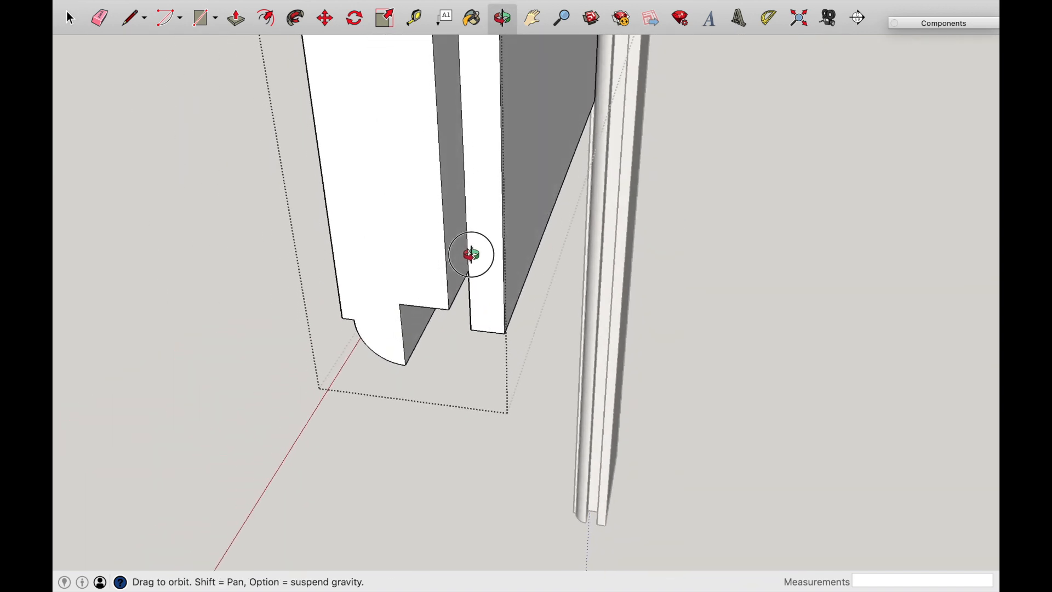
{"action": "left_click_drag", "start_coordinate": [470, 256], "coordinate": [436, 188]}
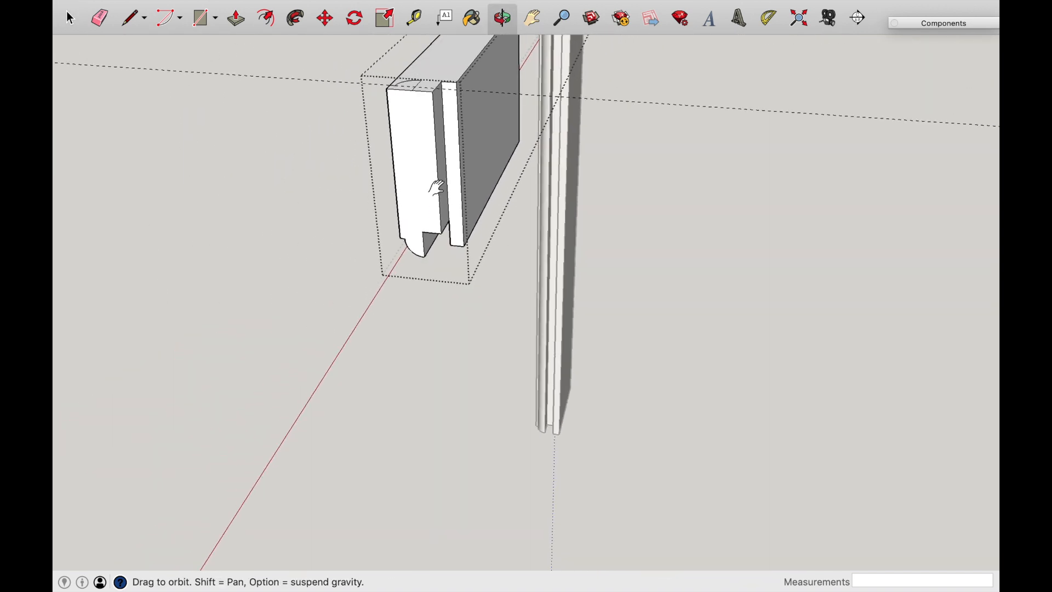
{"action": "left_click_drag", "start_coordinate": [436, 187], "coordinate": [507, 245]}
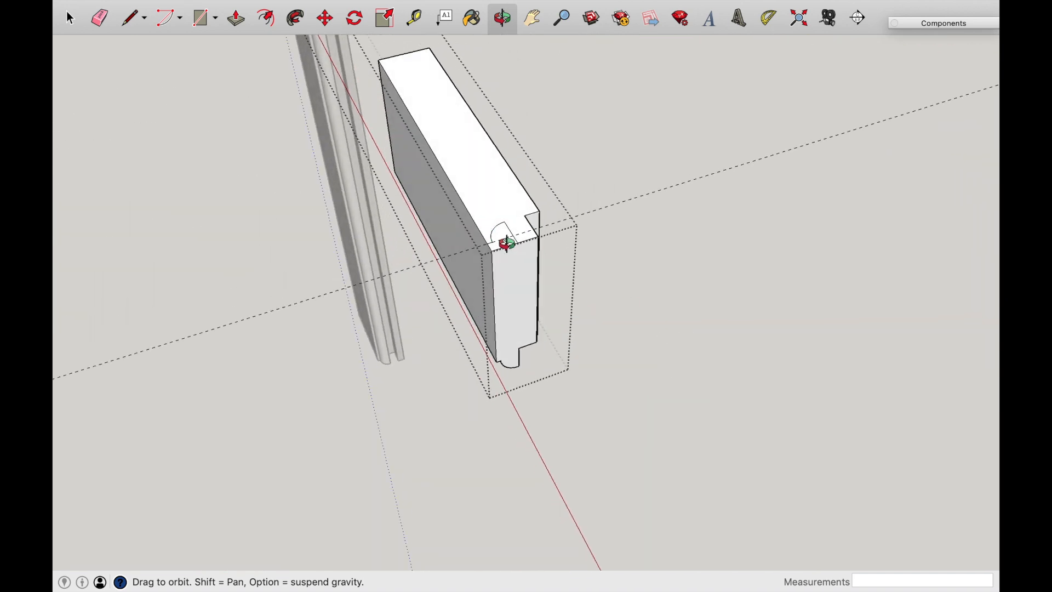
{"action": "left_click", "coordinate": [234, 19]}
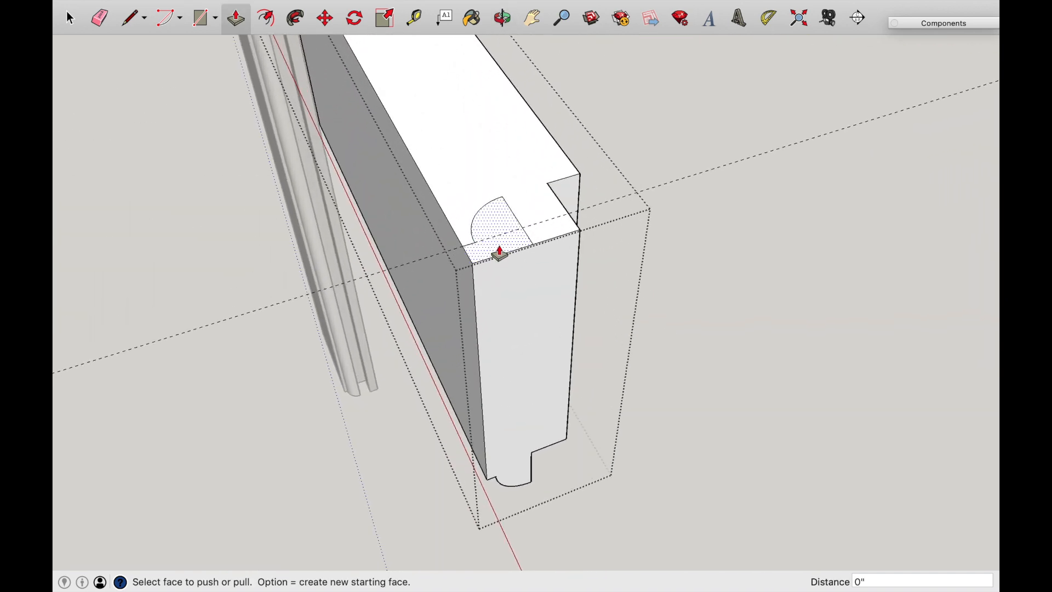
{"action": "left_click_drag", "start_coordinate": [500, 252], "coordinate": [506, 352]}
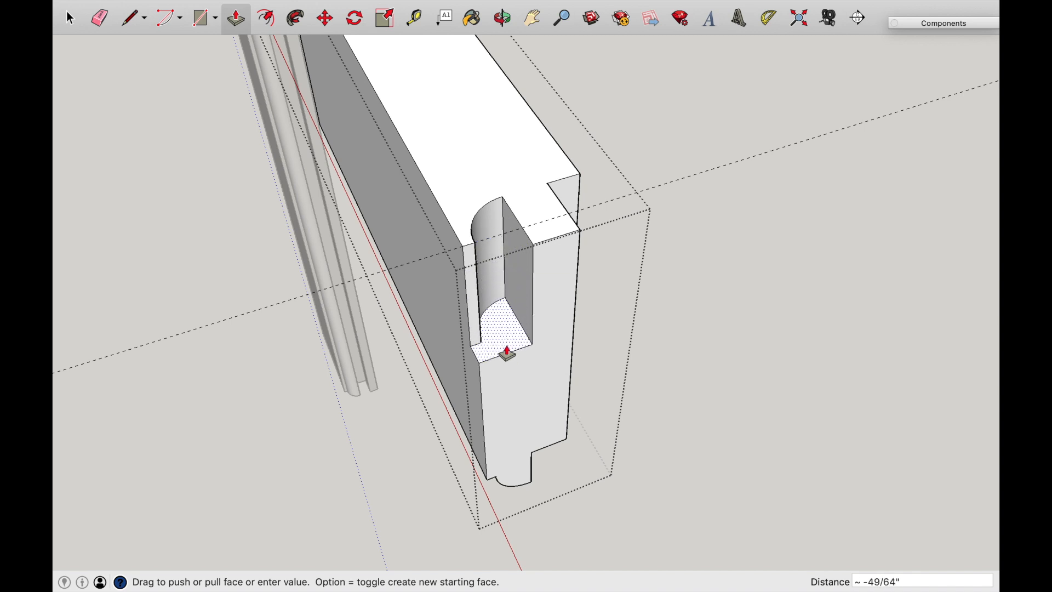
{"action": "left_click_drag", "start_coordinate": [506, 352], "coordinate": [502, 474]}
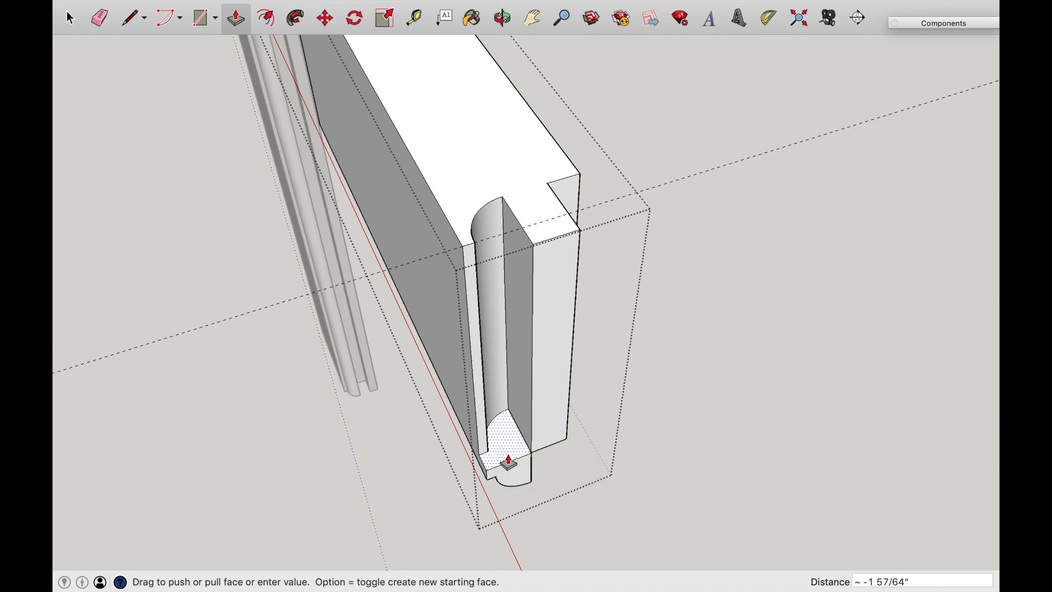
{"action": "left_click_drag", "start_coordinate": [510, 463], "coordinate": [507, 473]}
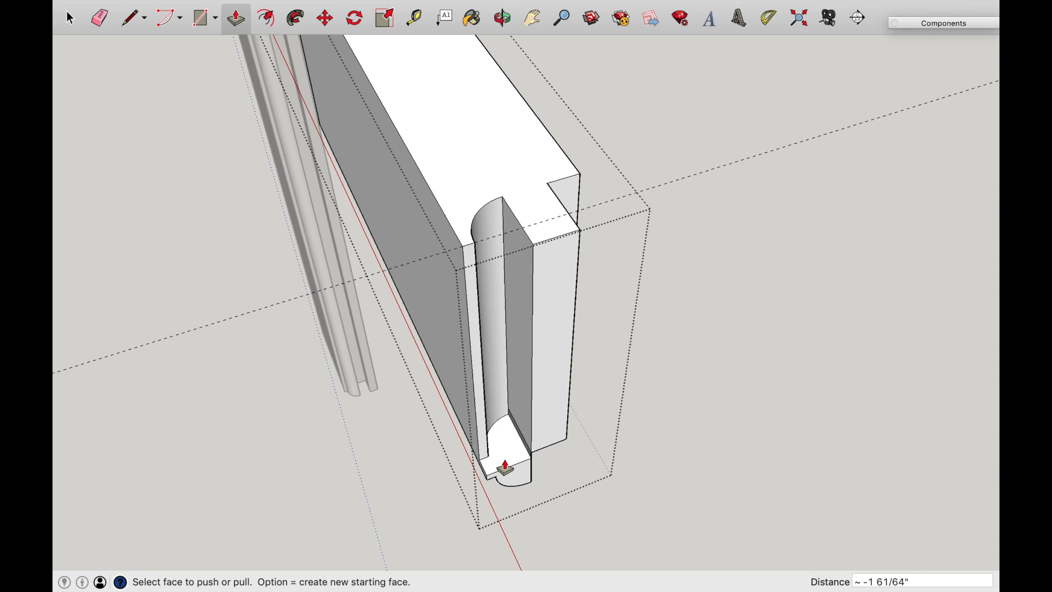
{"action": "left_click", "coordinate": [501, 18]}
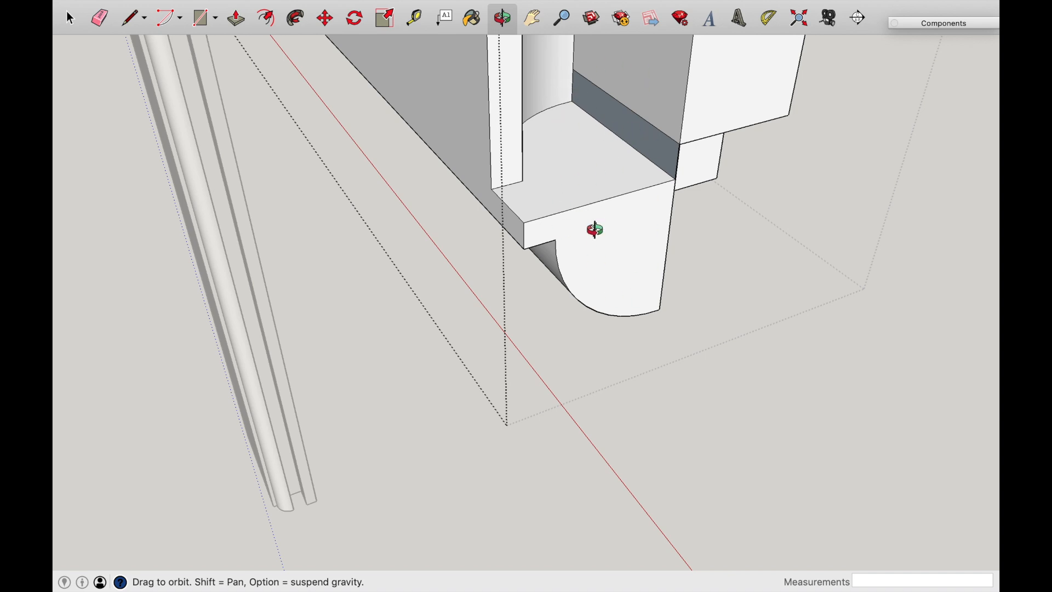
{"action": "left_click_drag", "start_coordinate": [595, 229], "coordinate": [560, 271]}
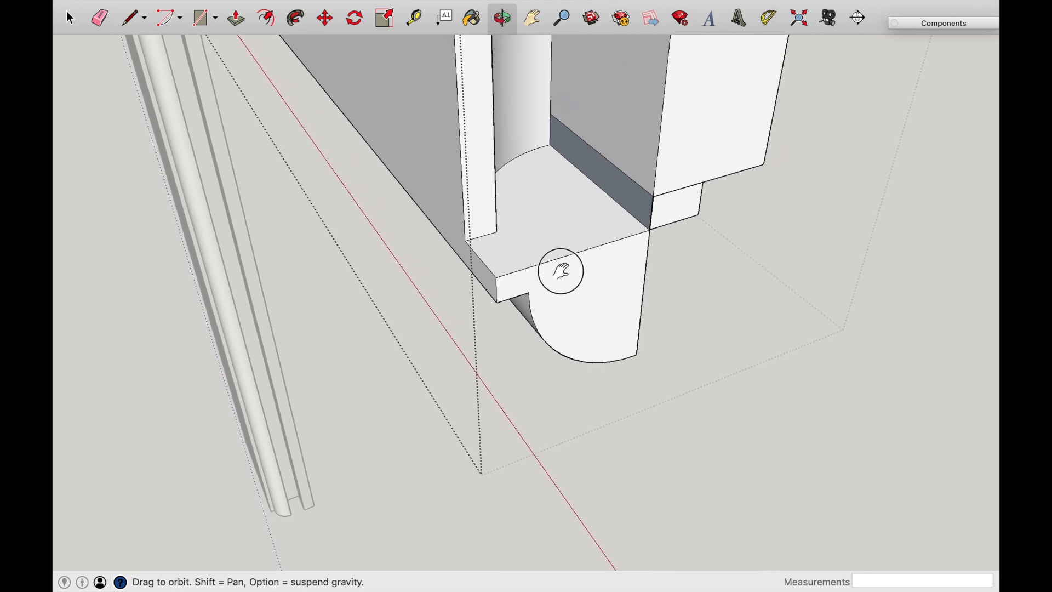
{"action": "left_click", "coordinate": [236, 18]}
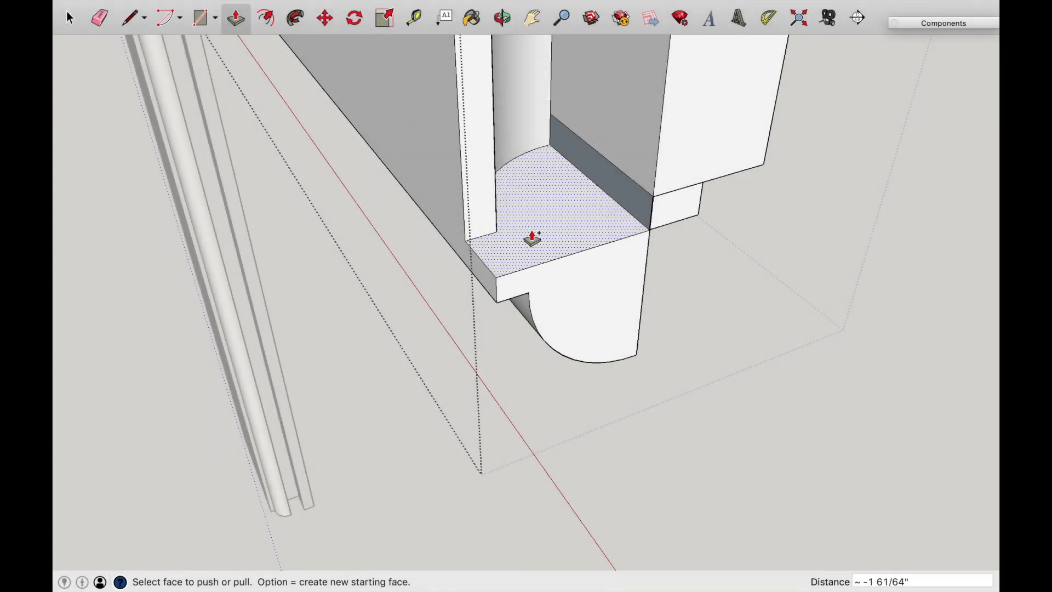
{"action": "left_click_drag", "start_coordinate": [531, 238], "coordinate": [531, 295]}
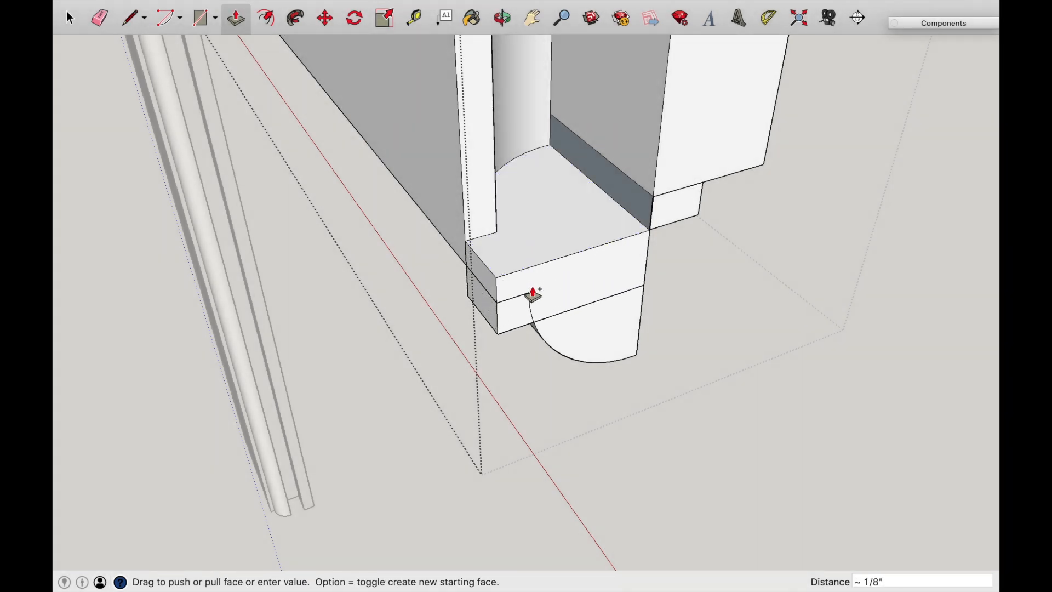
{"action": "left_click_drag", "start_coordinate": [532, 294], "coordinate": [540, 381]}
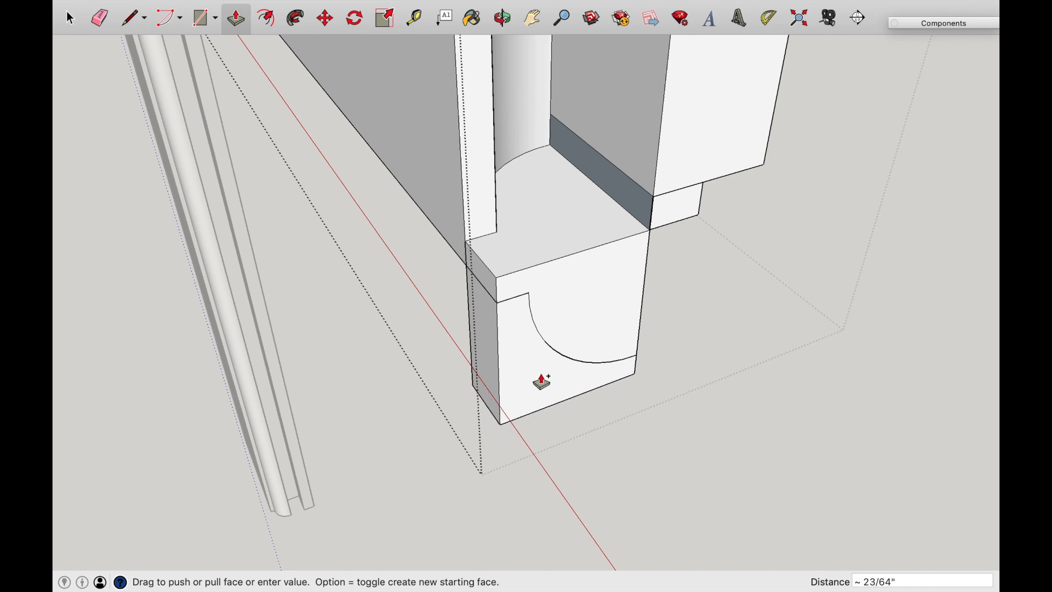
{"action": "left_click_drag", "start_coordinate": [540, 381], "coordinate": [541, 401]}
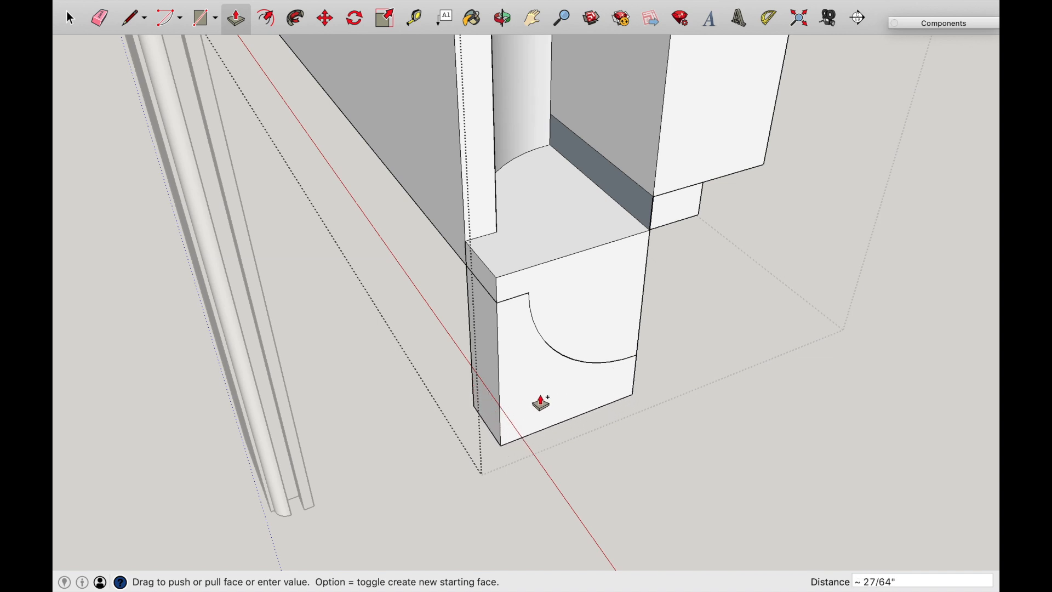
{"action": "left_click_drag", "start_coordinate": [539, 401], "coordinate": [568, 376]}
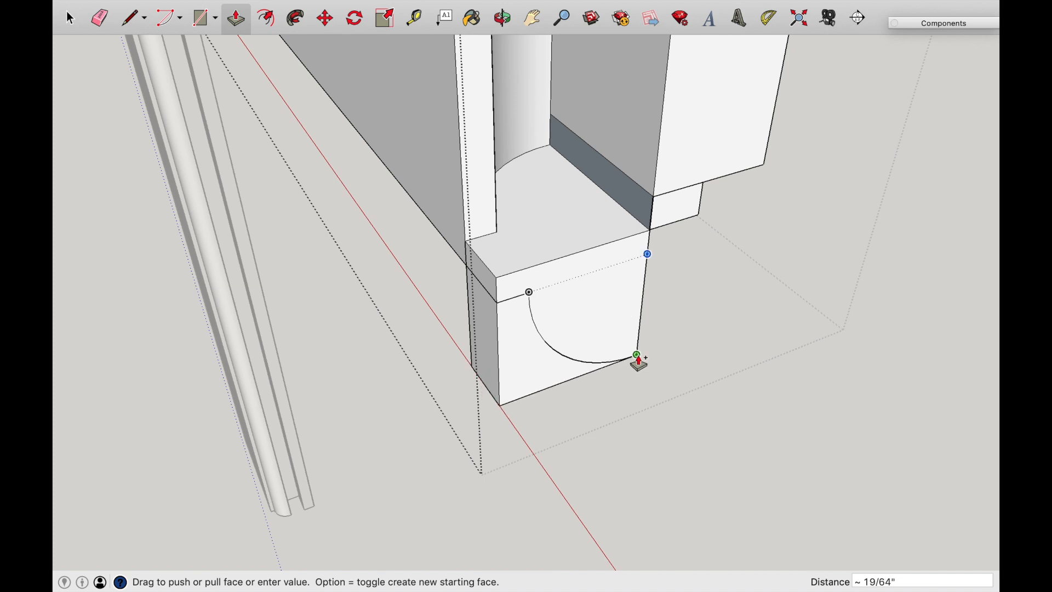
{"action": "mouse_move", "coordinate": [638, 363]}
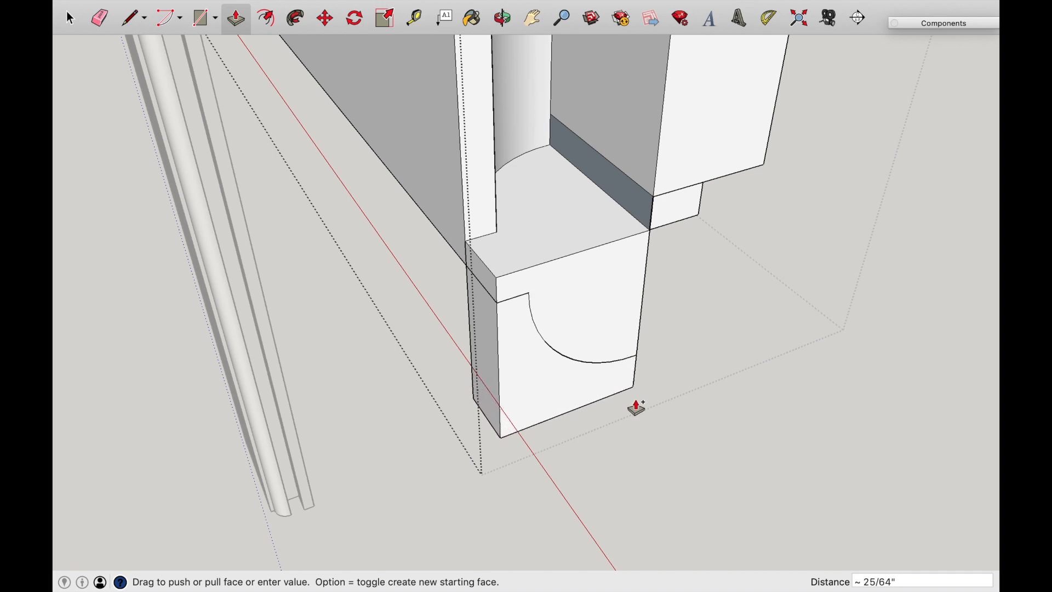
{"action": "left_click_drag", "start_coordinate": [635, 406], "coordinate": [634, 370]}
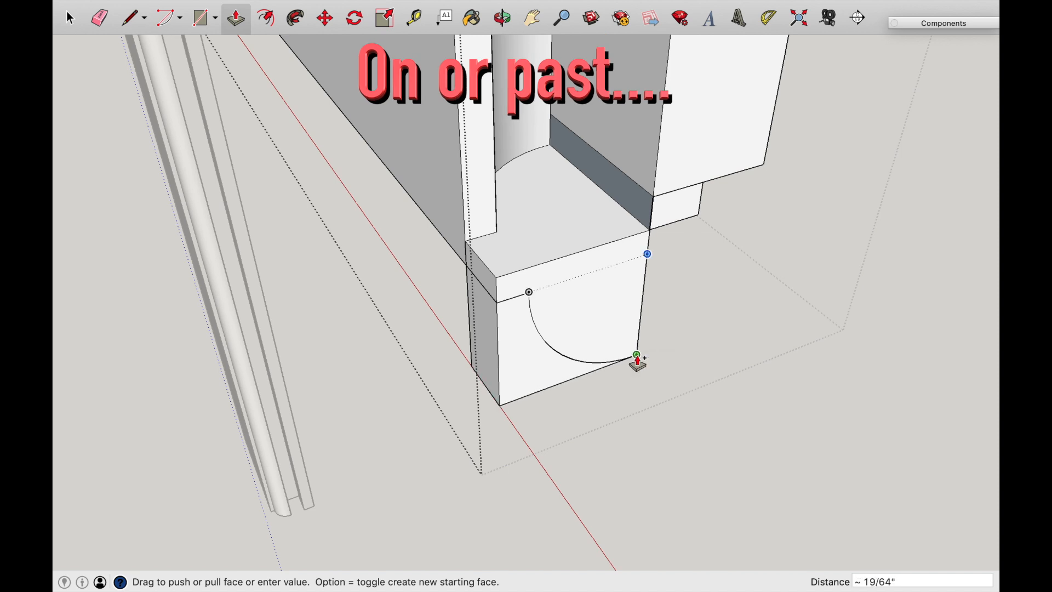
{"action": "left_click_drag", "start_coordinate": [636, 359], "coordinate": [638, 344]}
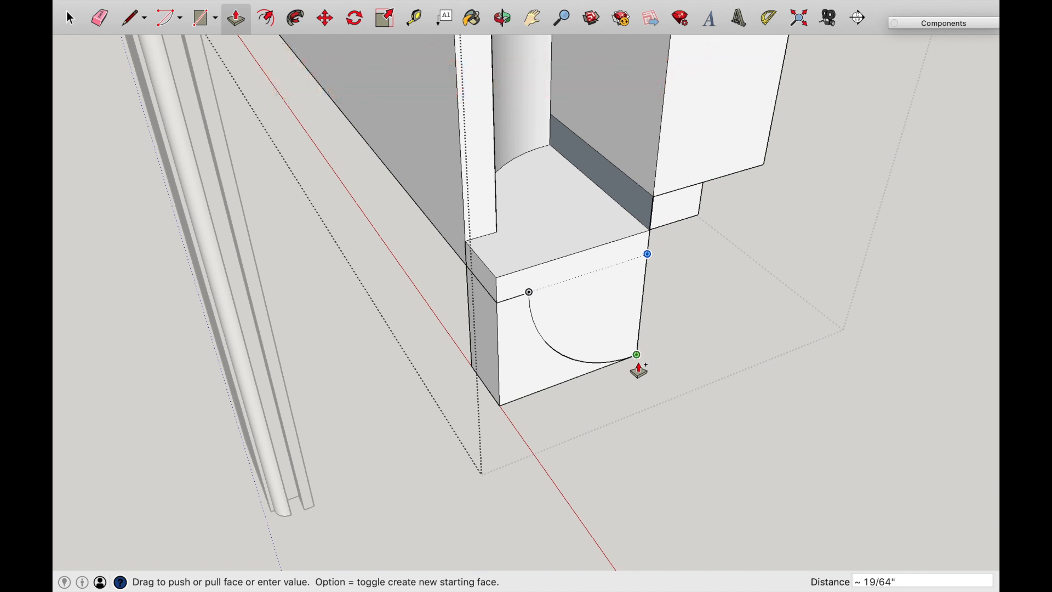
{"action": "left_click", "coordinate": [502, 19]}
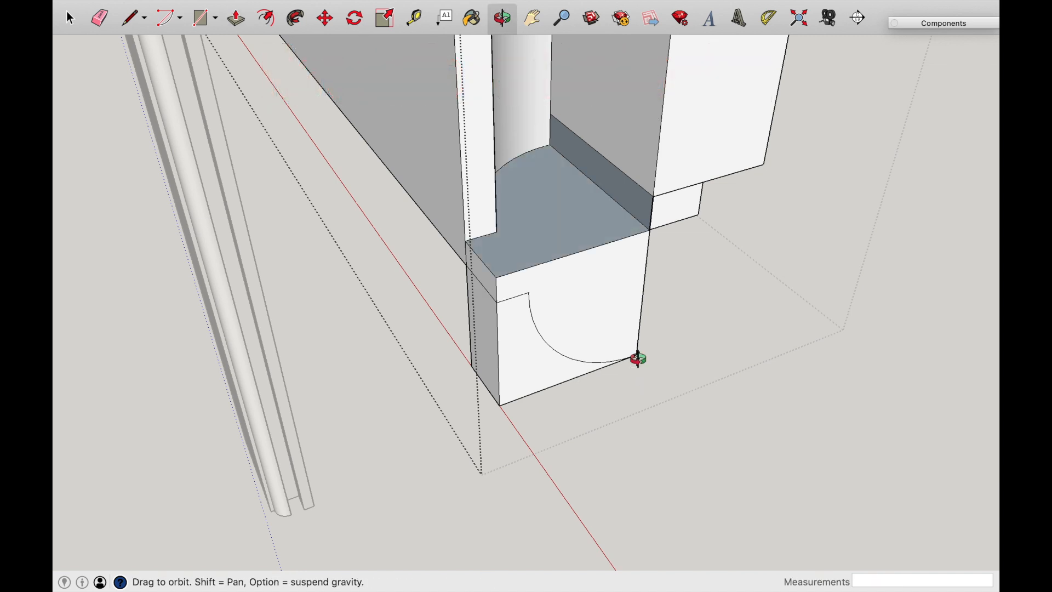
{"action": "left_click_drag", "start_coordinate": [638, 360], "coordinate": [712, 53]}
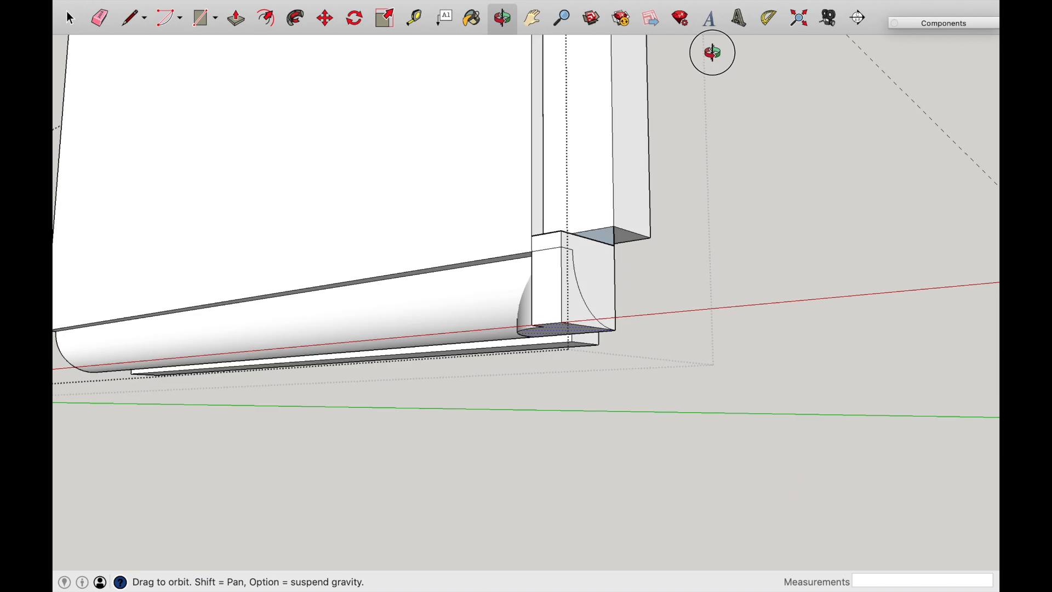
{"action": "left_click_drag", "start_coordinate": [712, 52], "coordinate": [584, 319]}
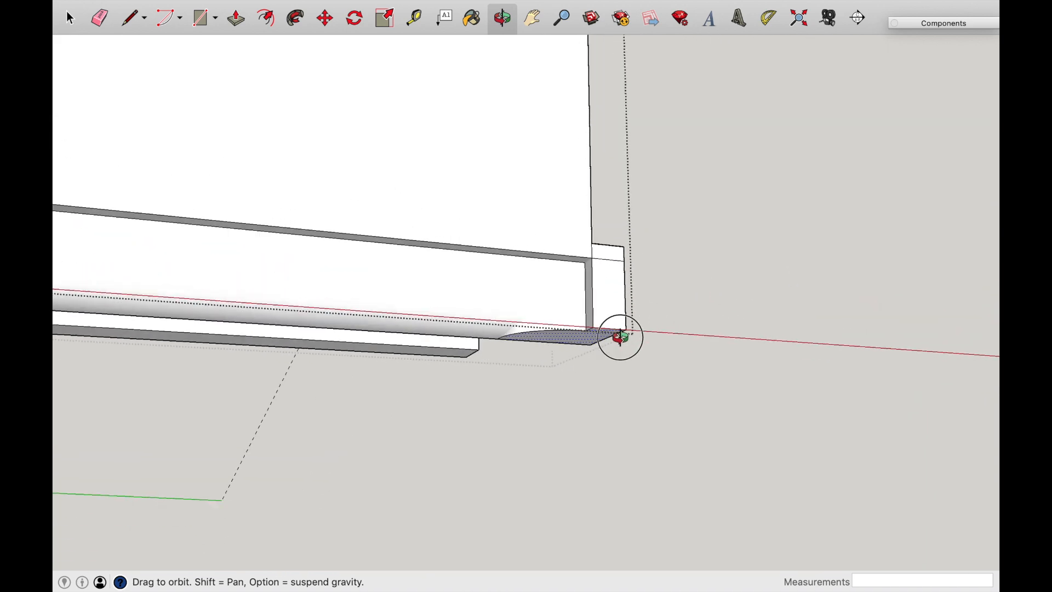
{"action": "left_click_drag", "start_coordinate": [621, 336], "coordinate": [624, 91]}
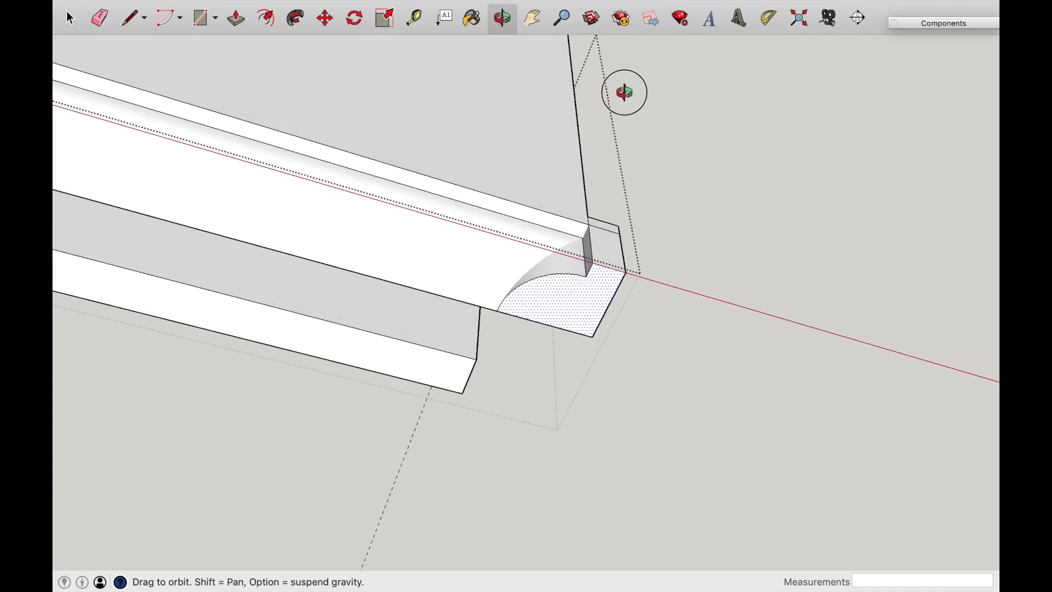
{"action": "left_click_drag", "start_coordinate": [624, 92], "coordinate": [563, 278]}
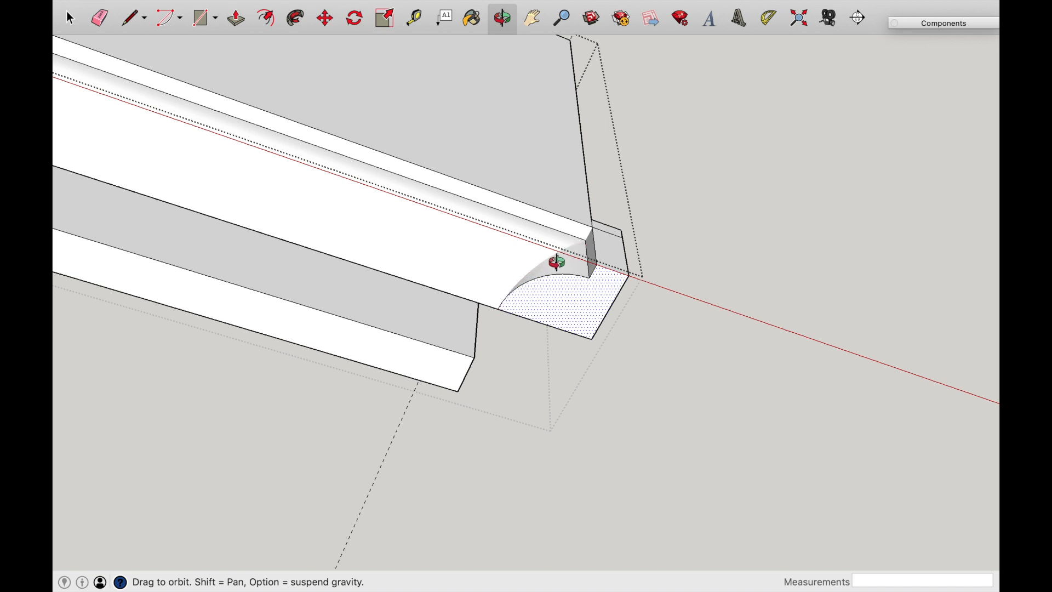
{"action": "left_click_drag", "start_coordinate": [557, 262], "coordinate": [718, 382]}
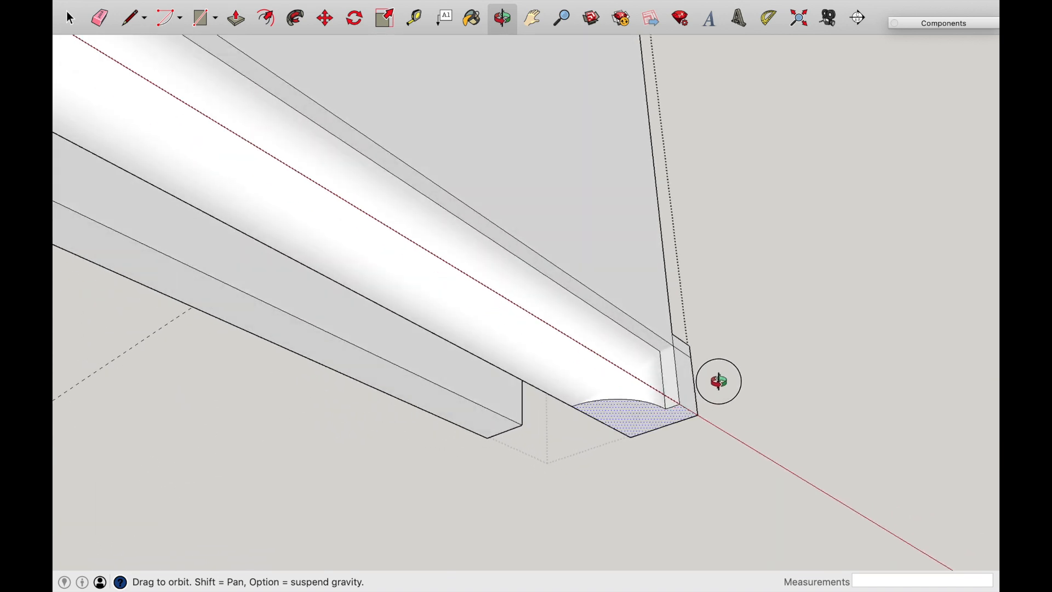
{"action": "left_click_drag", "start_coordinate": [719, 381], "coordinate": [568, 306]}
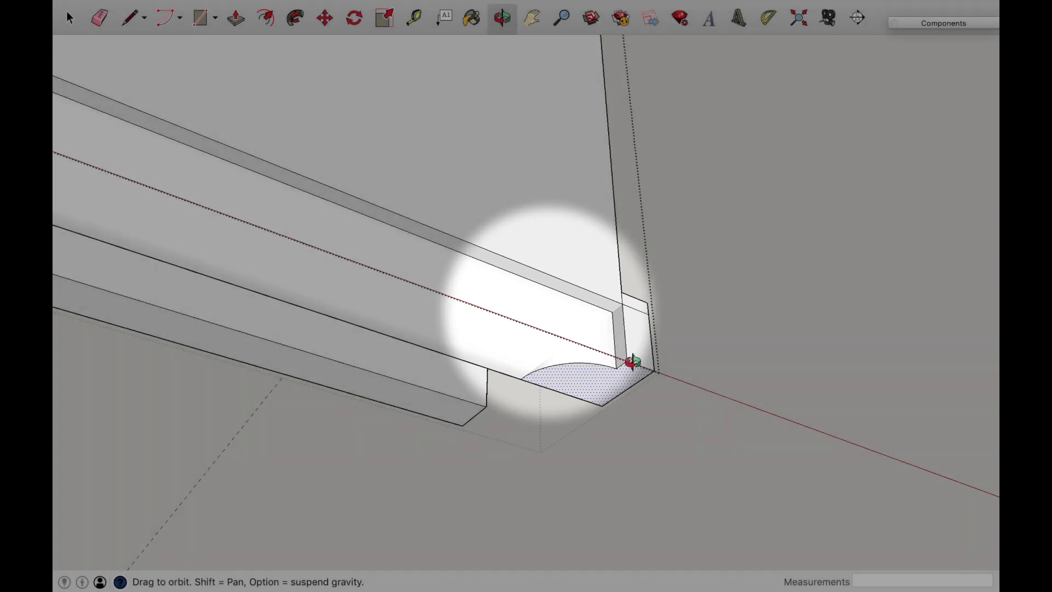
{"action": "left_click_drag", "start_coordinate": [632, 363], "coordinate": [495, 450]}
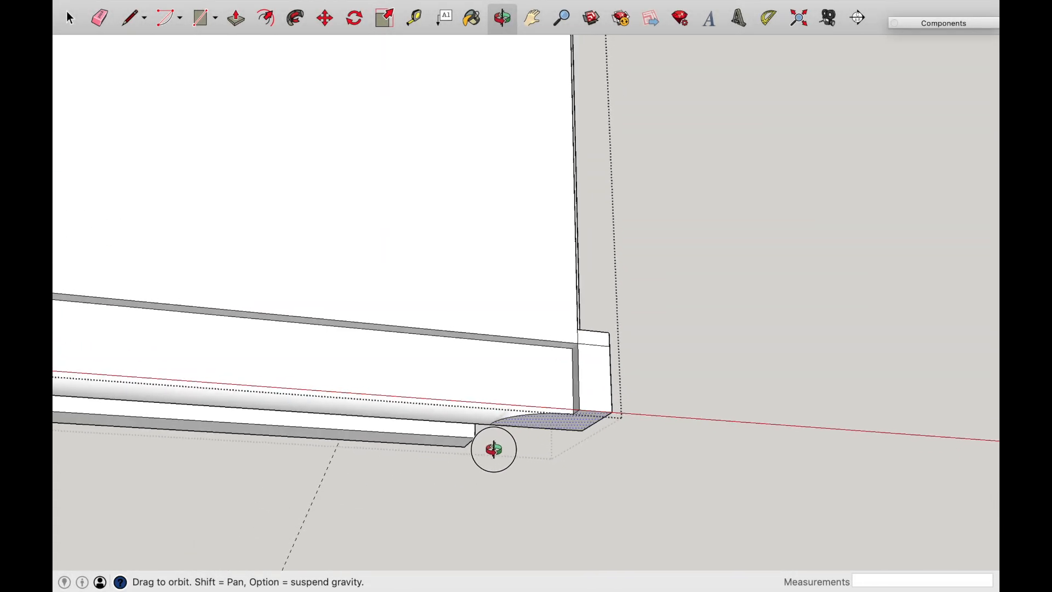
{"action": "left_click_drag", "start_coordinate": [494, 449], "coordinate": [620, 402]}
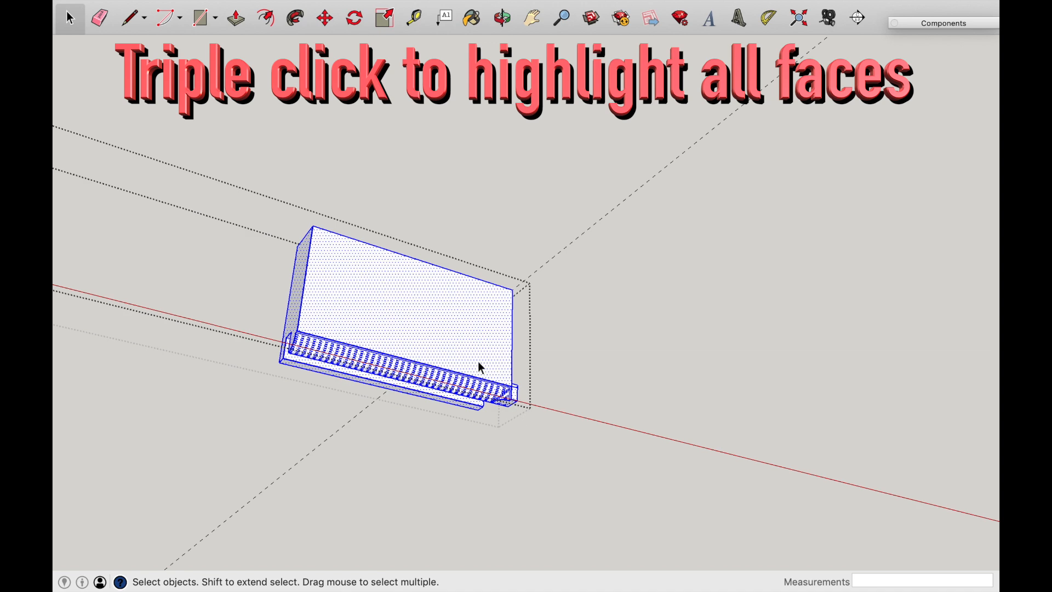
Select all connected rail faces and run Intersect Faces > With Selection on them.
{"action": "left_click", "coordinate": [502, 18]}
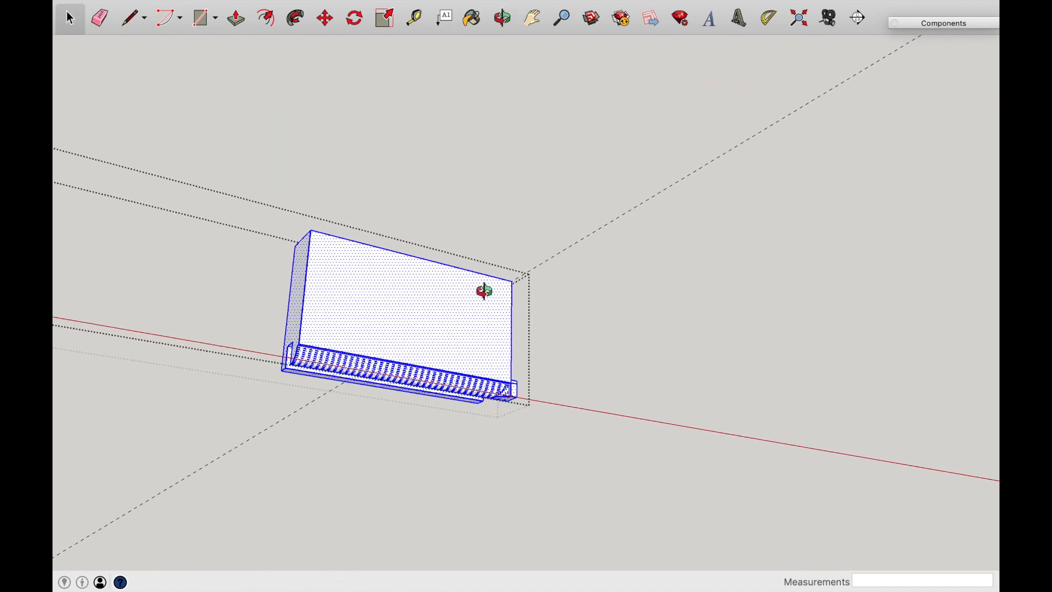
{"action": "right_click", "coordinate": [490, 389]}
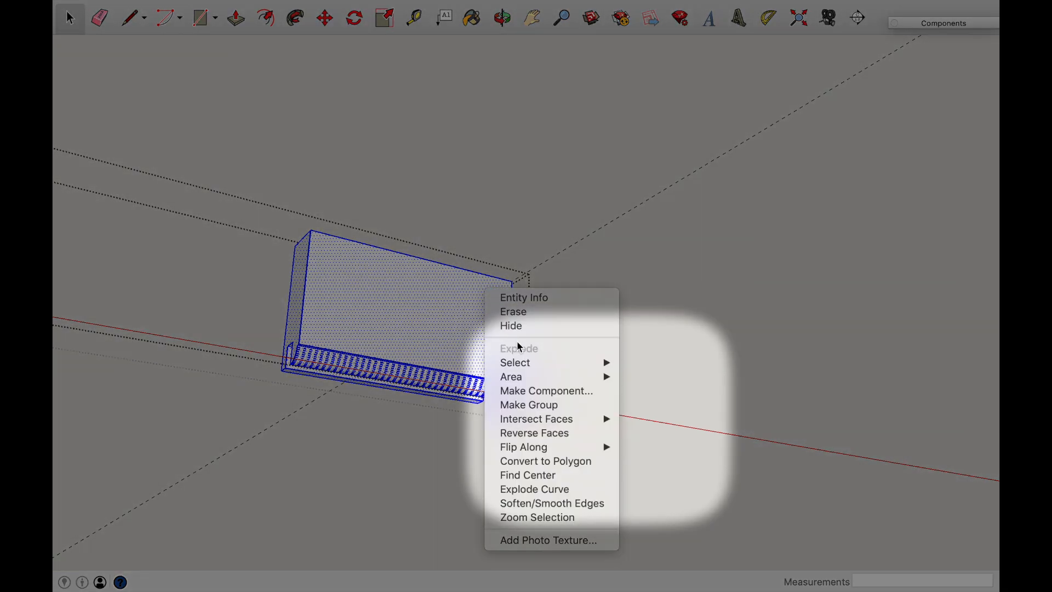
{"action": "mouse_move", "coordinate": [524, 447]}
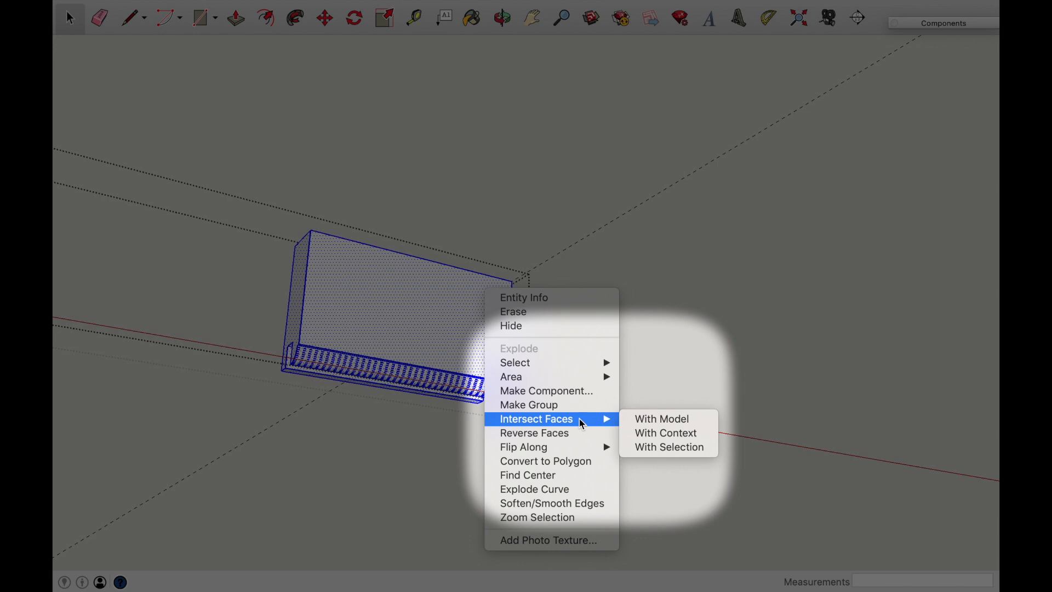
{"action": "mouse_move", "coordinate": [665, 433]}
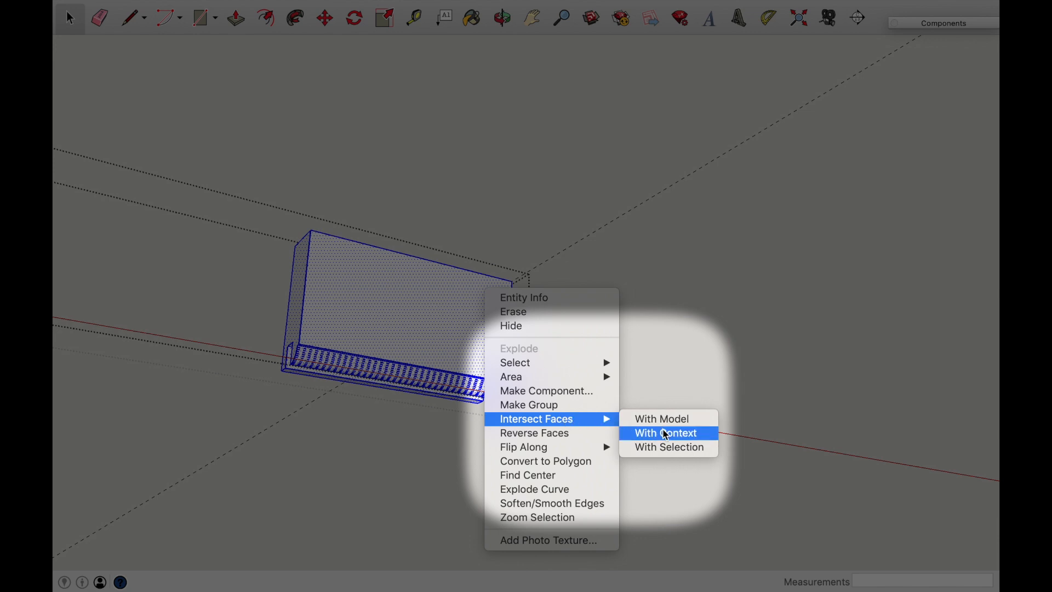
{"action": "mouse_move", "coordinate": [669, 447]}
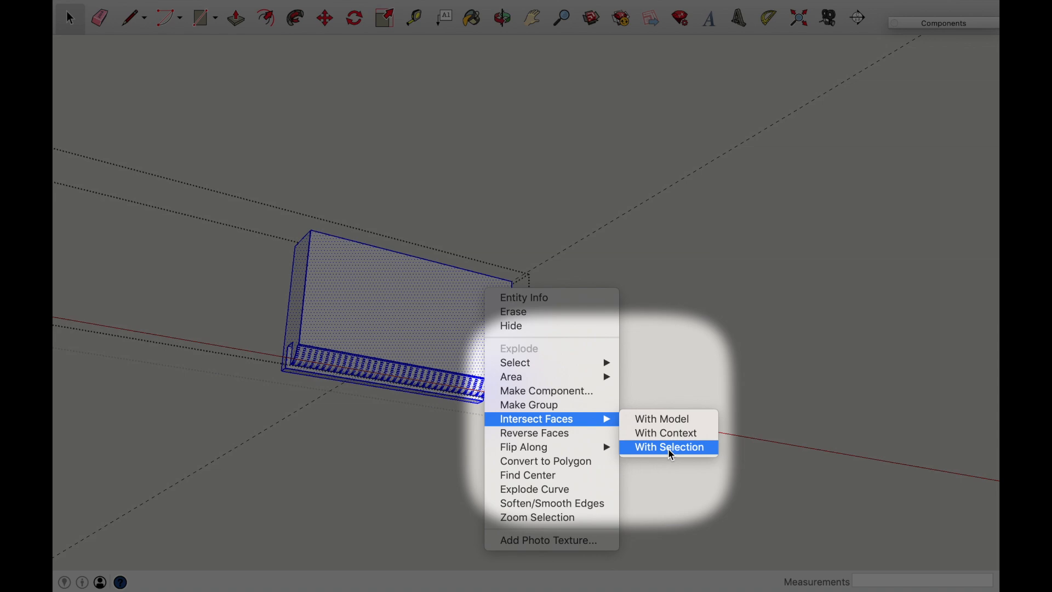
{"action": "left_click", "coordinate": [668, 447]}
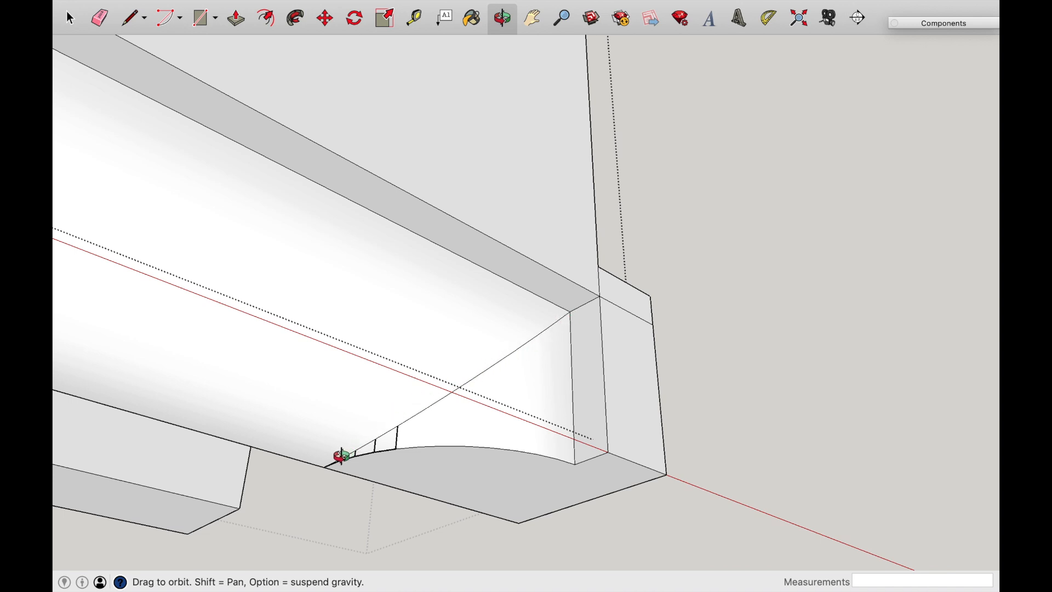
{"action": "left_click_drag", "start_coordinate": [342, 456], "coordinate": [638, 342]}
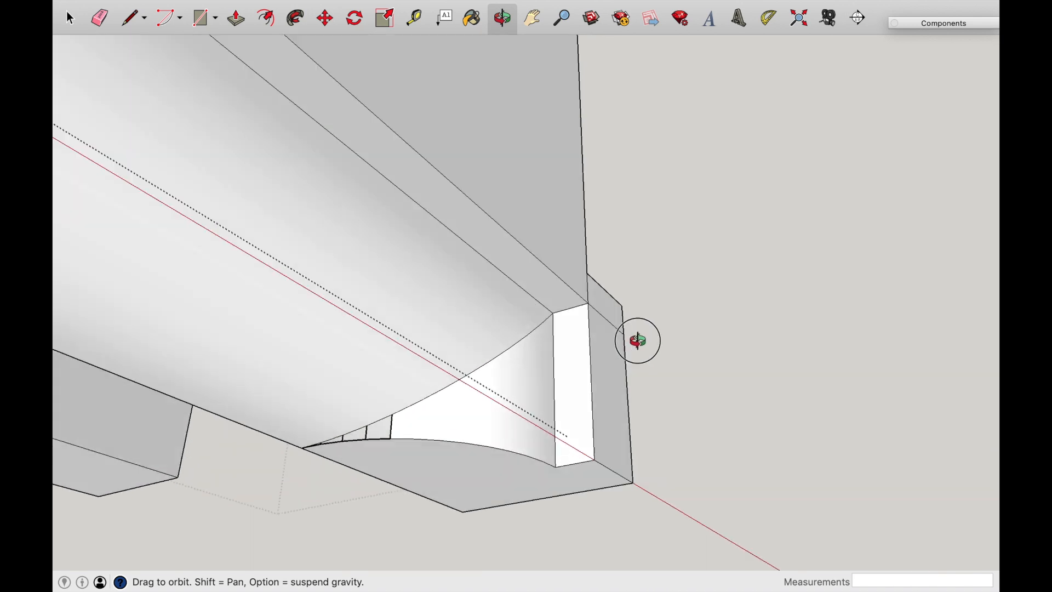
{"action": "left_click_drag", "start_coordinate": [636, 341], "coordinate": [409, 350]}
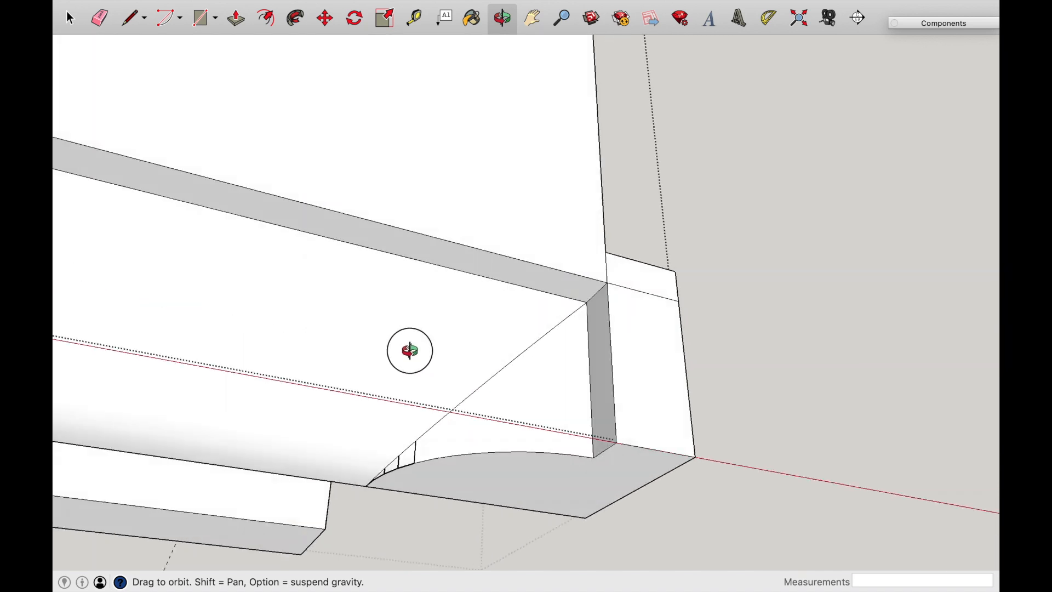
{"action": "left_click_drag", "start_coordinate": [408, 351], "coordinate": [304, 460]}
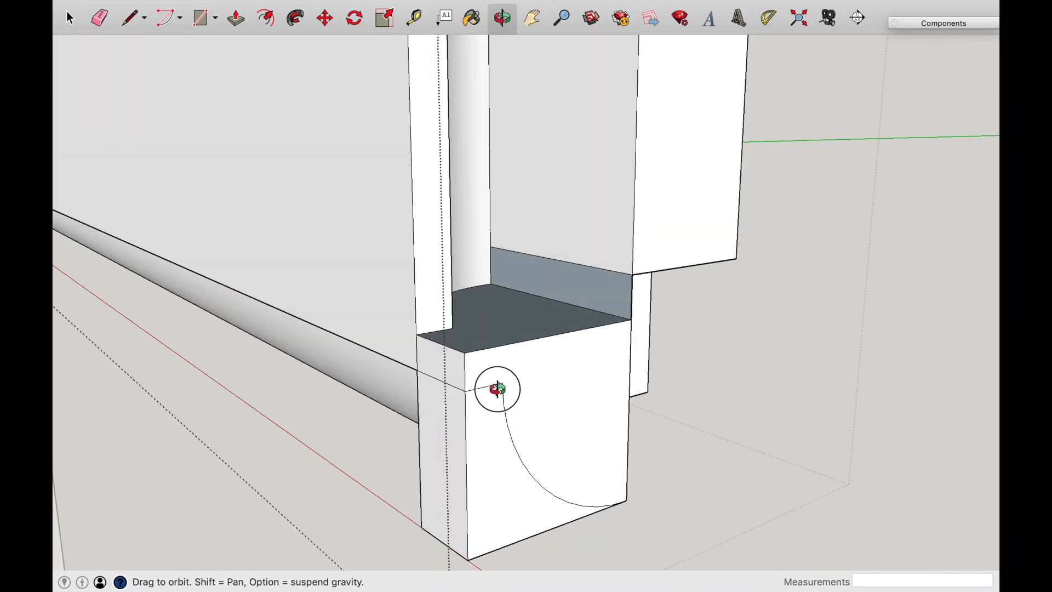
{"action": "left_click_drag", "start_coordinate": [498, 389], "coordinate": [802, 222]}
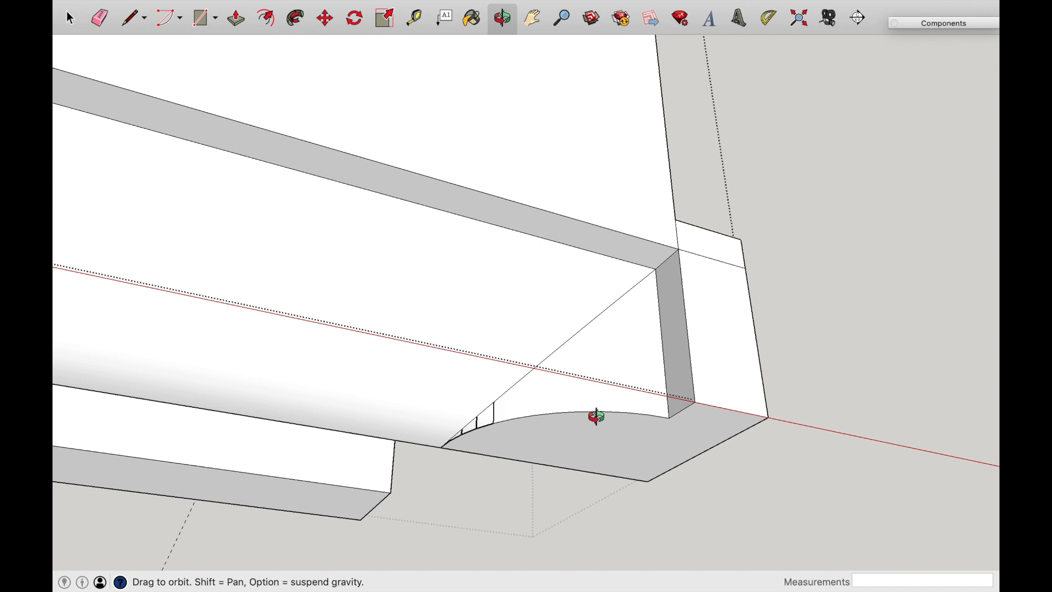
{"action": "left_click", "coordinate": [70, 19]}
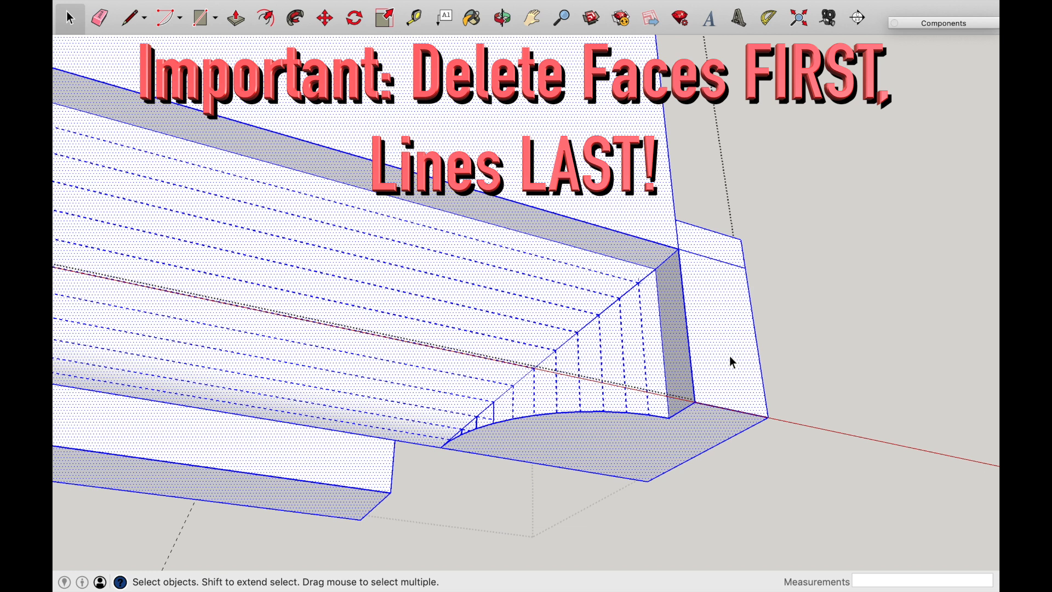
{"action": "mouse_move", "coordinate": [684, 317]}
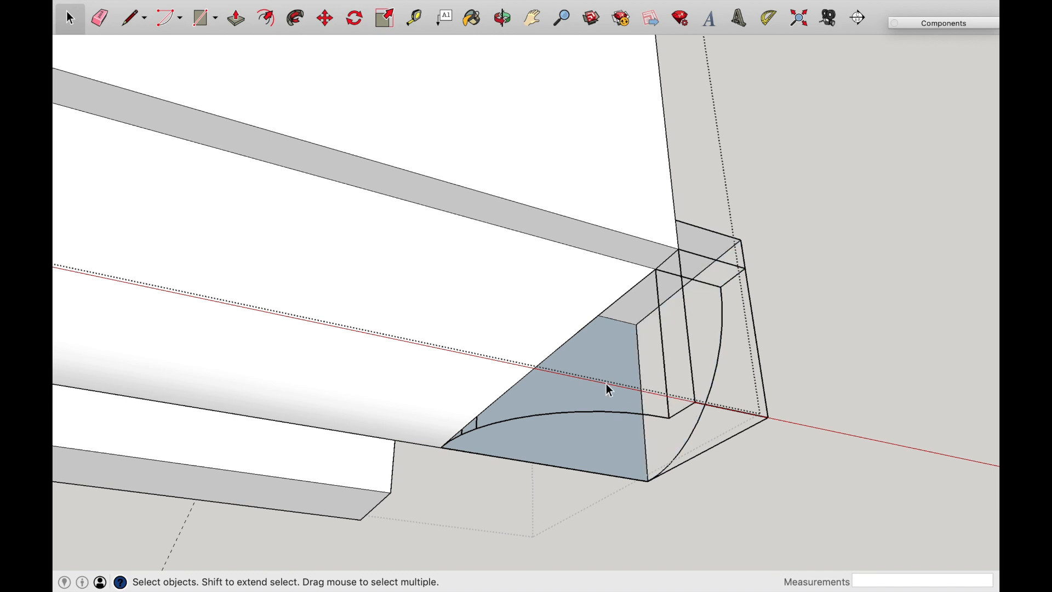
Delete the waste block's side and top faces, leaving only outline edges around the curved cope.
{"action": "left_click", "coordinate": [502, 19]}
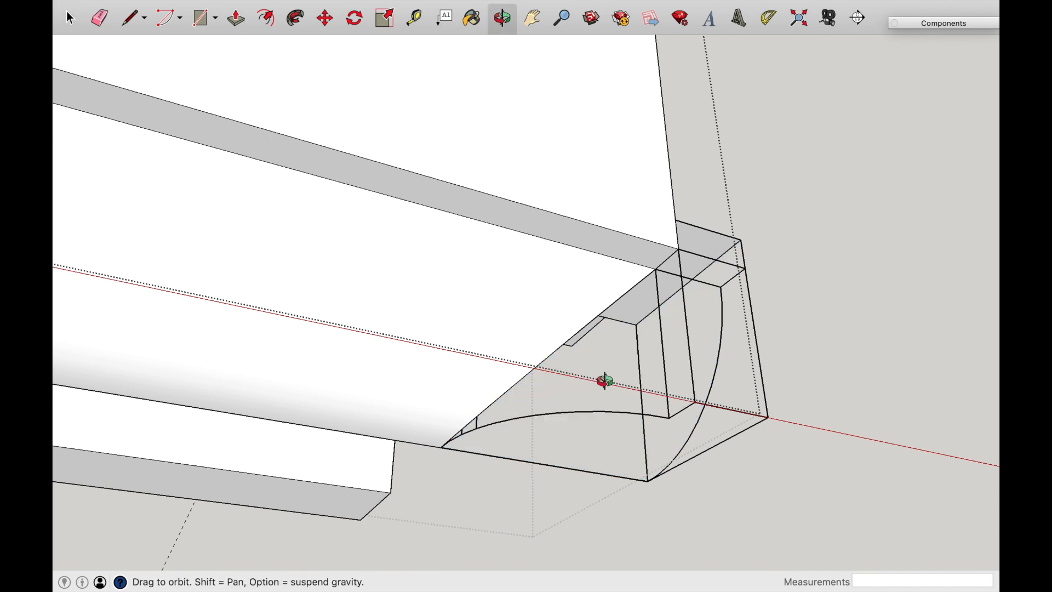
{"action": "left_click_drag", "start_coordinate": [604, 381], "coordinate": [423, 427]}
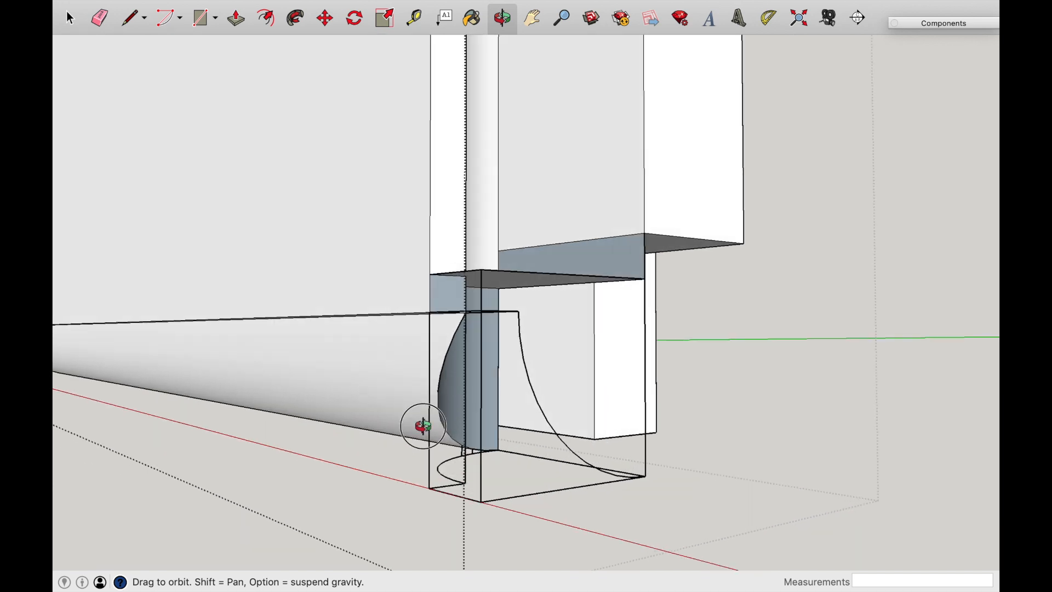
{"action": "left_click_drag", "start_coordinate": [421, 426], "coordinate": [578, 358]}
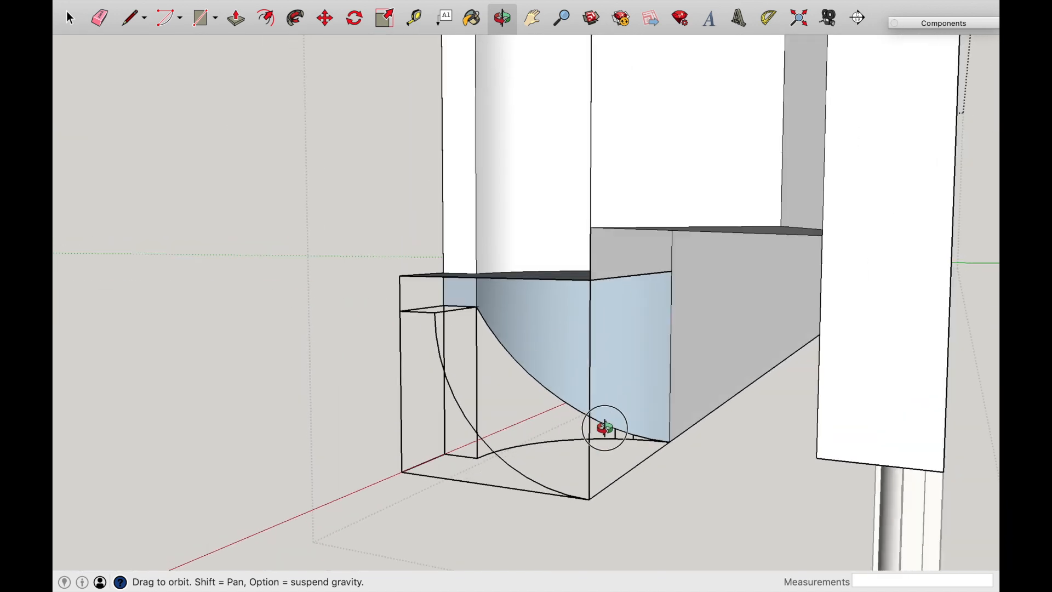
{"action": "left_click_drag", "start_coordinate": [604, 430], "coordinate": [564, 439]}
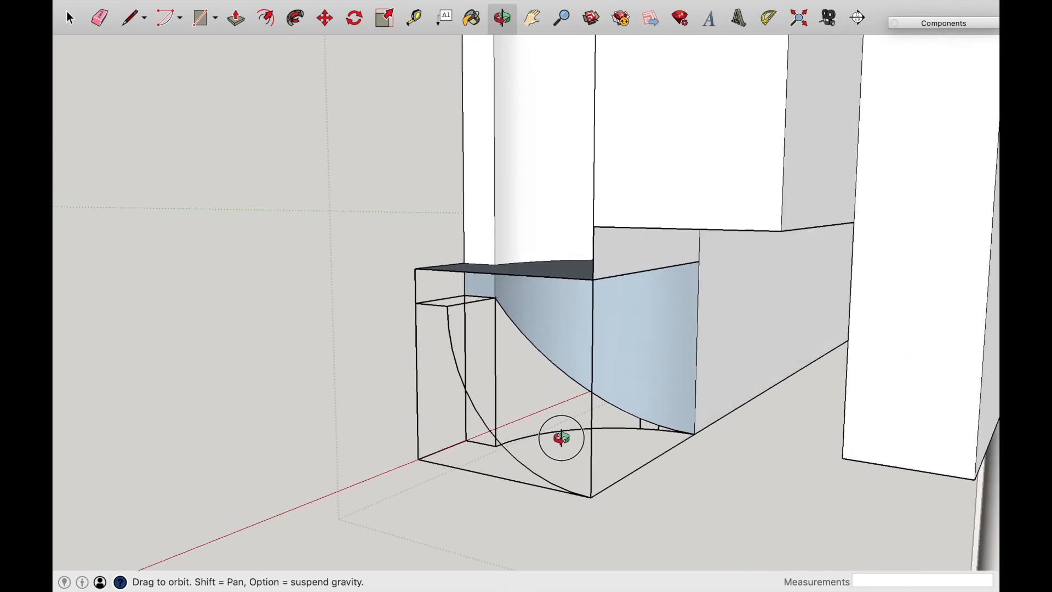
{"action": "left_click", "coordinate": [69, 17]}
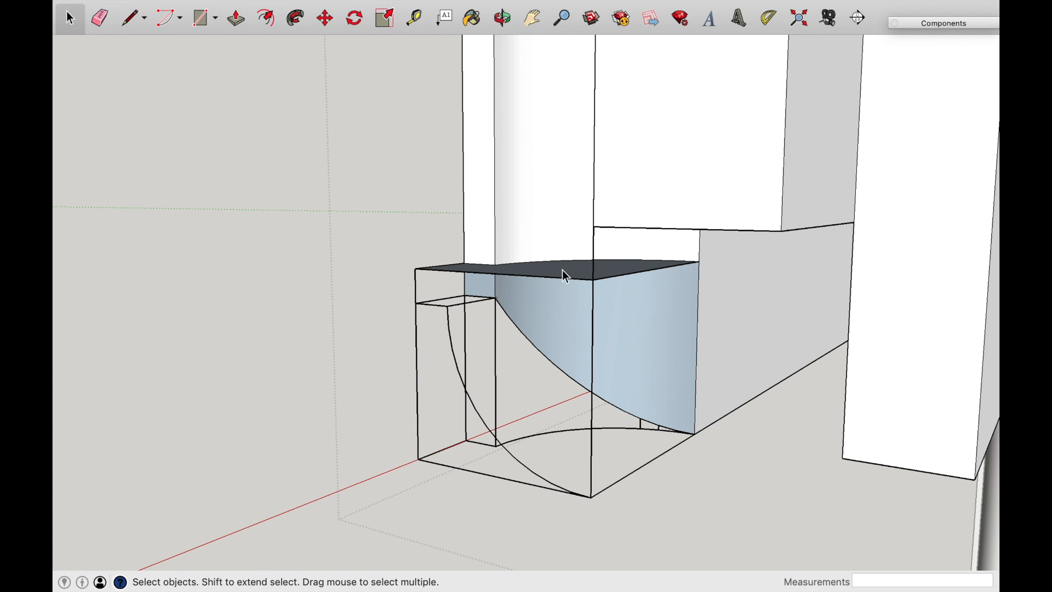
{"action": "left_click", "coordinate": [502, 18]}
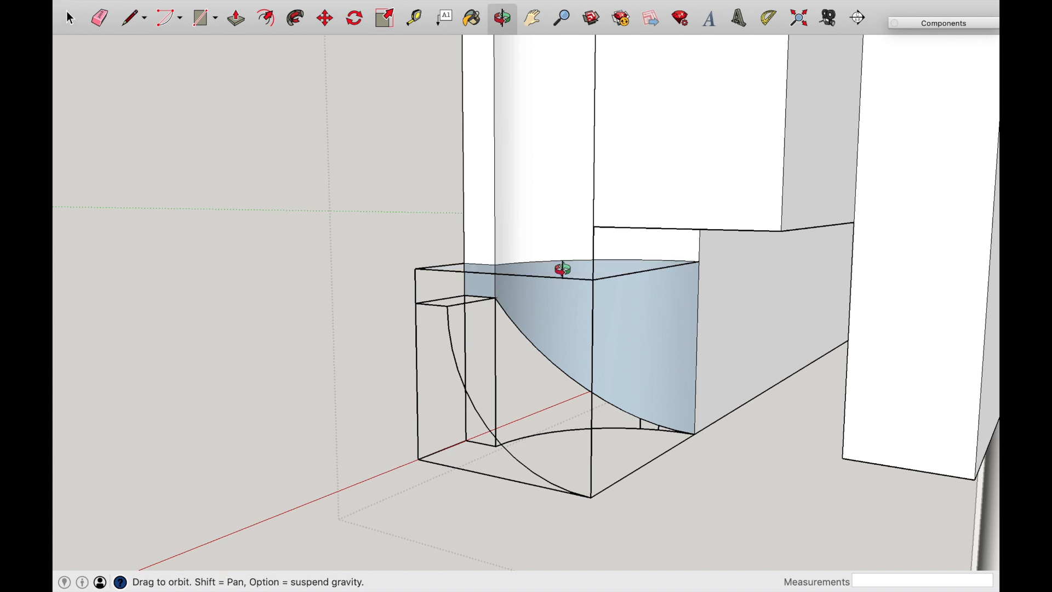
{"action": "left_click_drag", "start_coordinate": [560, 268], "coordinate": [601, 288]}
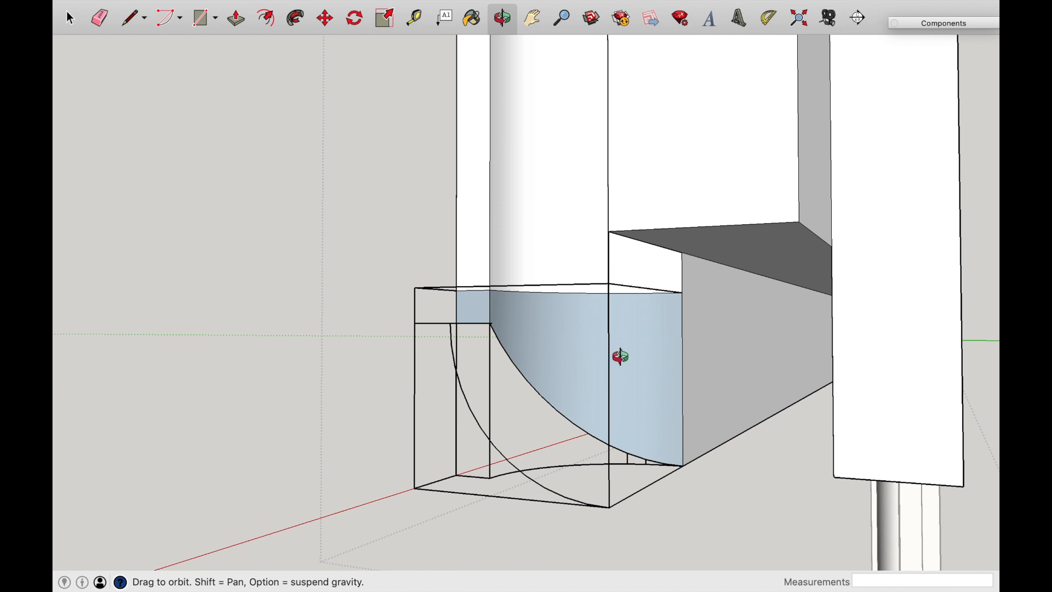
{"action": "mouse_move", "coordinate": [639, 467]}
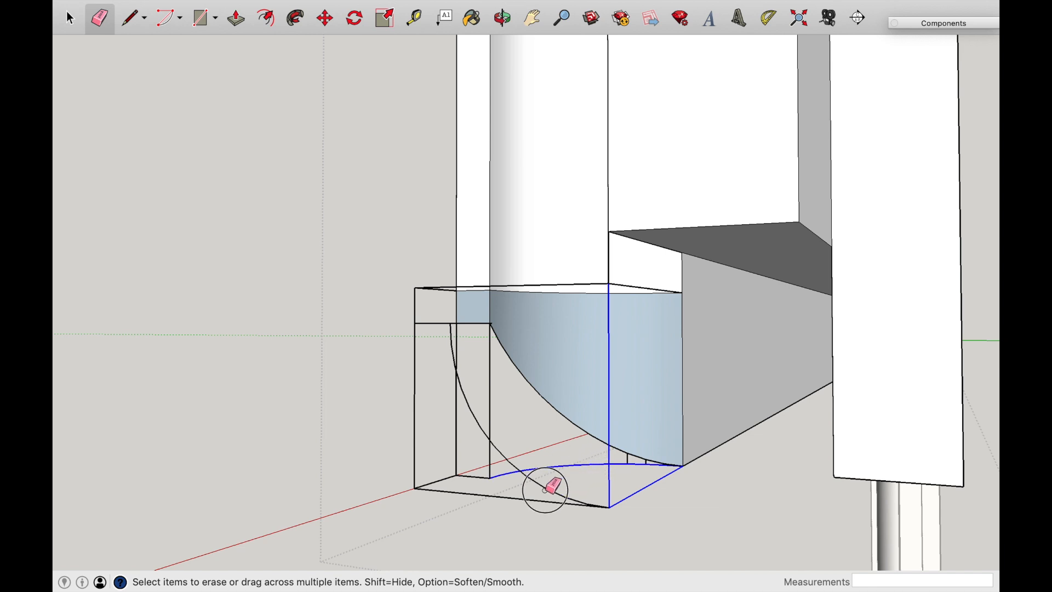
Erase the waste block's bottom and remaining outline edges for a clean quarter-round cope.
{"action": "left_click_drag", "start_coordinate": [544, 487], "coordinate": [462, 484]}
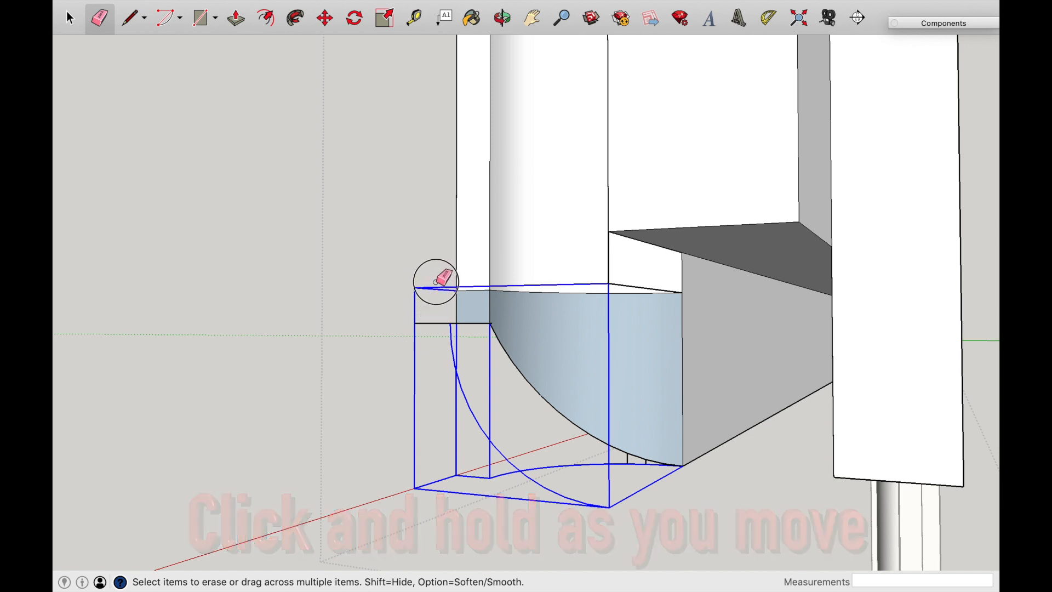
{"action": "left_click_drag", "start_coordinate": [440, 278], "coordinate": [443, 309]}
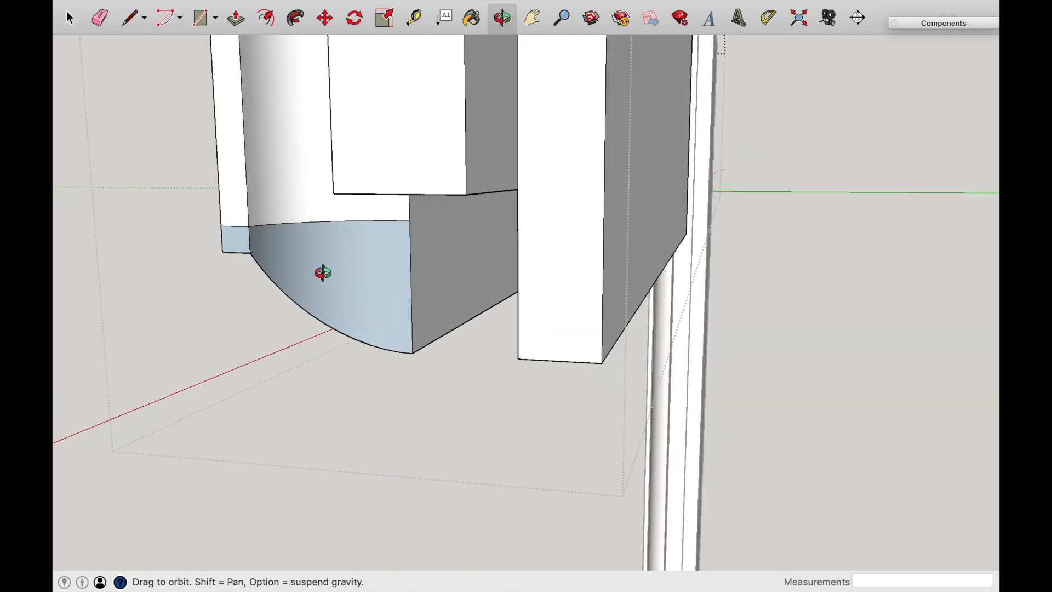
Erase the leftover seam edges on the cope and notch so the coped end shows solid white.
{"action": "left_click_drag", "start_coordinate": [323, 272], "coordinate": [443, 337]}
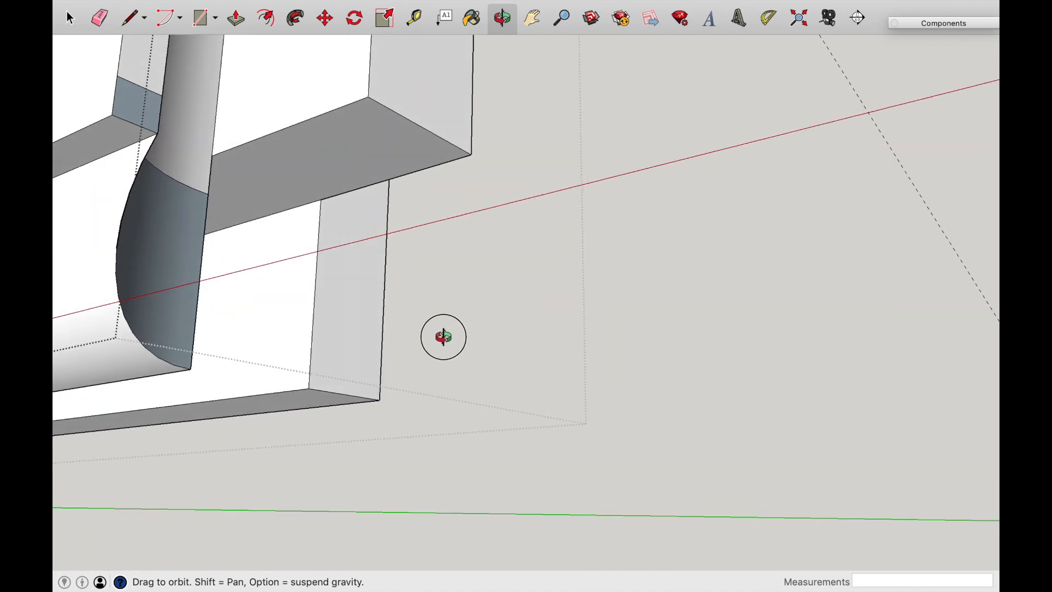
{"action": "left_click_drag", "start_coordinate": [443, 337], "coordinate": [501, 213]}
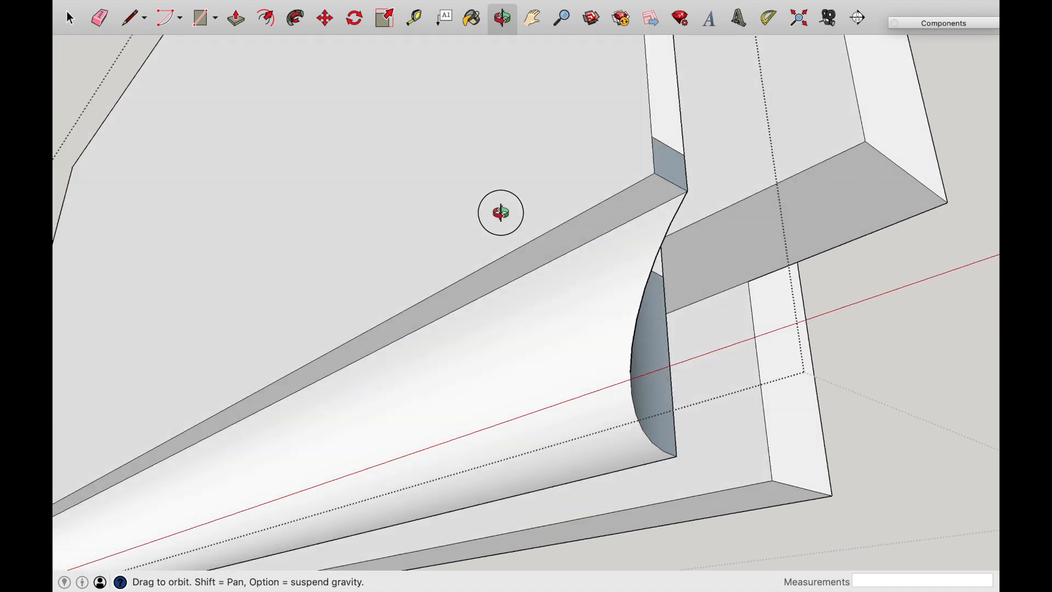
{"action": "left_click_drag", "start_coordinate": [501, 213], "coordinate": [549, 396]}
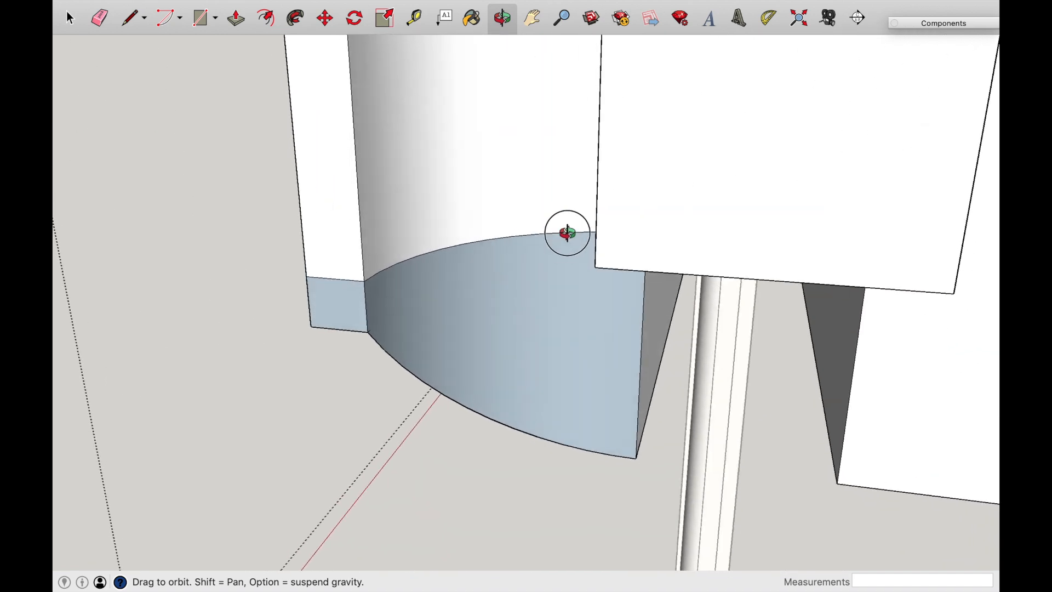
{"action": "left_click_drag", "start_coordinate": [567, 232], "coordinate": [498, 305]}
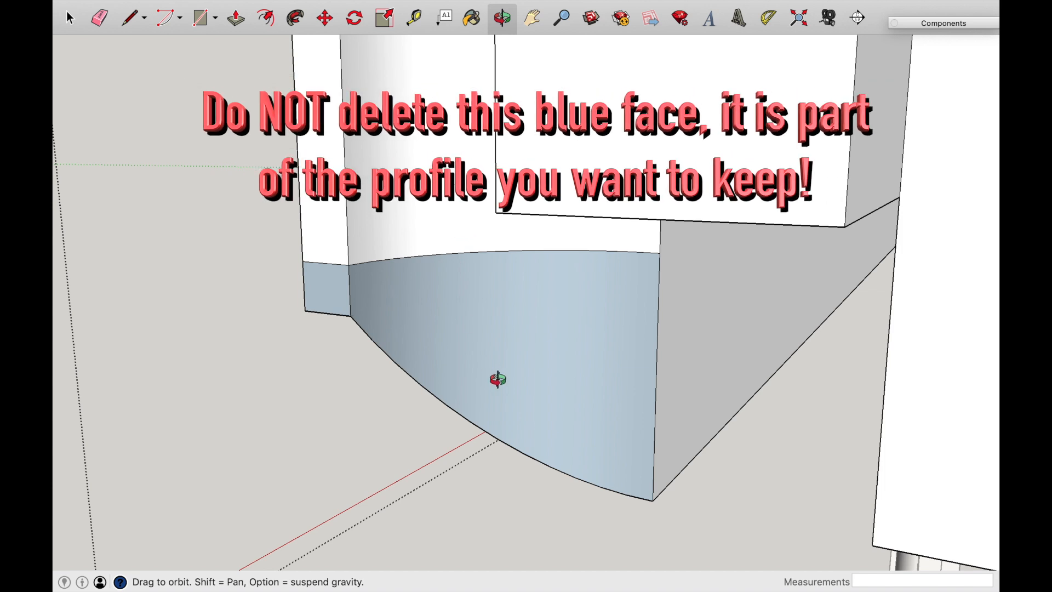
{"action": "left_click", "coordinate": [100, 19]}
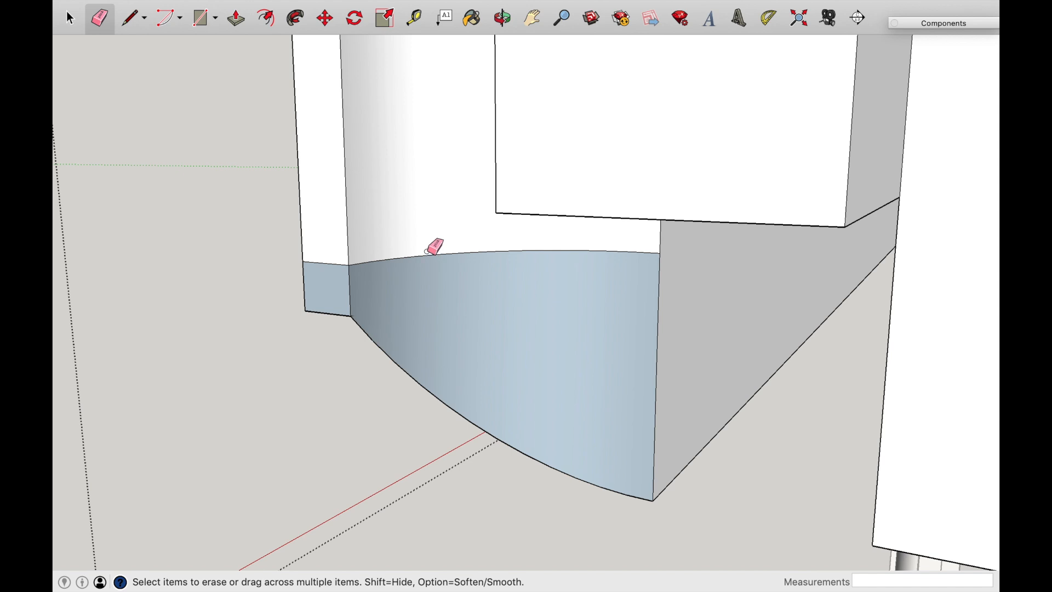
{"action": "mouse_move", "coordinate": [433, 255]}
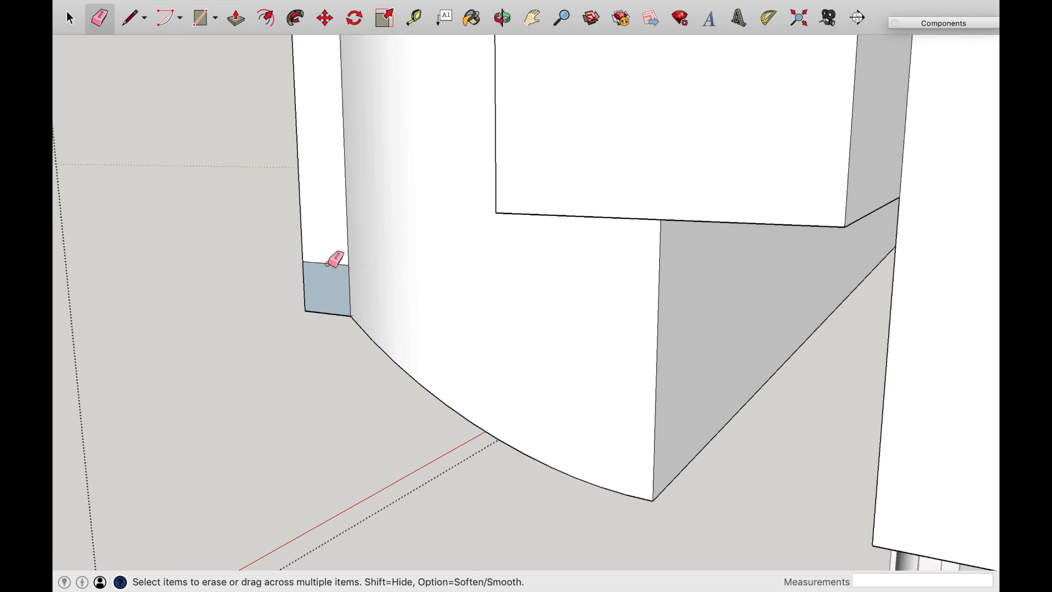
{"action": "left_click", "coordinate": [329, 268]}
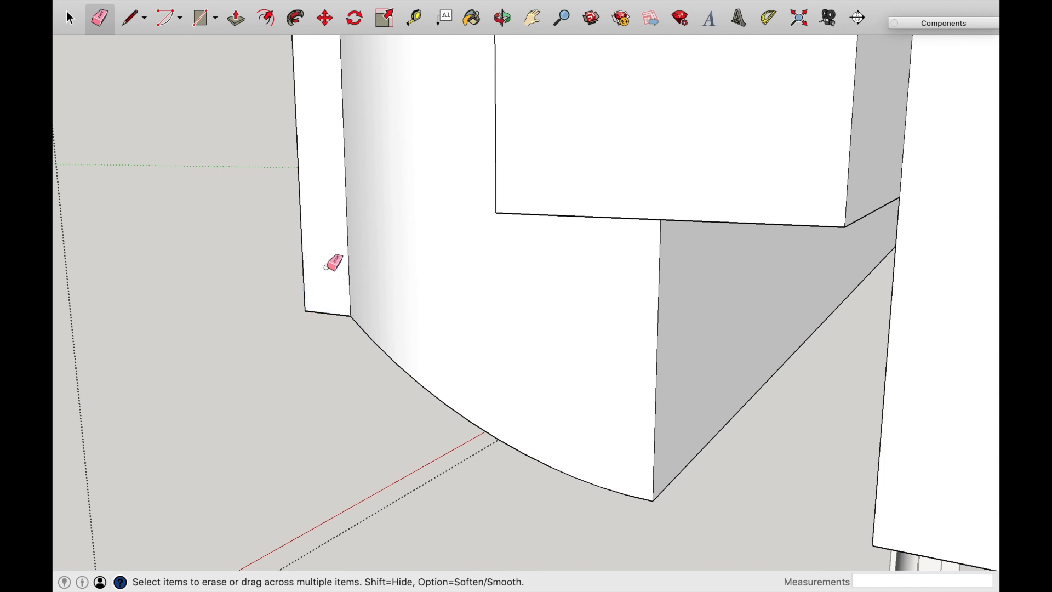
{"action": "left_click", "coordinate": [502, 19]}
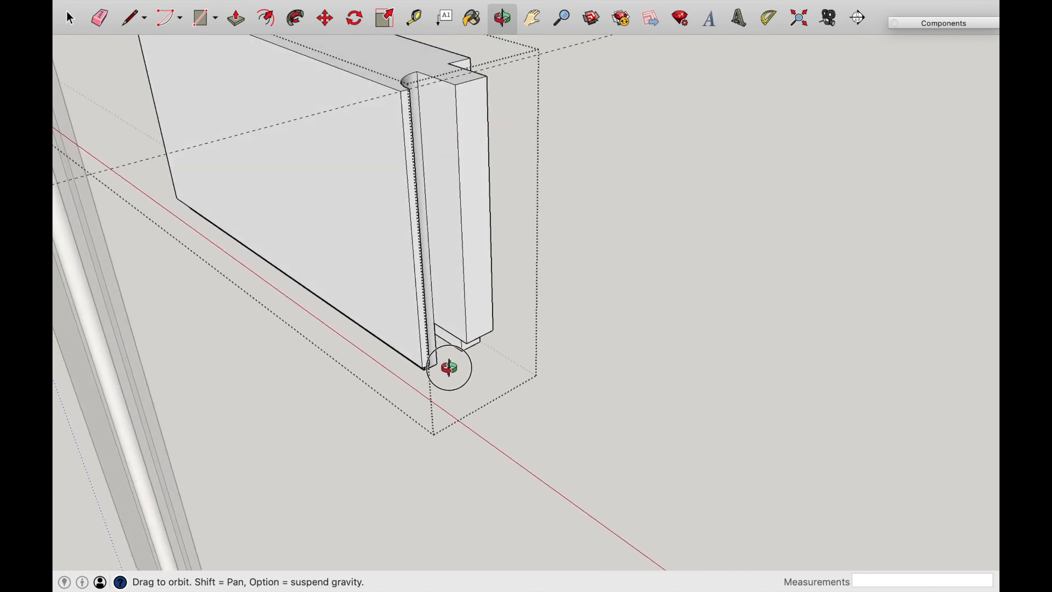
Explode the short coped rail component into loose geometry.
{"action": "left_click_drag", "start_coordinate": [449, 369], "coordinate": [563, 409]}
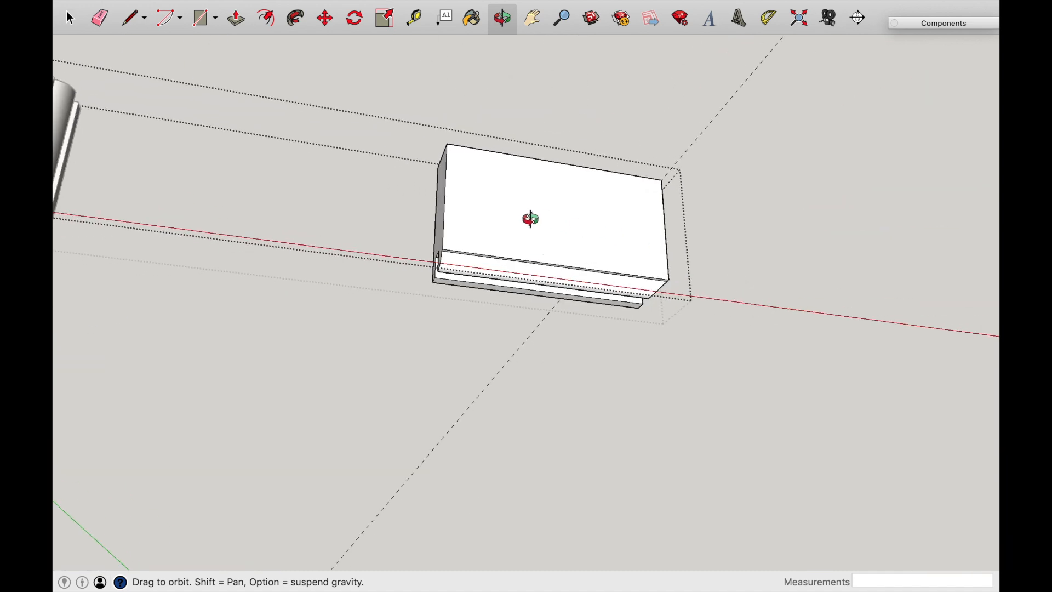
{"action": "left_click_drag", "start_coordinate": [530, 219], "coordinate": [681, 271]}
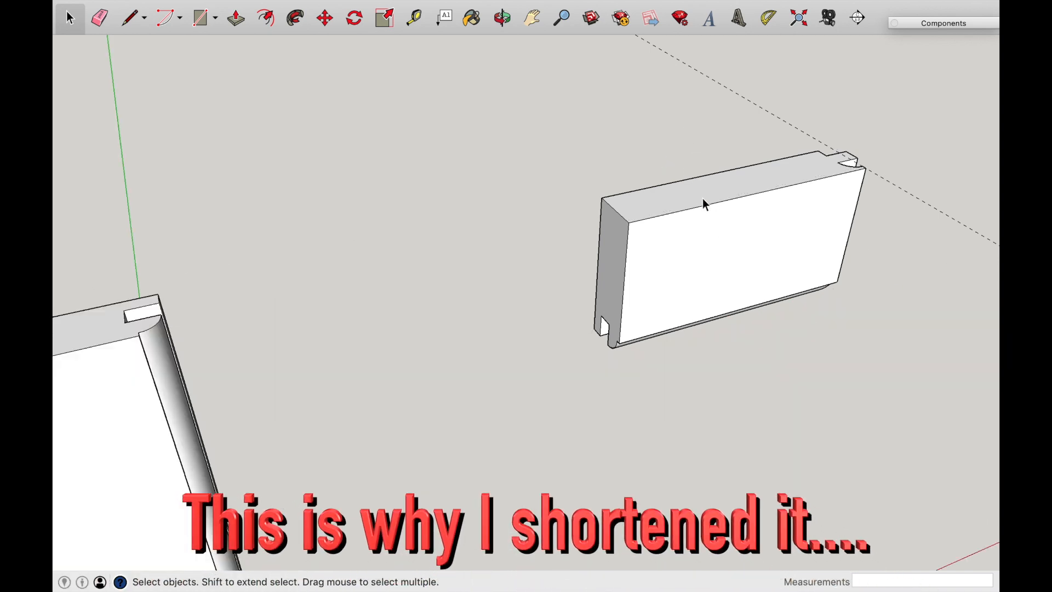
{"action": "left_click", "coordinate": [705, 235]}
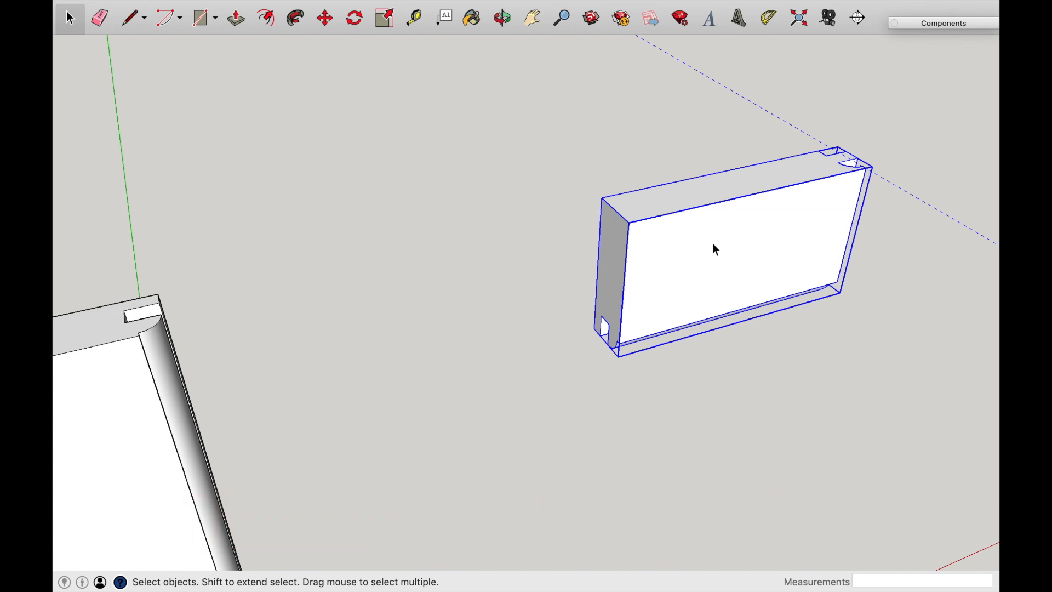
{"action": "right_click", "coordinate": [714, 249]}
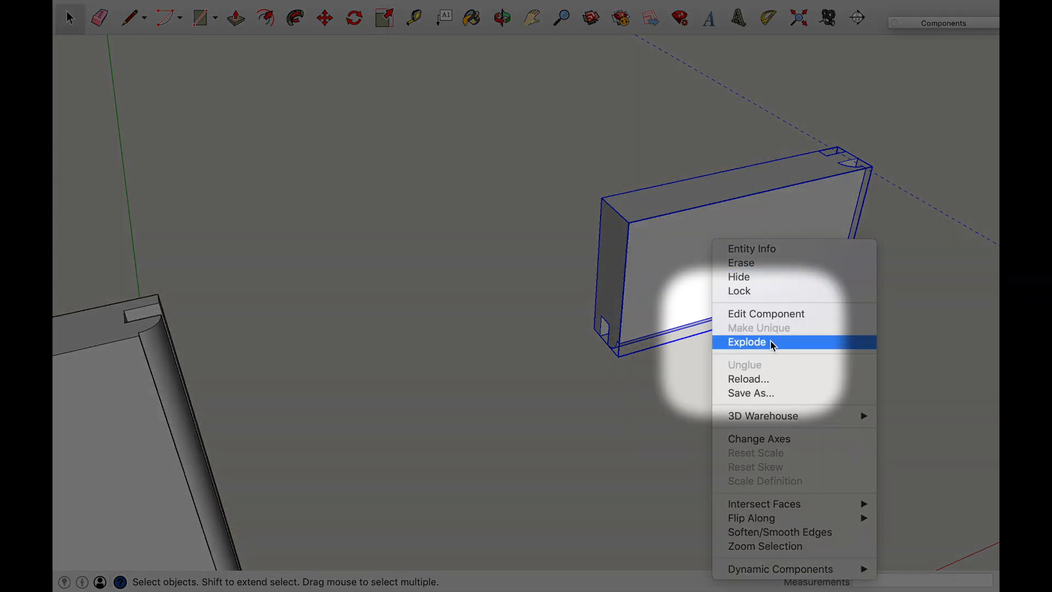
{"action": "left_click", "coordinate": [747, 342]}
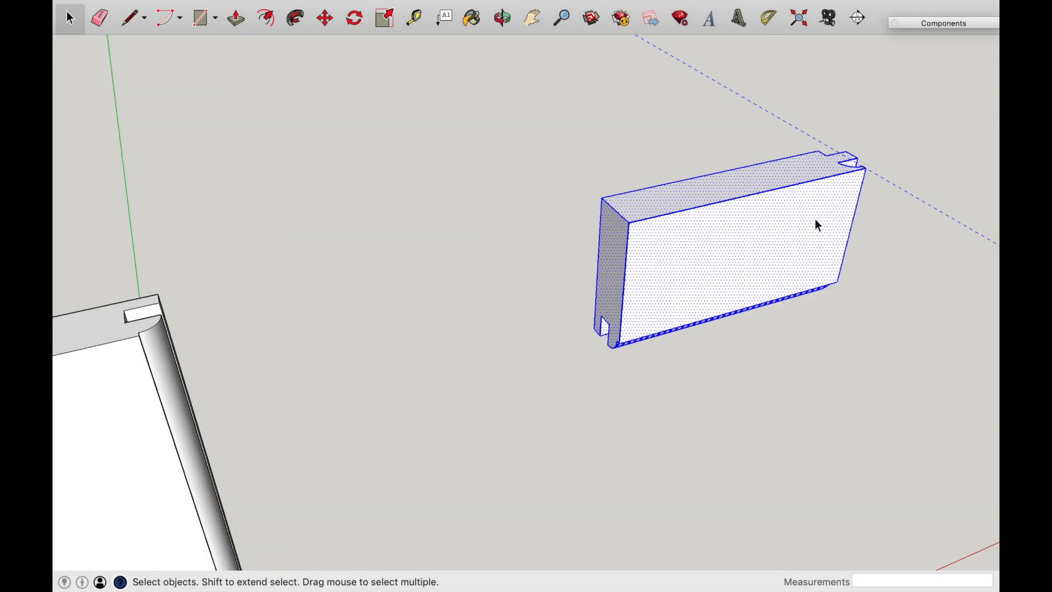
Move a copy of the exploded rail to the left of the original.
{"action": "left_click", "coordinate": [324, 18]}
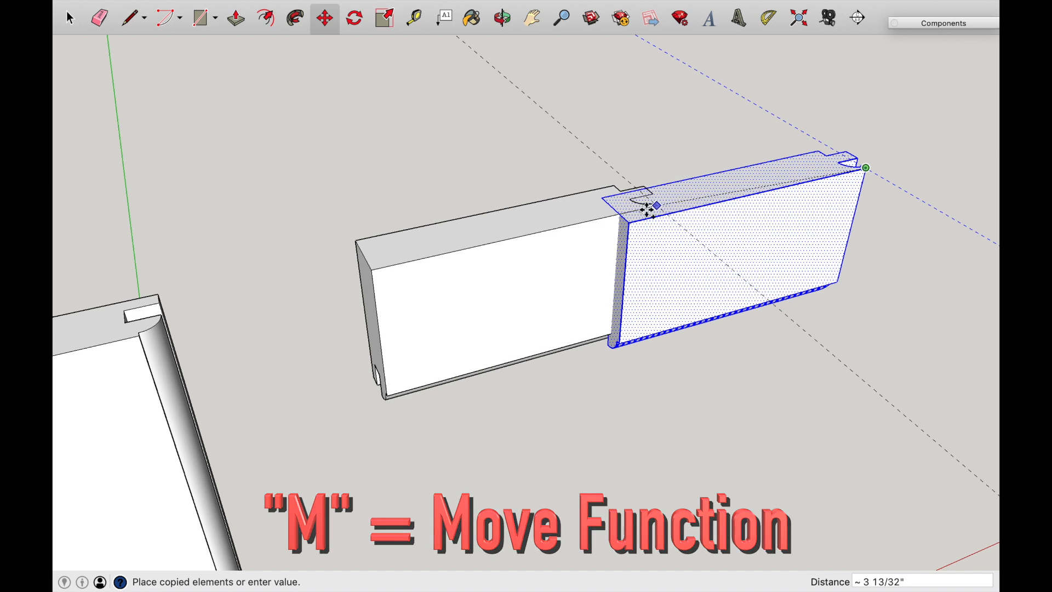
{"action": "left_click_drag", "start_coordinate": [655, 207], "coordinate": [570, 241]}
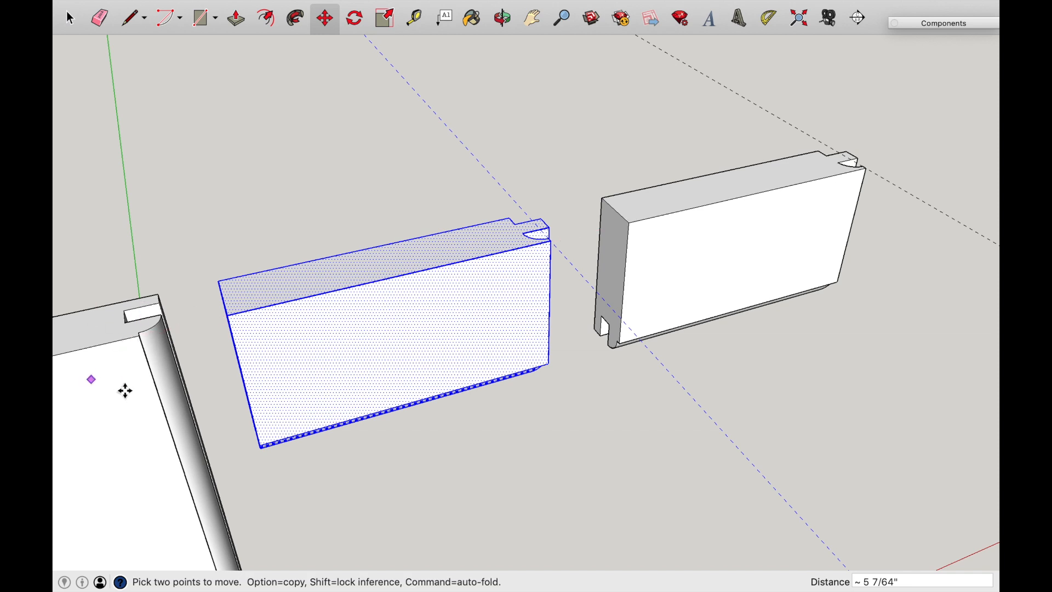
{"action": "mouse_move", "coordinate": [214, 369]}
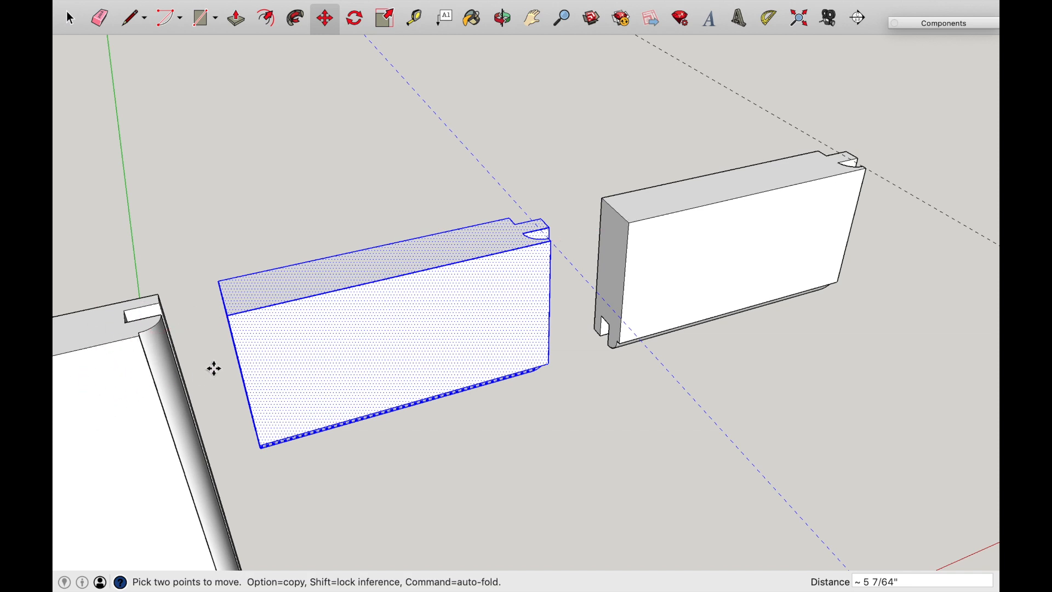
{"action": "mouse_move", "coordinate": [746, 197]}
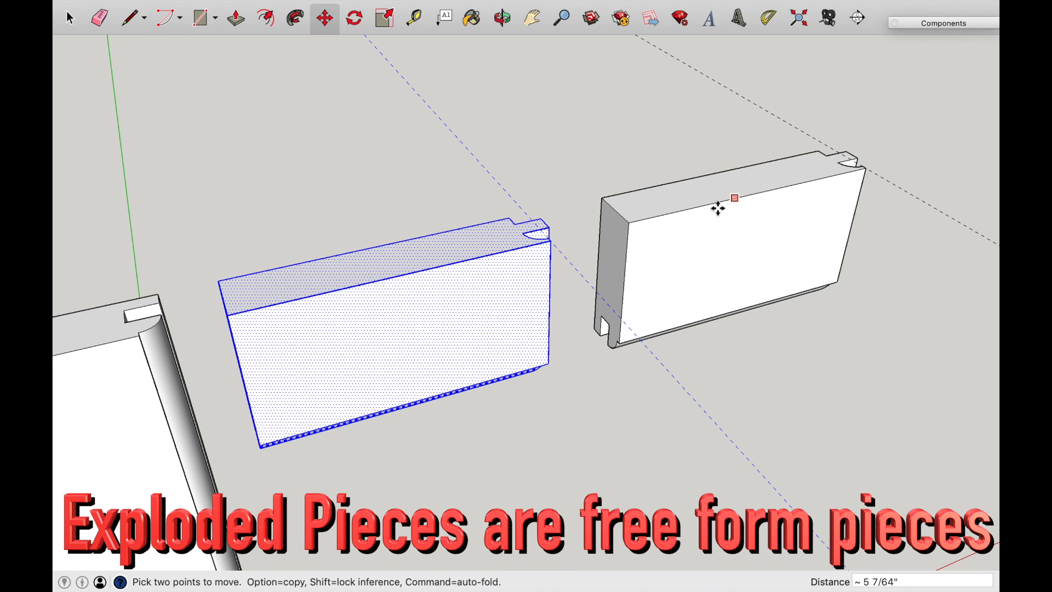
{"action": "mouse_move", "coordinate": [690, 207]}
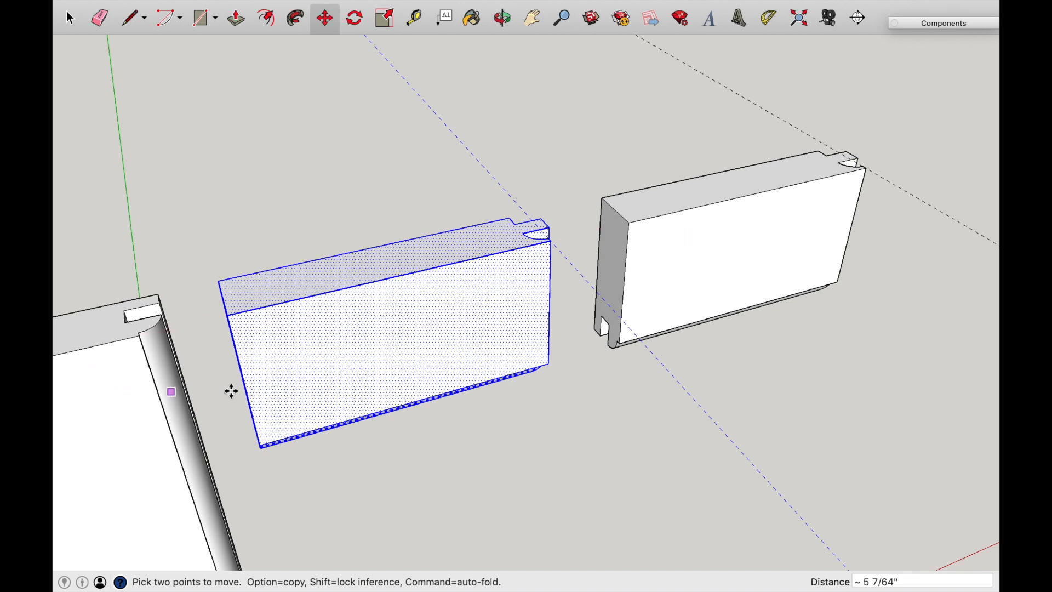
{"action": "left_click", "coordinate": [69, 18]}
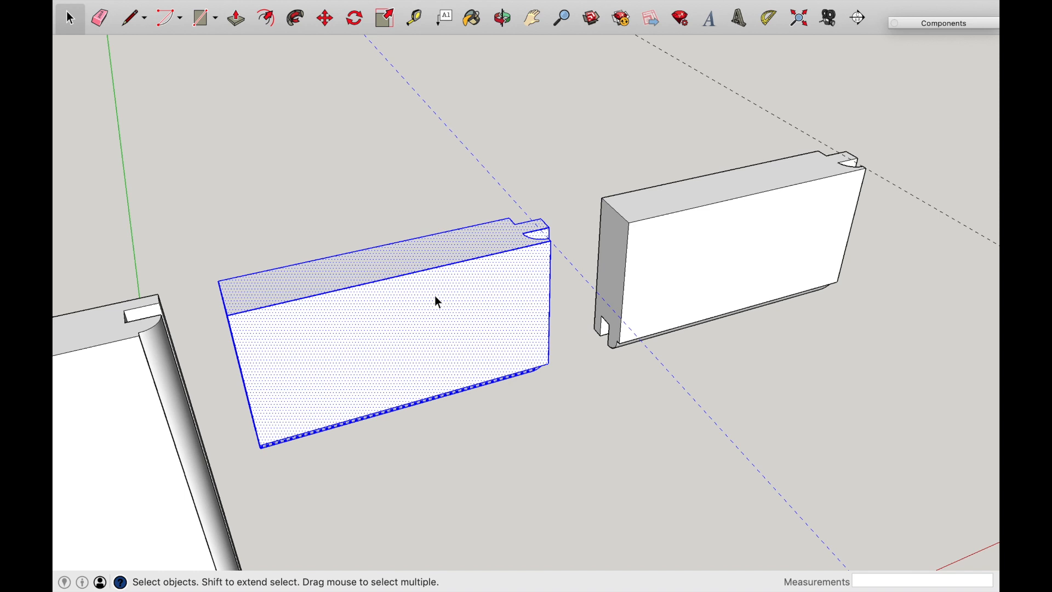
{"action": "mouse_move", "coordinate": [321, 274]}
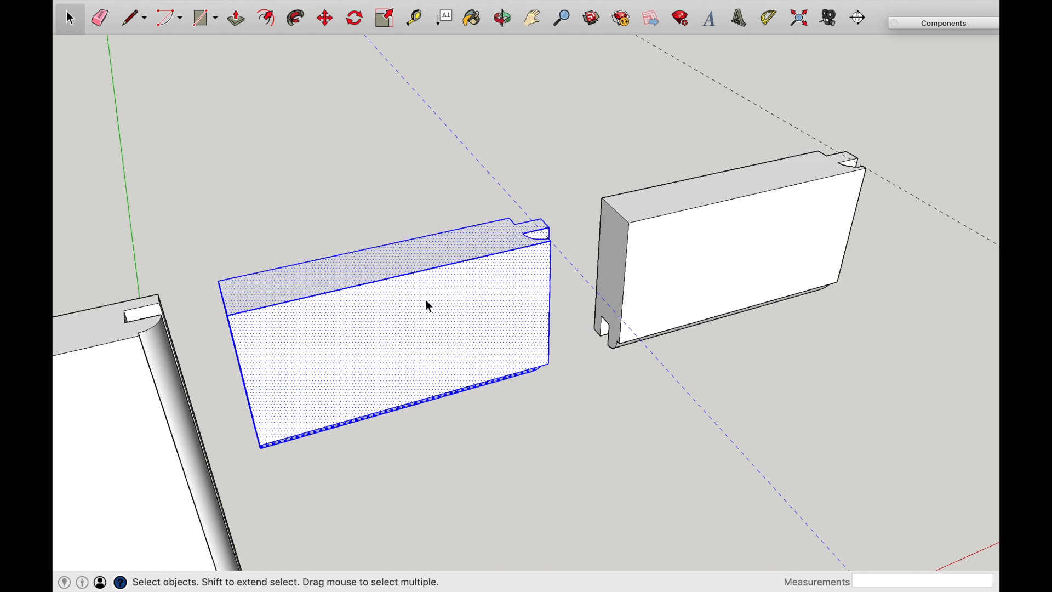
Flip the copied rail along the red direction and fit its coped end against the left stile.
{"action": "right_click", "coordinate": [427, 306]}
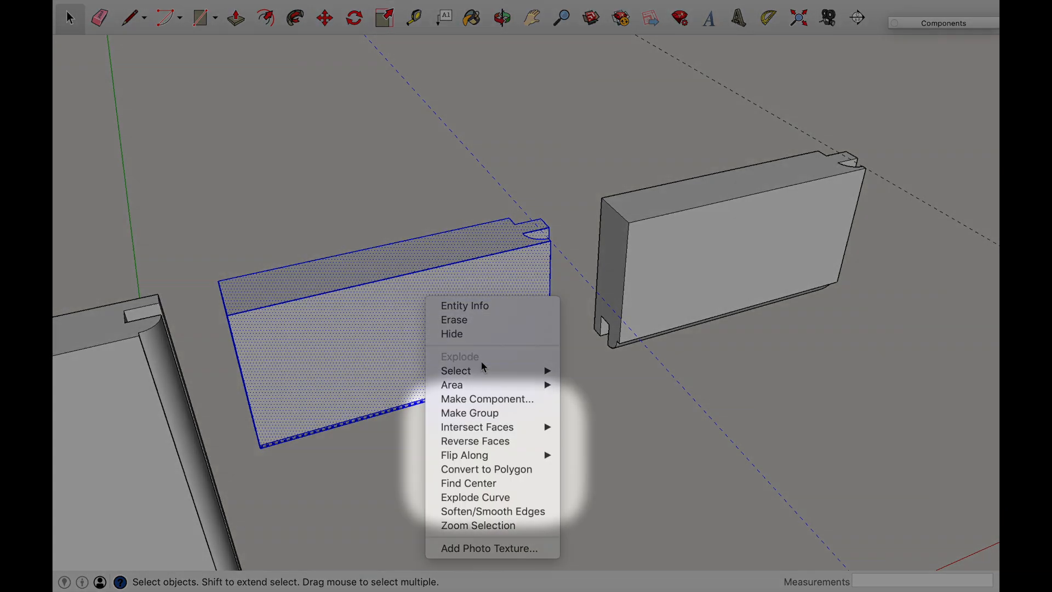
{"action": "mouse_move", "coordinate": [485, 470]}
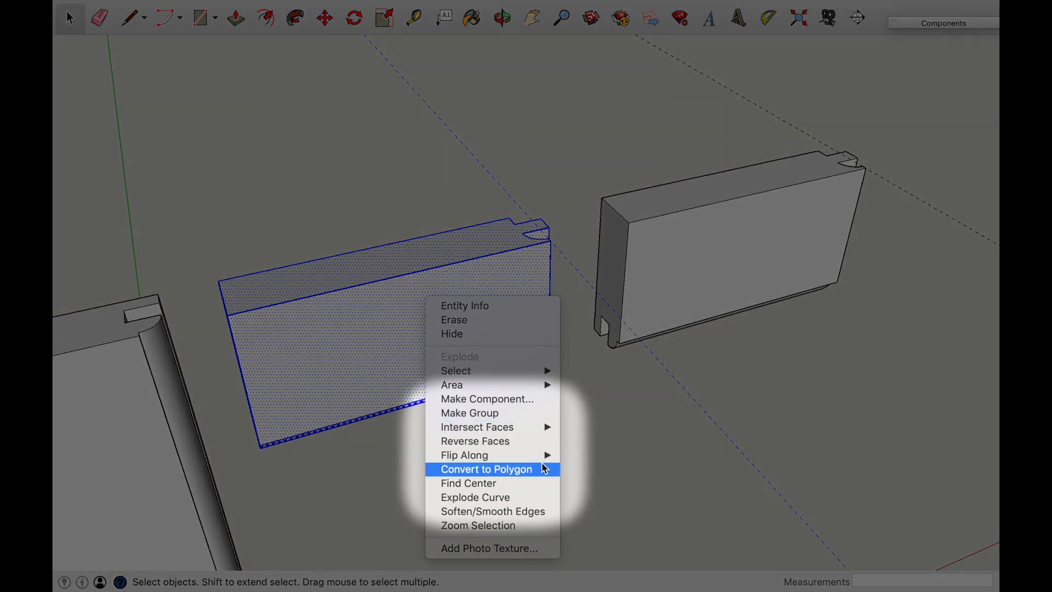
{"action": "mouse_move", "coordinate": [464, 455]}
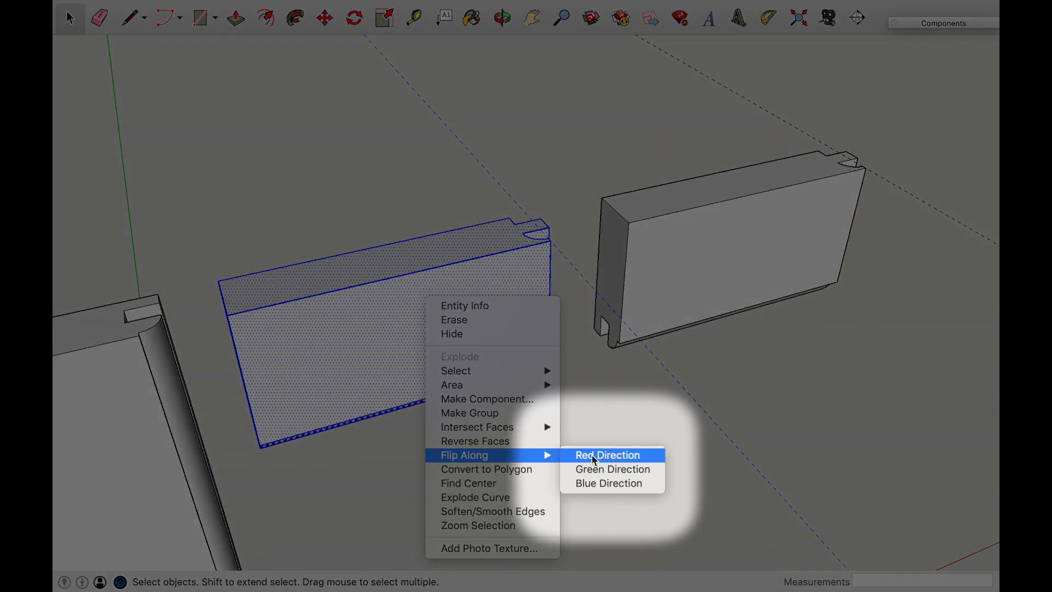
{"action": "left_click", "coordinate": [607, 455]}
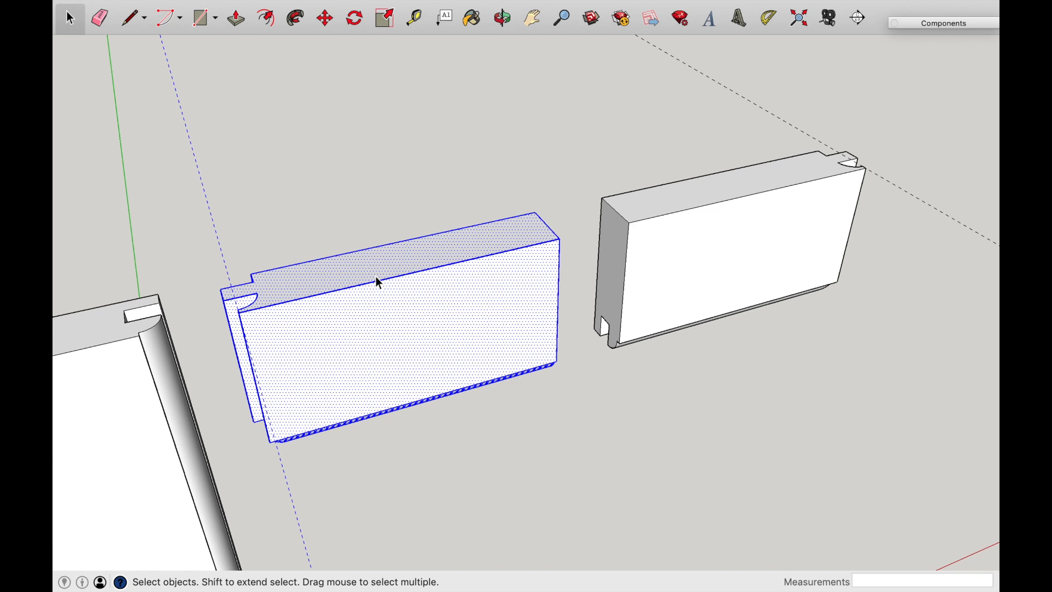
{"action": "left_click", "coordinate": [325, 19]}
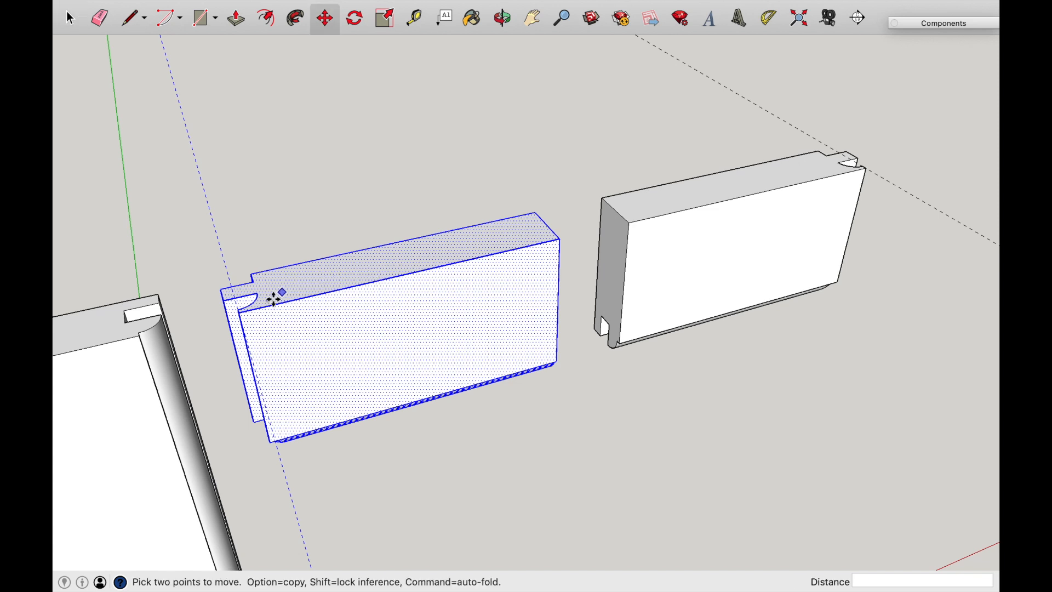
{"action": "left_click_drag", "start_coordinate": [275, 298], "coordinate": [208, 319]}
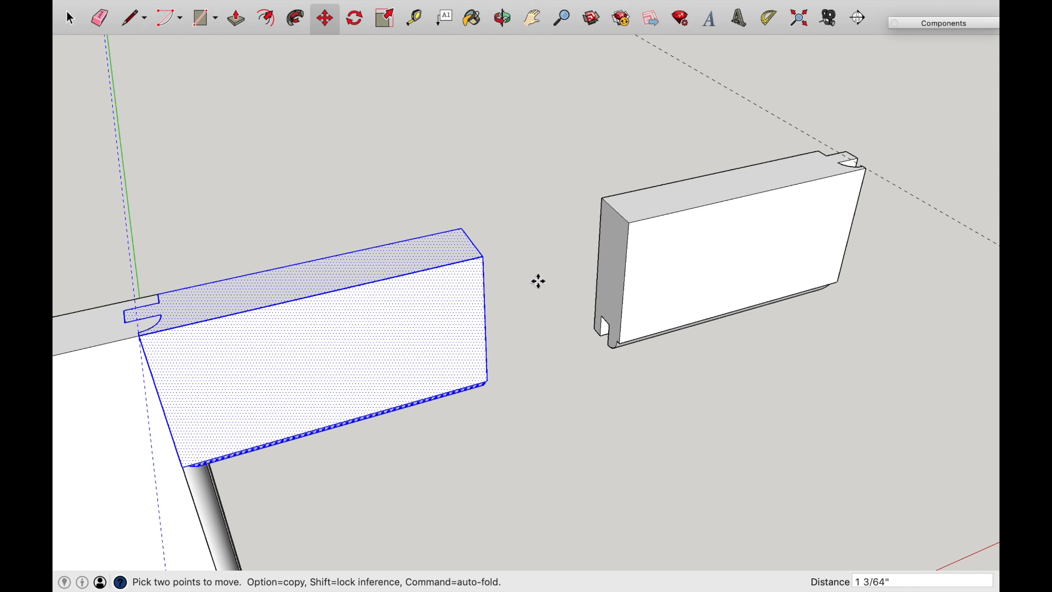
Push/Pull the right rail's end face until it meets the left half as one continuous top rail.
{"action": "left_click", "coordinate": [502, 19]}
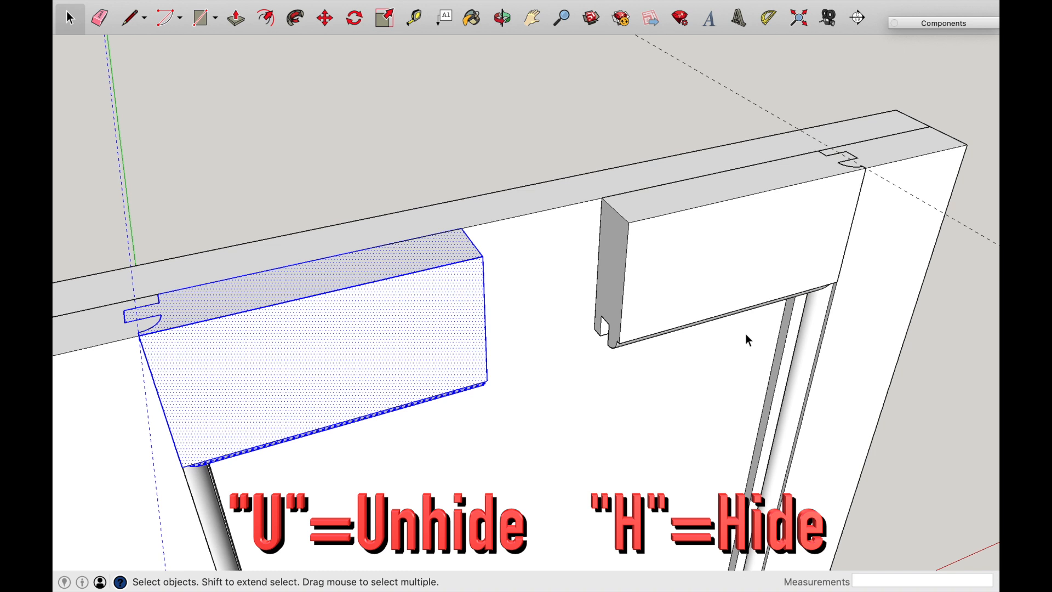
{"action": "mouse_move", "coordinate": [654, 247]}
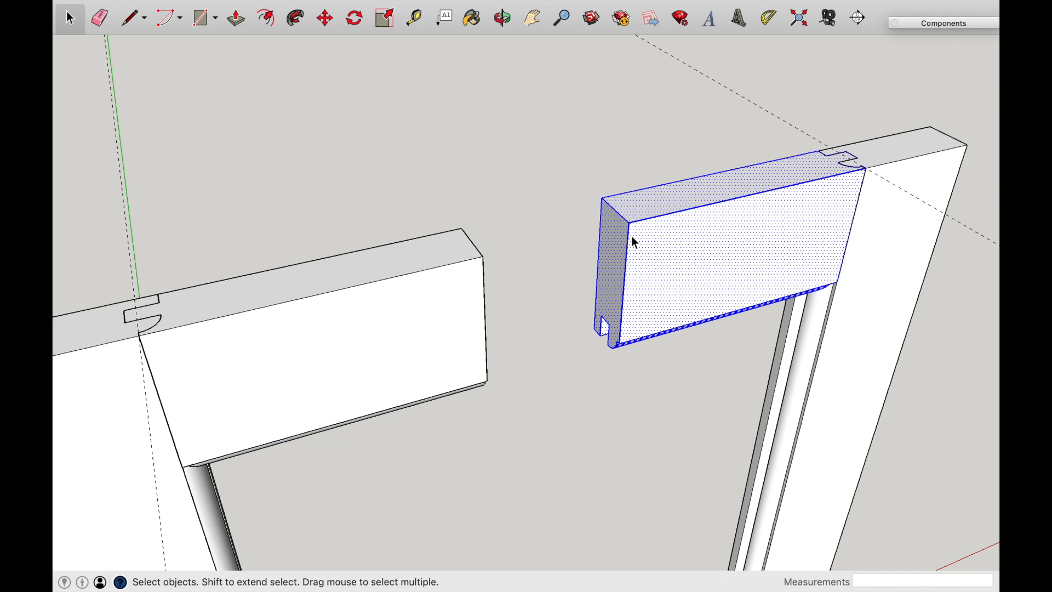
{"action": "left_click", "coordinate": [235, 17]}
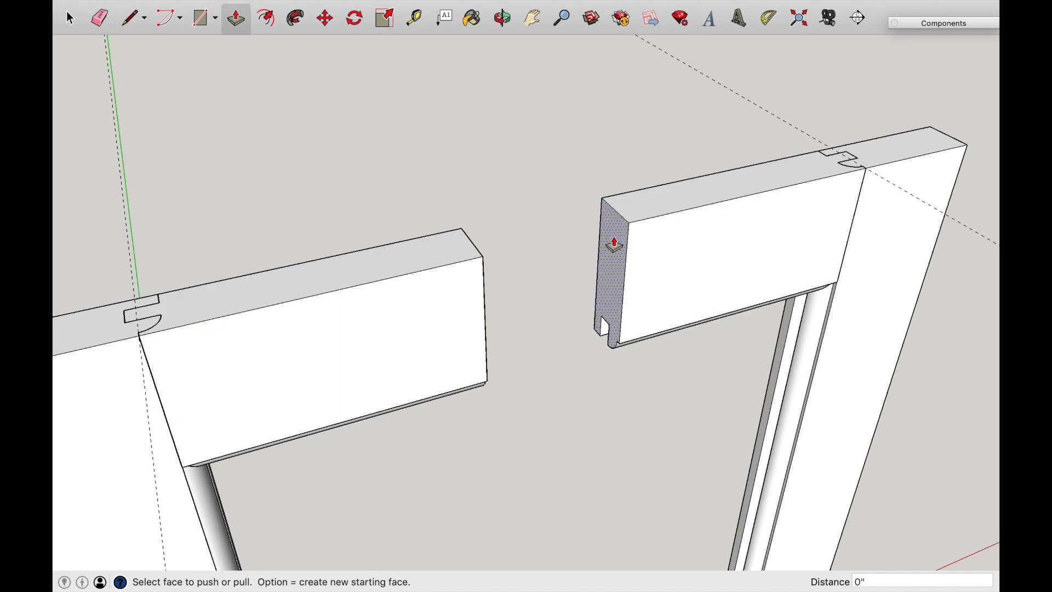
{"action": "left_click_drag", "start_coordinate": [613, 241], "coordinate": [483, 262]}
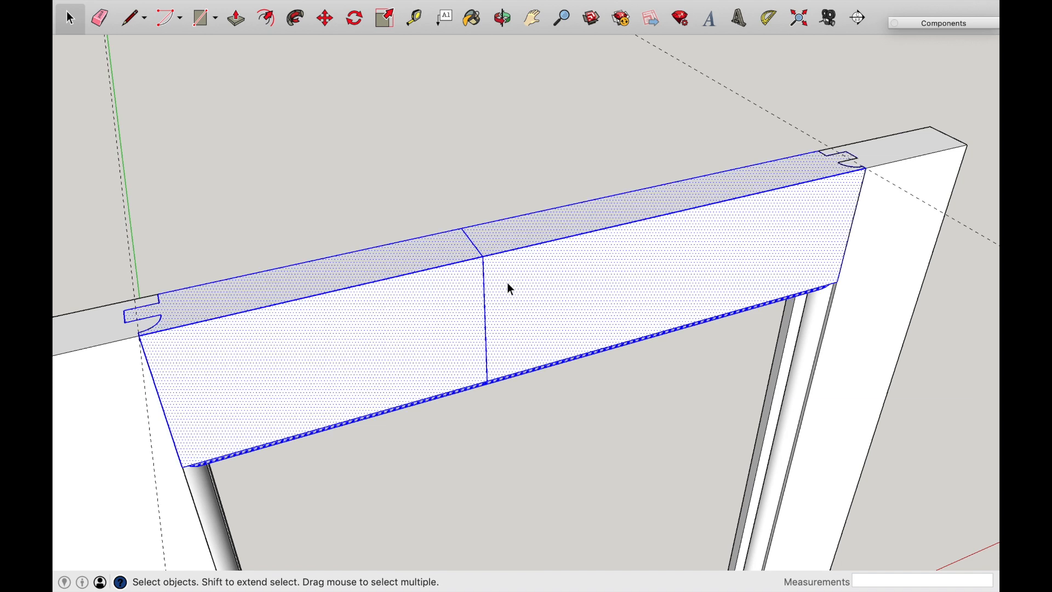
Make the joined rail pieces a component named Rail, replacing the existing Rail definition.
{"action": "key", "text": "g"}
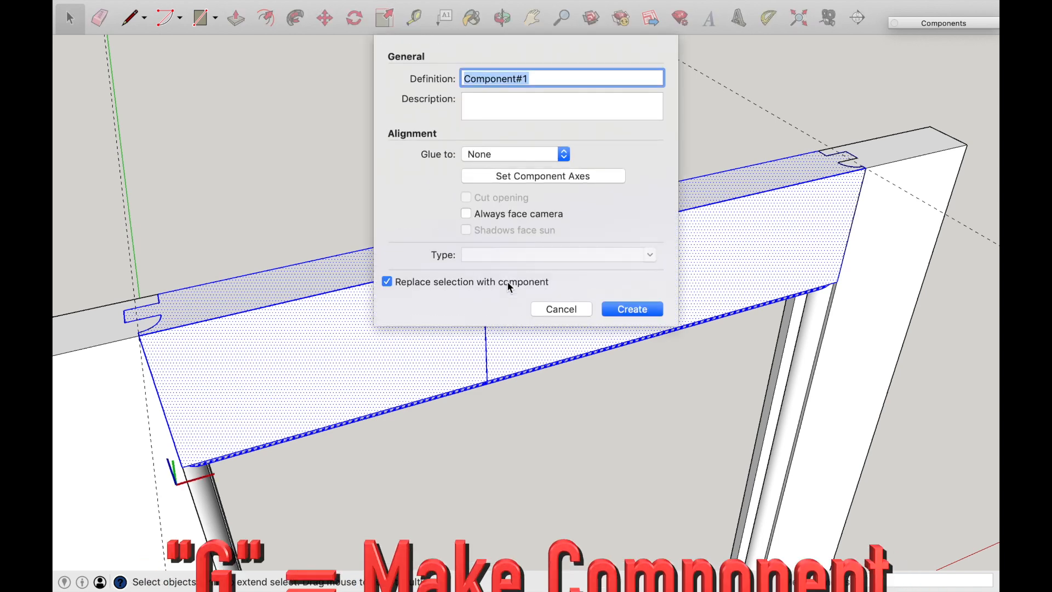
{"action": "type", "text": "Rail"}
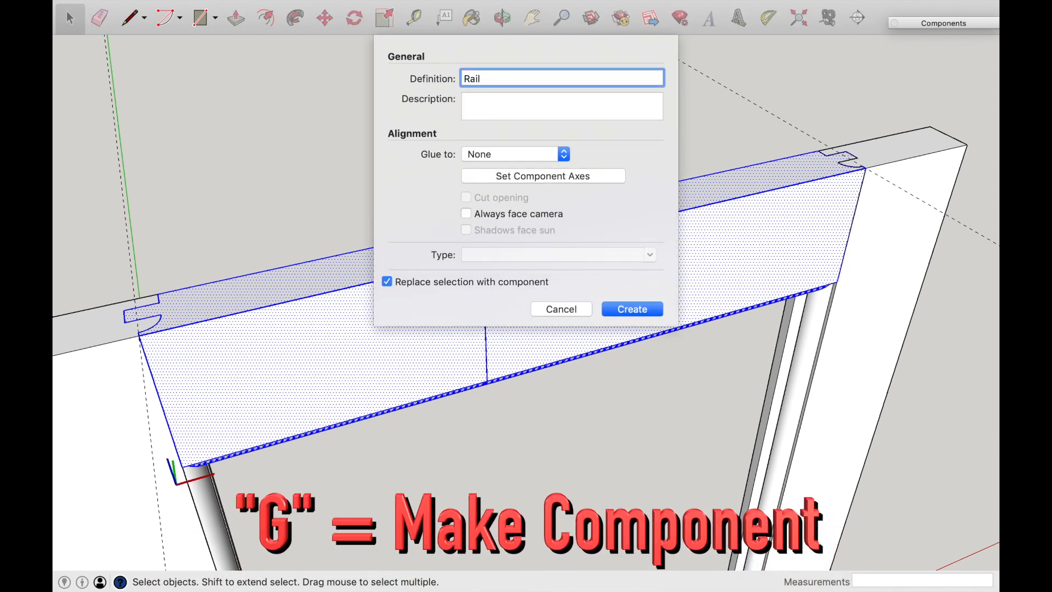
{"action": "left_click", "coordinate": [630, 309]}
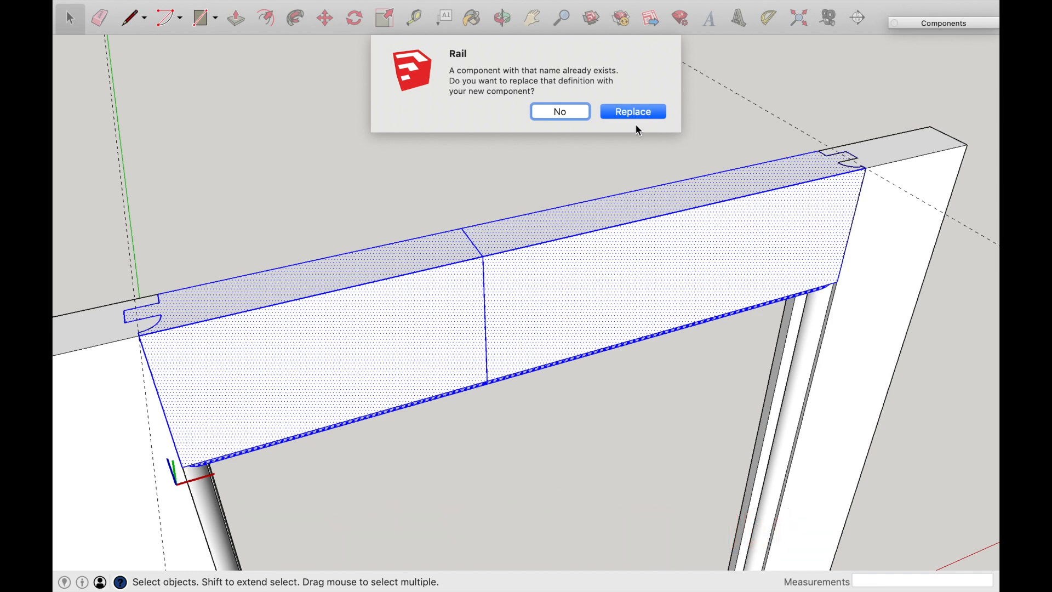
{"action": "left_click", "coordinate": [632, 112]}
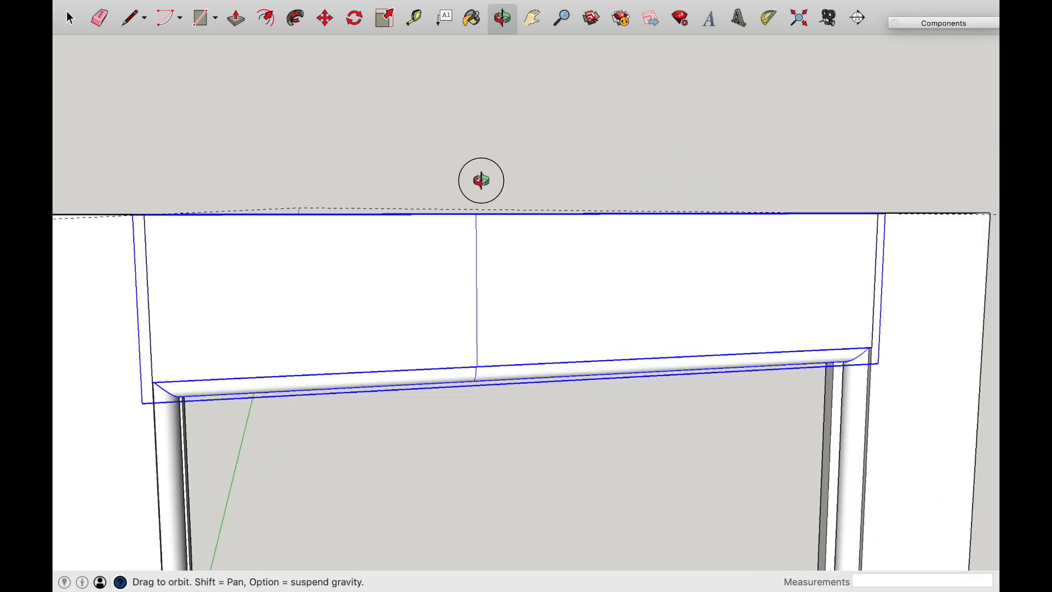
Erase the center seam lines across the rail's top and underside.
{"action": "left_click_drag", "start_coordinate": [481, 180], "coordinate": [749, 355]}
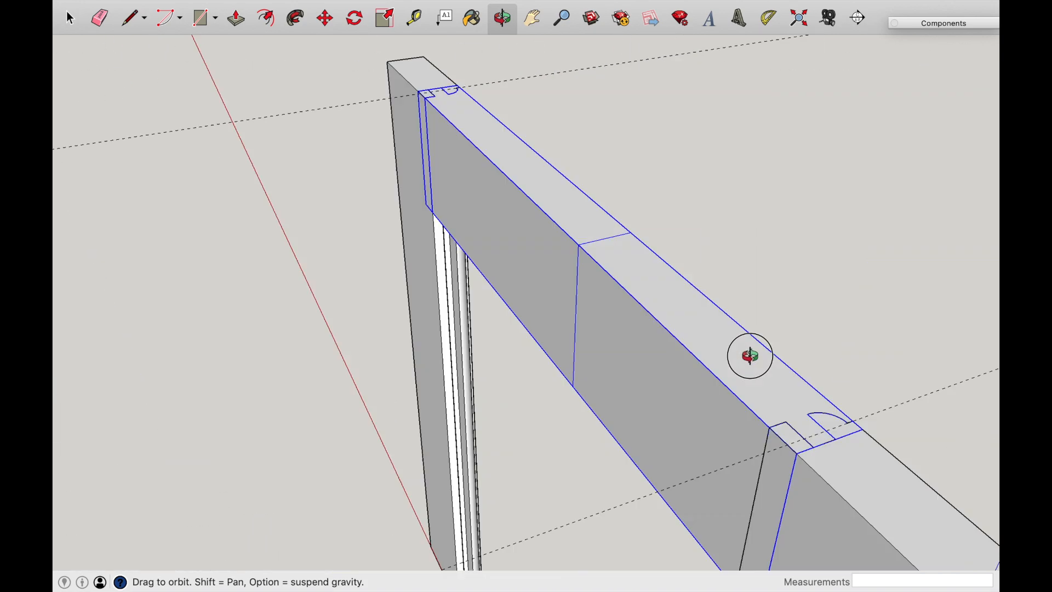
{"action": "left_click_drag", "start_coordinate": [750, 355], "coordinate": [433, 262]}
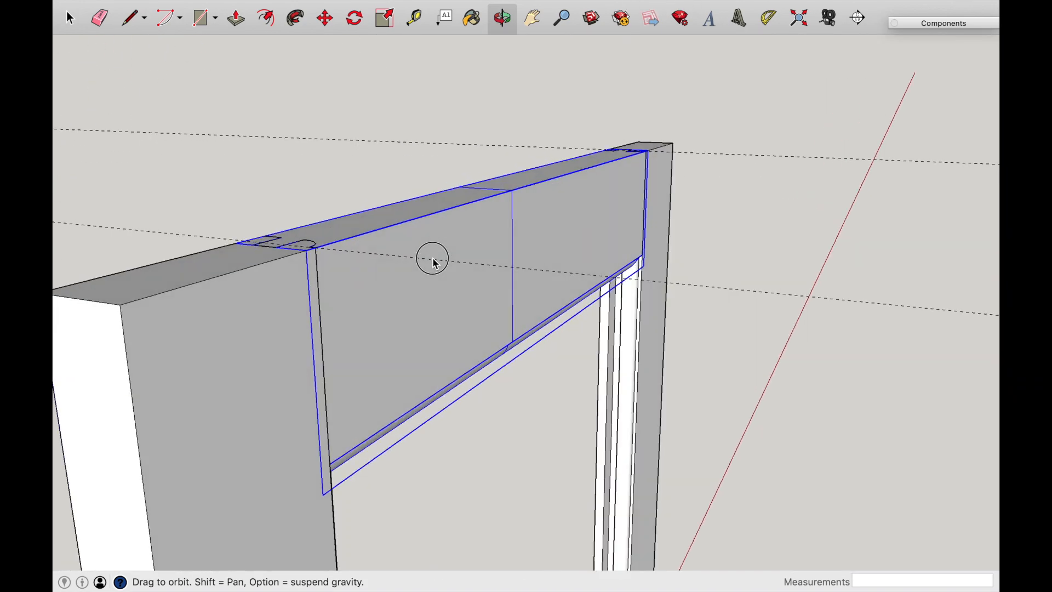
{"action": "left_click_drag", "start_coordinate": [433, 262], "coordinate": [440, 345]}
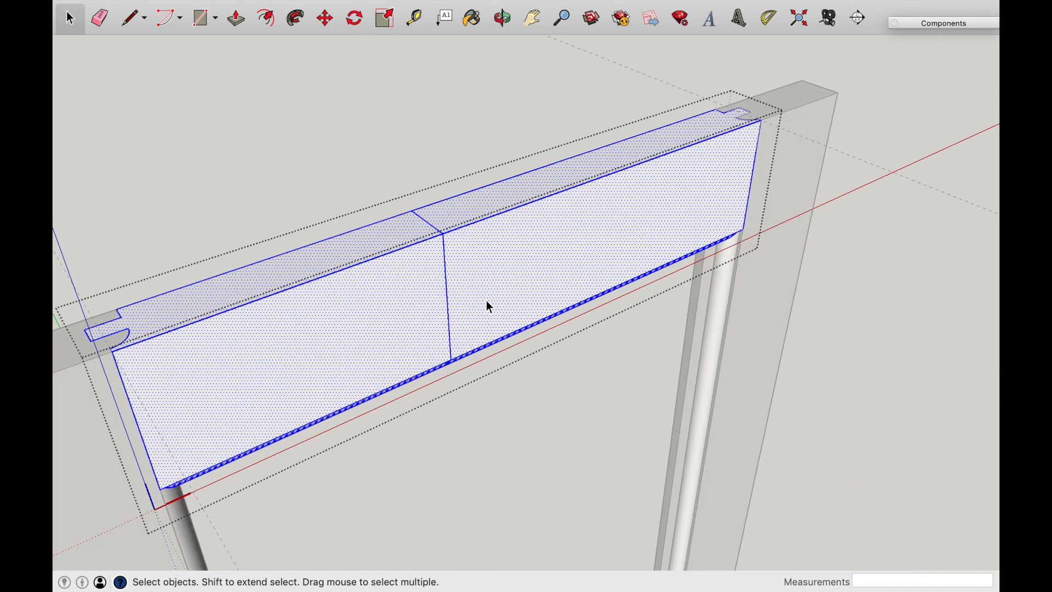
{"action": "left_click", "coordinate": [99, 17]}
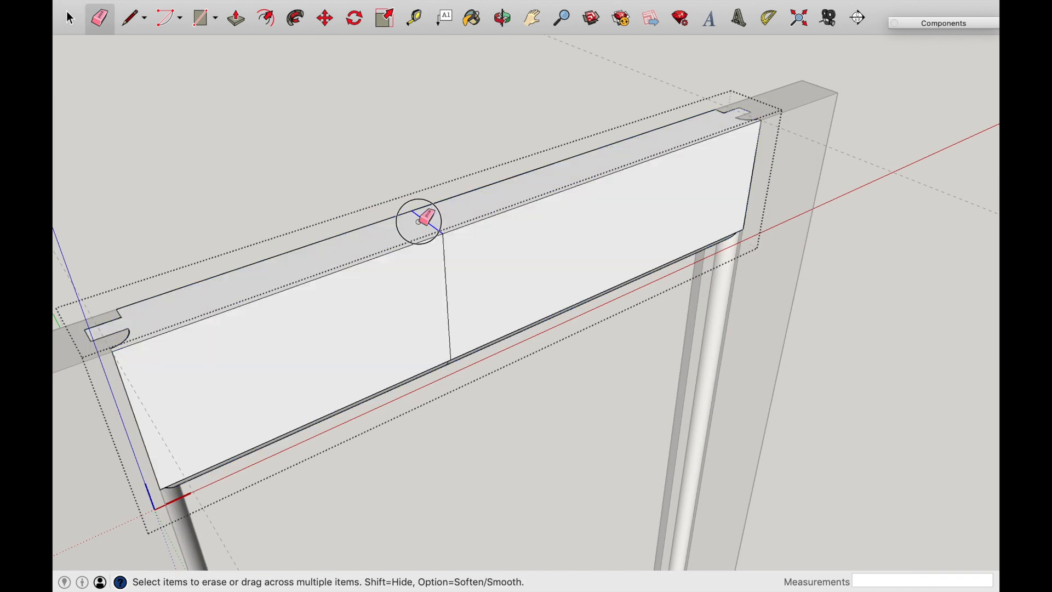
{"action": "left_click", "coordinate": [503, 17]}
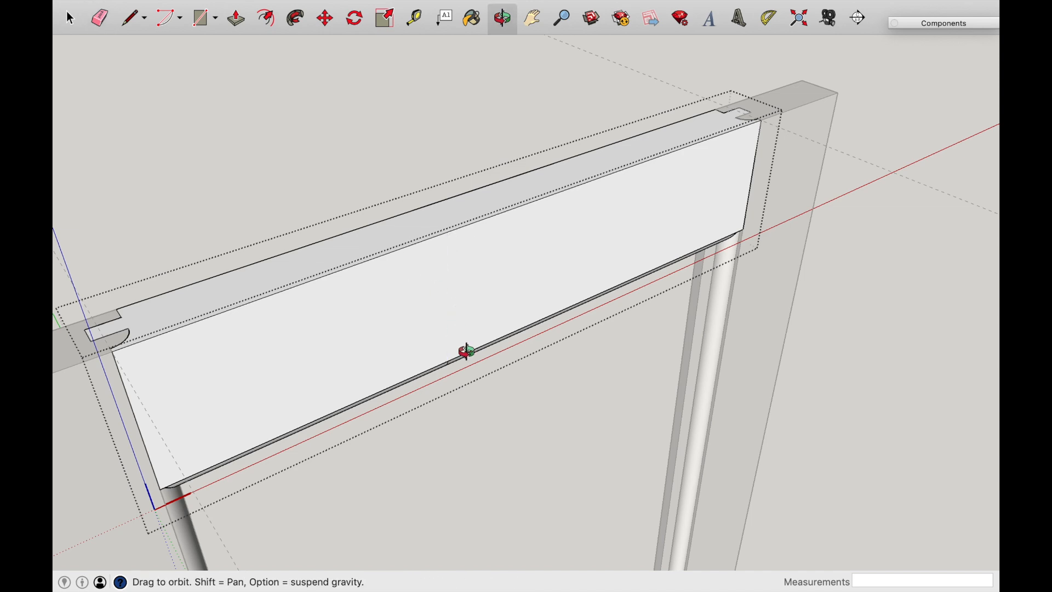
{"action": "left_click_drag", "start_coordinate": [463, 352], "coordinate": [436, 323]}
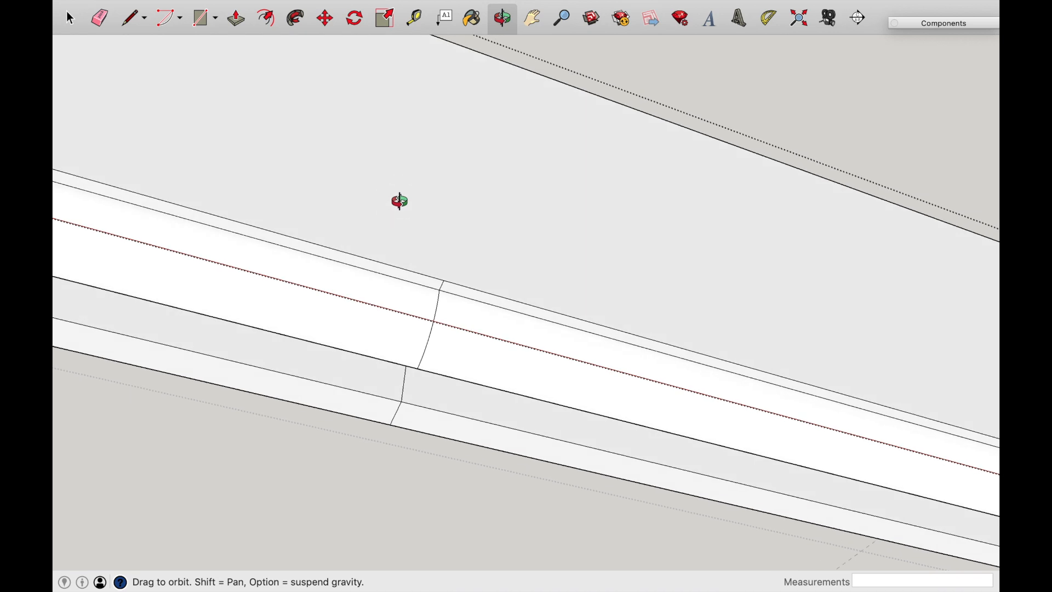
{"action": "left_click", "coordinate": [100, 18]}
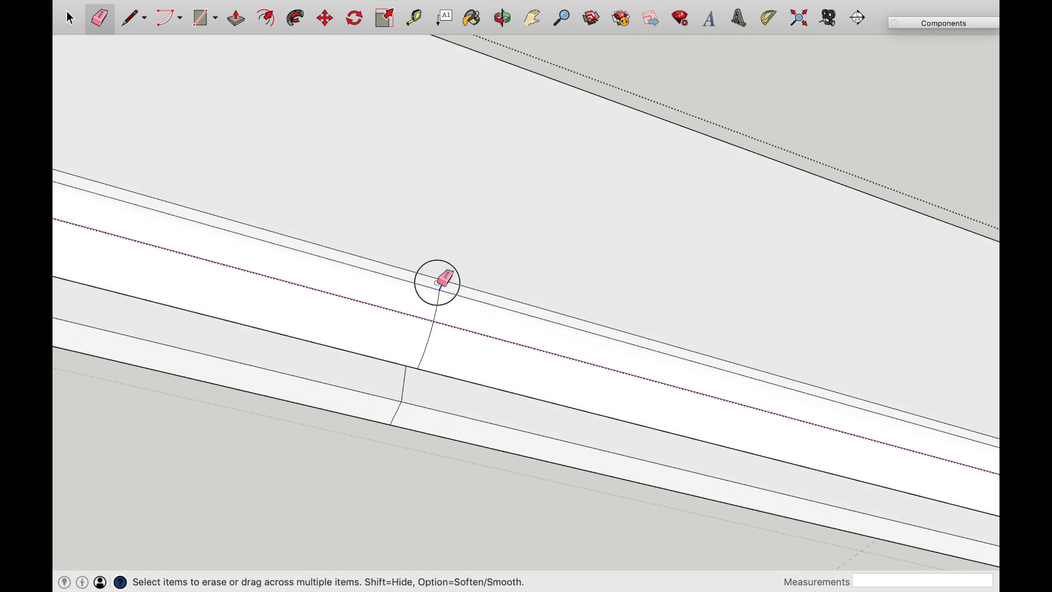
{"action": "mouse_move", "coordinate": [423, 360]}
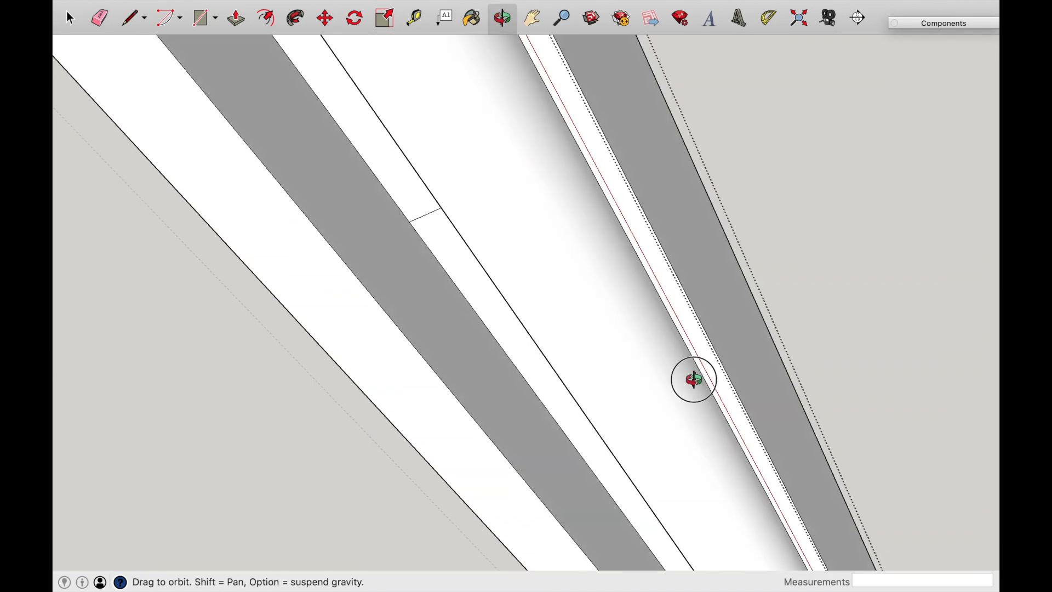
Erase the remaining seam segments on the rail's profile and back face, then orbit out.
{"action": "left_click_drag", "start_coordinate": [695, 379], "coordinate": [756, 354]}
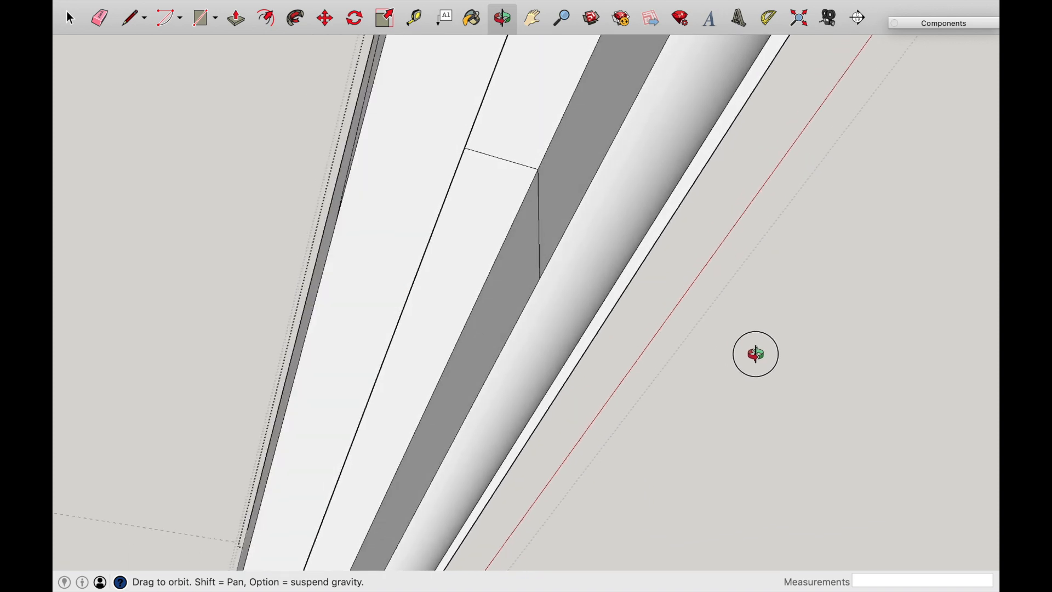
{"action": "left_click", "coordinate": [99, 18]}
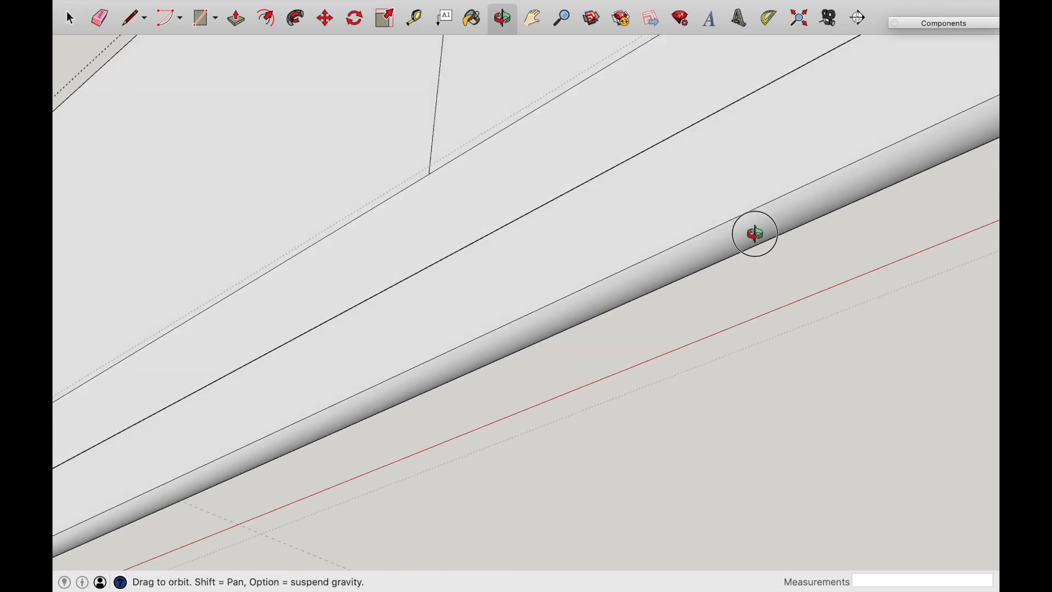
{"action": "left_click_drag", "start_coordinate": [755, 233], "coordinate": [525, 126]}
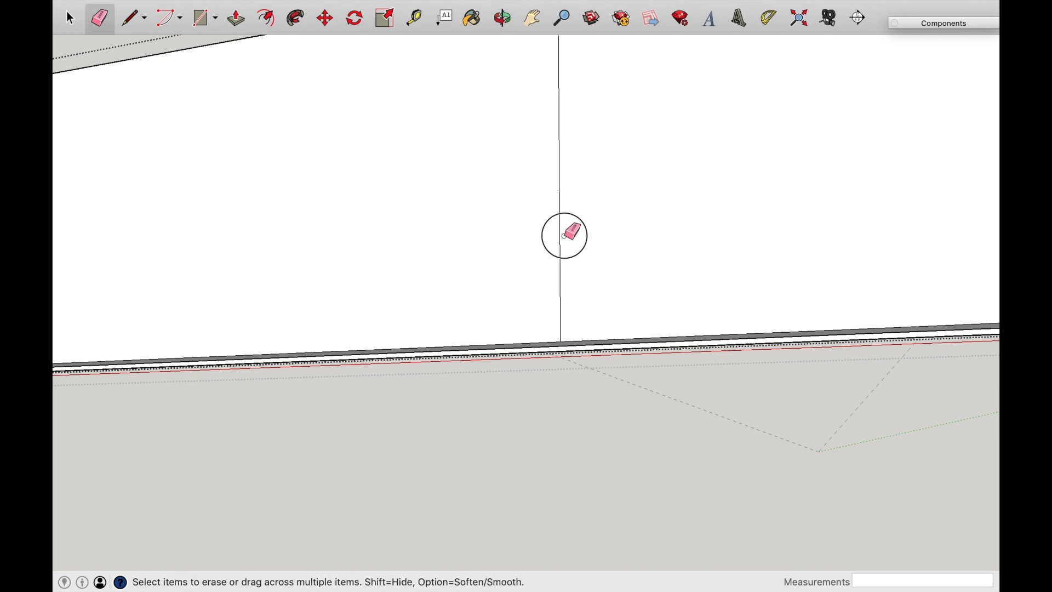
{"action": "left_click", "coordinate": [502, 19]}
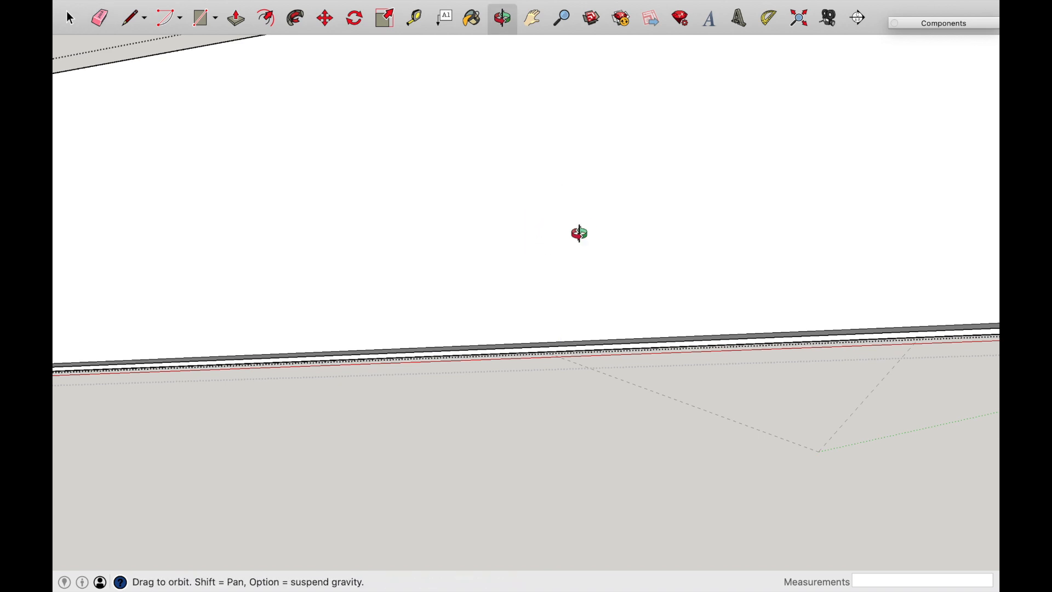
{"action": "left_click_drag", "start_coordinate": [579, 233], "coordinate": [231, 496]}
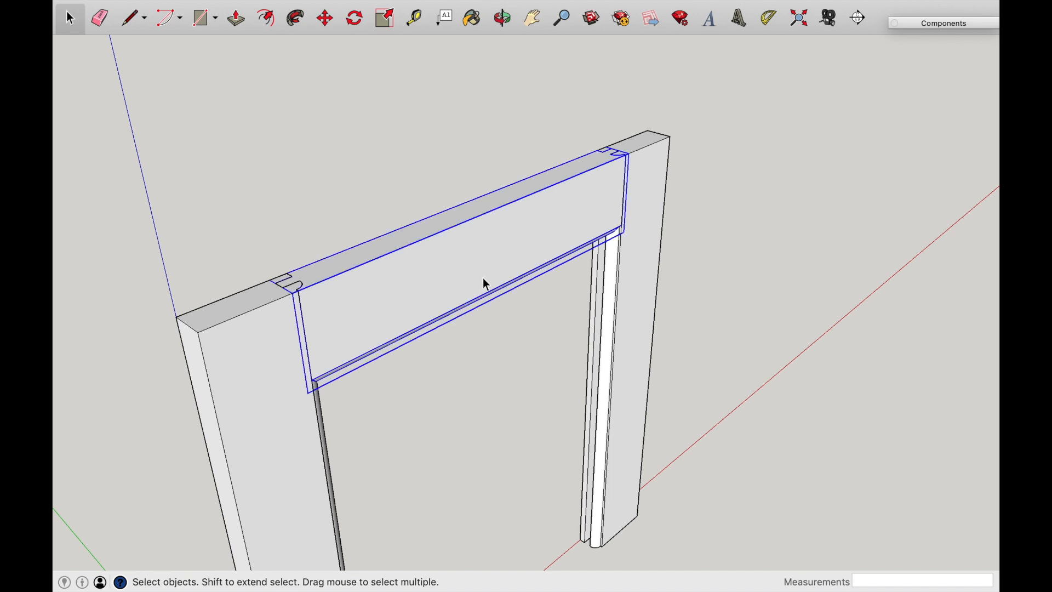
Flip a copy of the Rail along the component's blue axis and place it flush with the stile bottoms.
{"action": "left_click", "coordinate": [324, 18]}
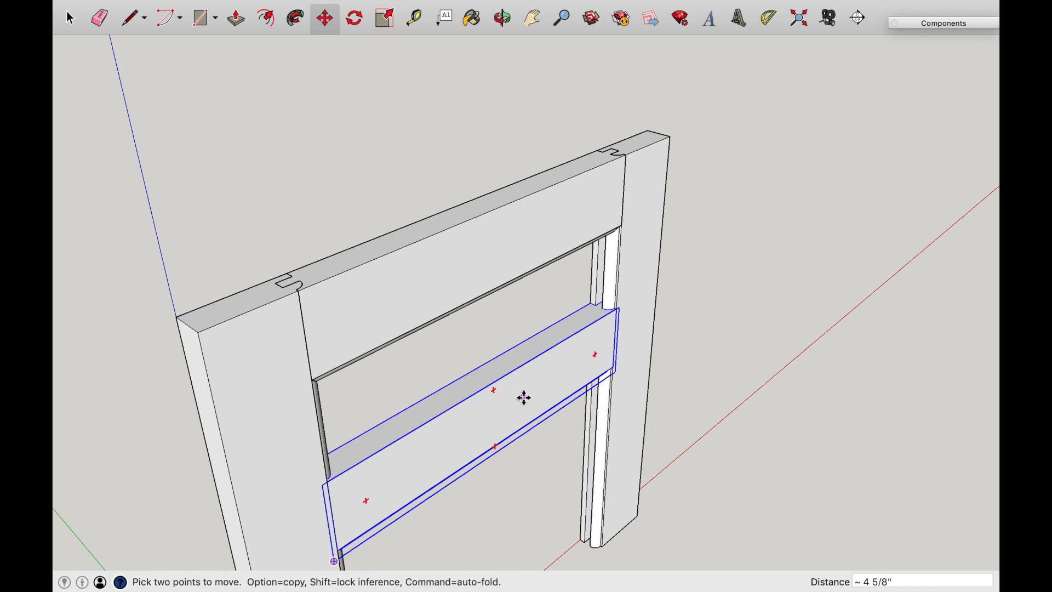
{"action": "right_click", "coordinate": [524, 399]}
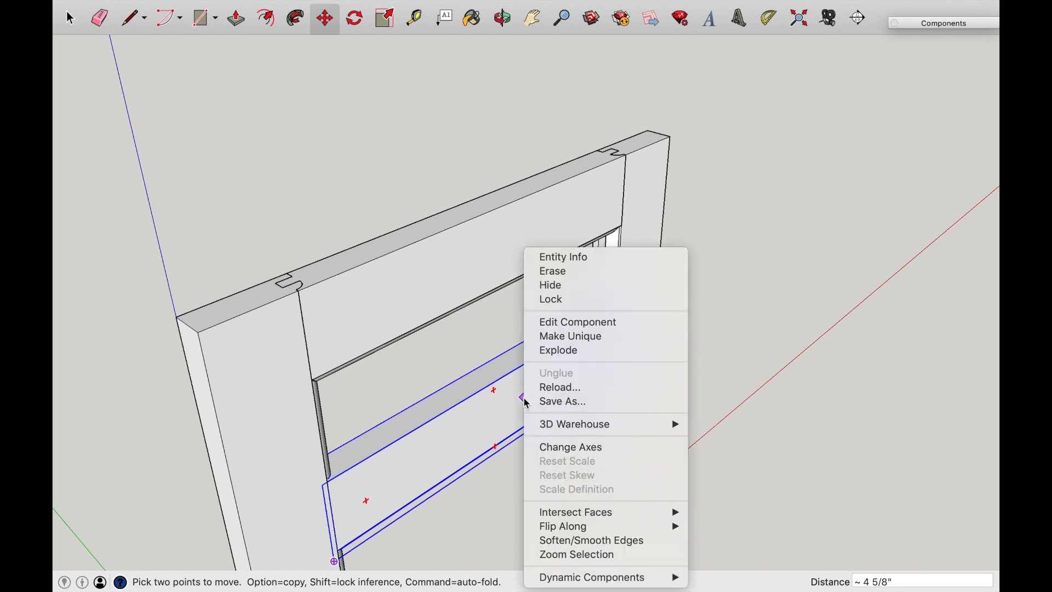
{"action": "mouse_move", "coordinate": [562, 525]}
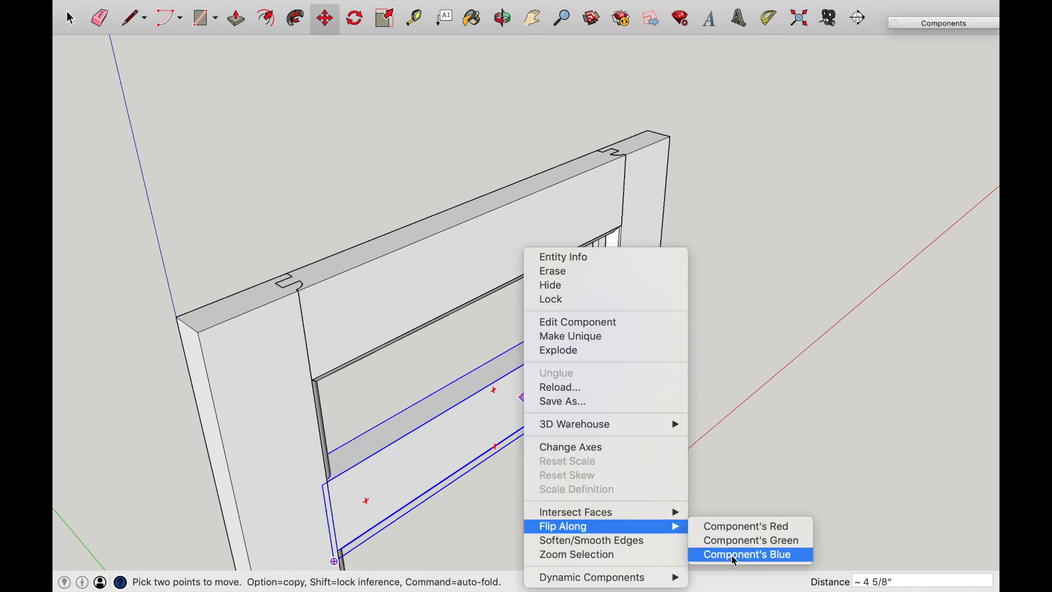
{"action": "left_click", "coordinate": [746, 554]}
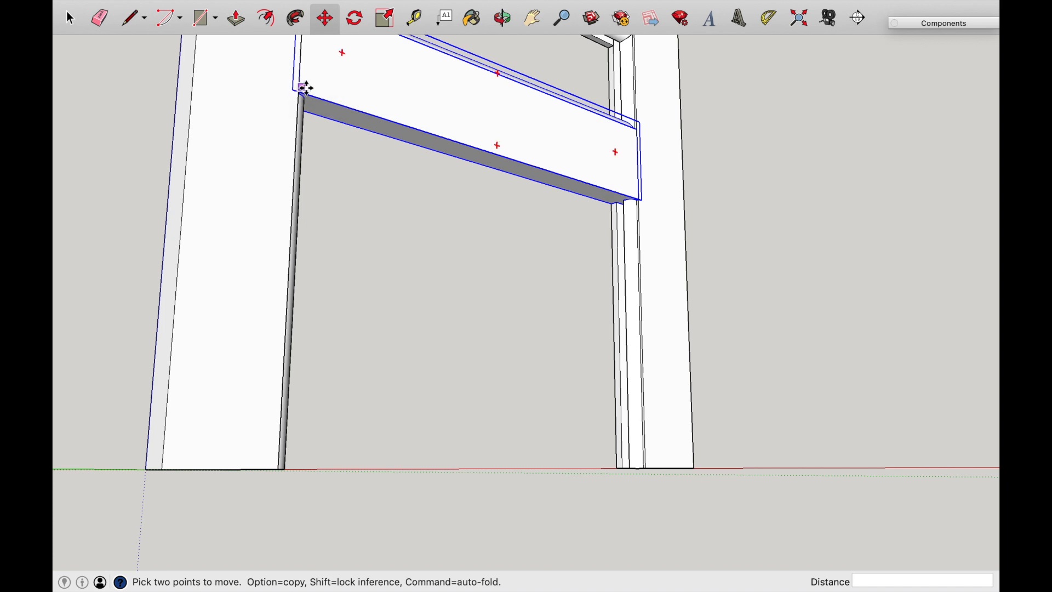
{"action": "left_click_drag", "start_coordinate": [306, 88], "coordinate": [286, 451]}
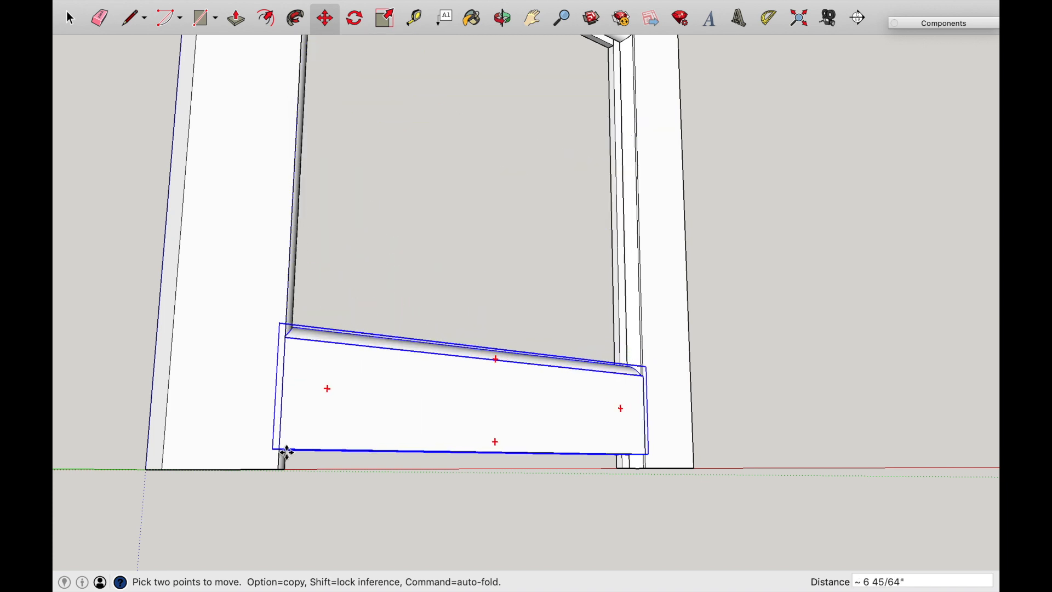
{"action": "left_click", "coordinate": [501, 18]}
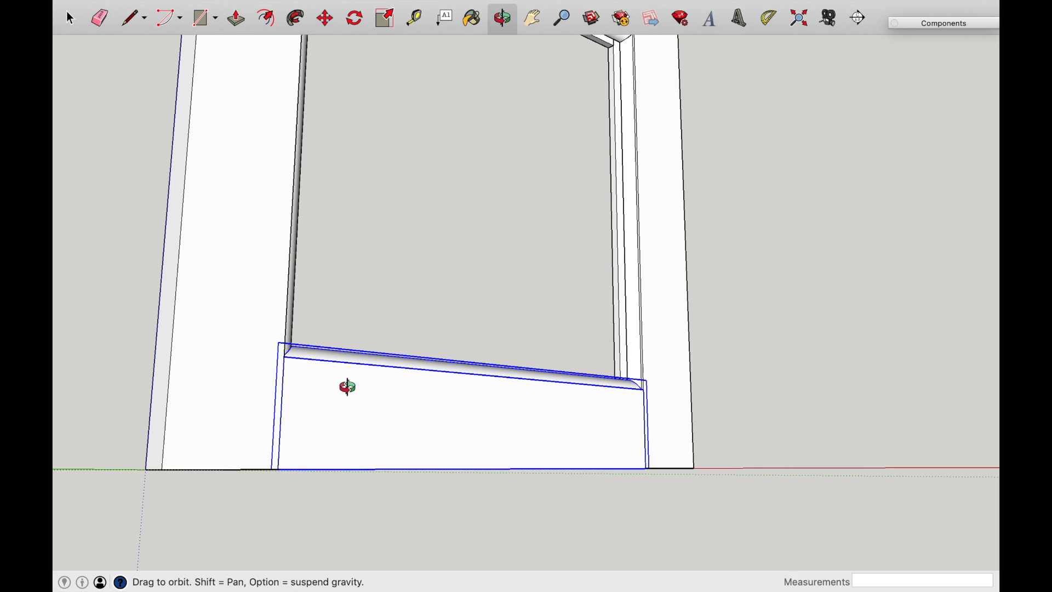
{"action": "left_click_drag", "start_coordinate": [346, 387], "coordinate": [309, 400]}
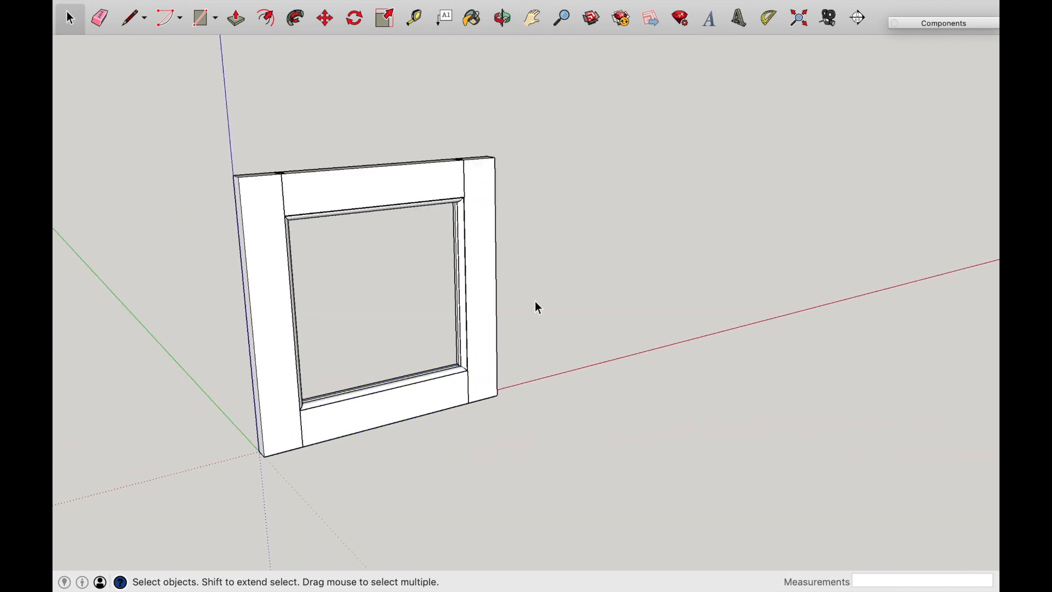
{"action": "left_click", "coordinate": [501, 19]}
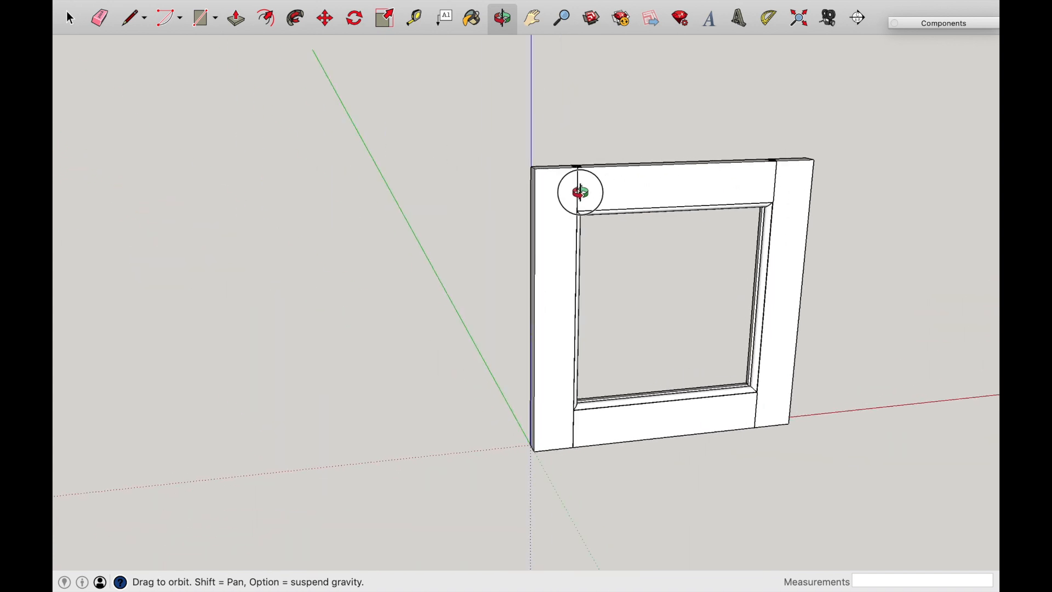